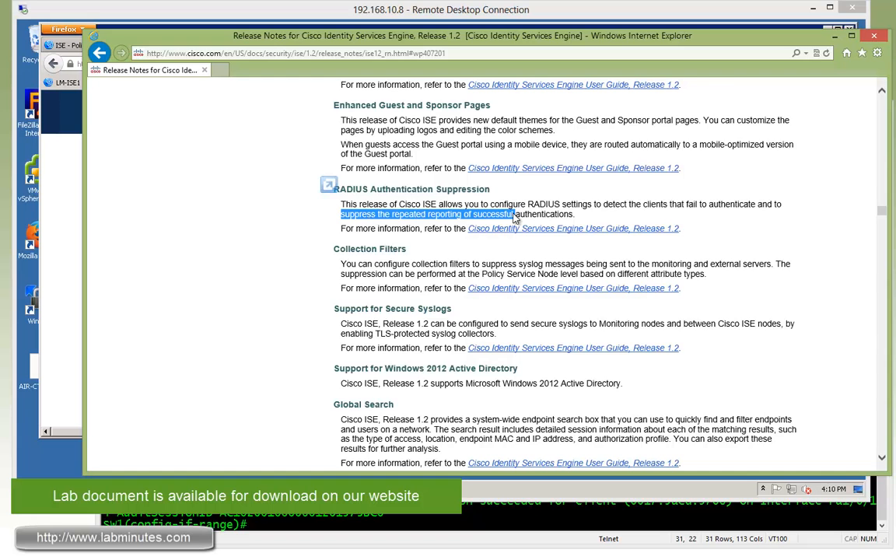
- Go to Administration > System > Logging > Collection Filters and start a new filter
scroll(down, 3)
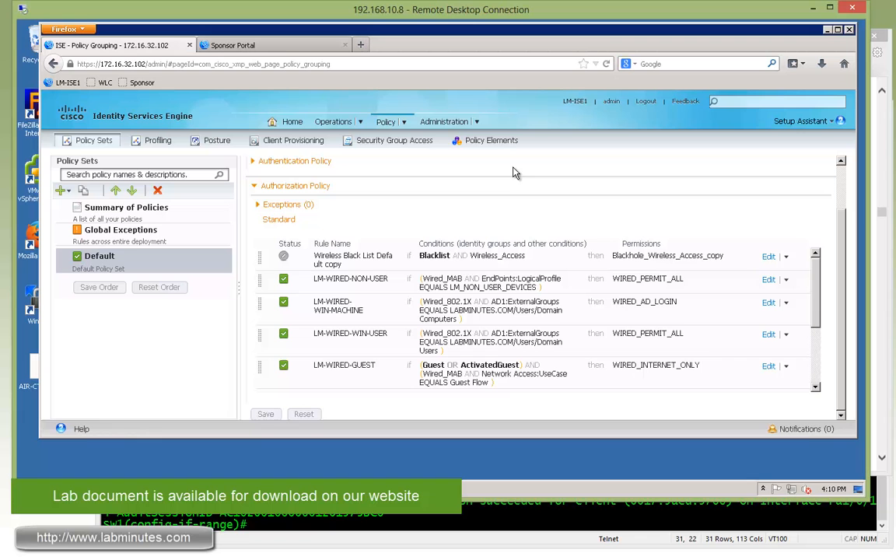
mouse_move(470, 124)
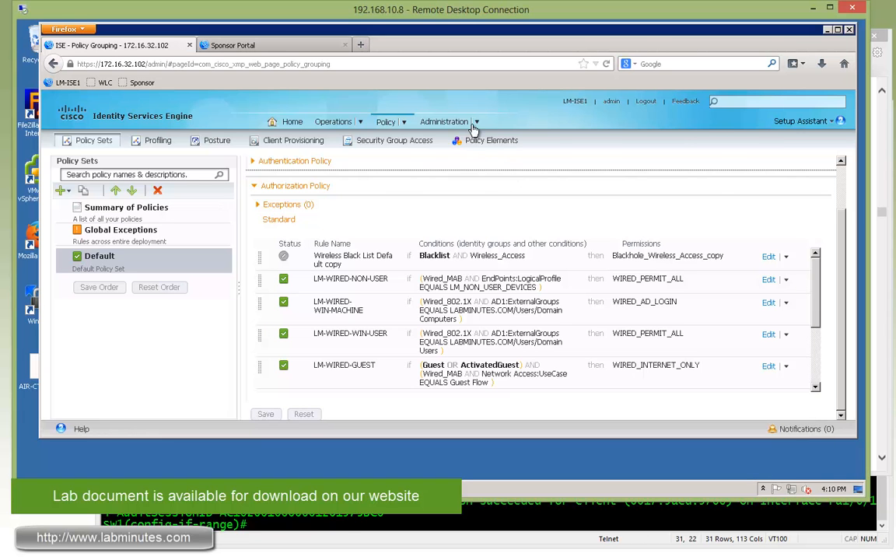
click(444, 122)
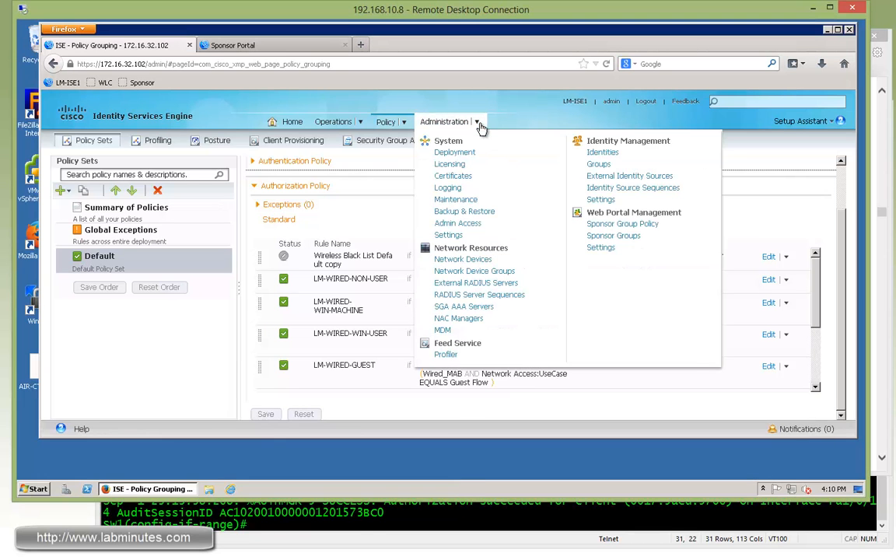
click(448, 186)
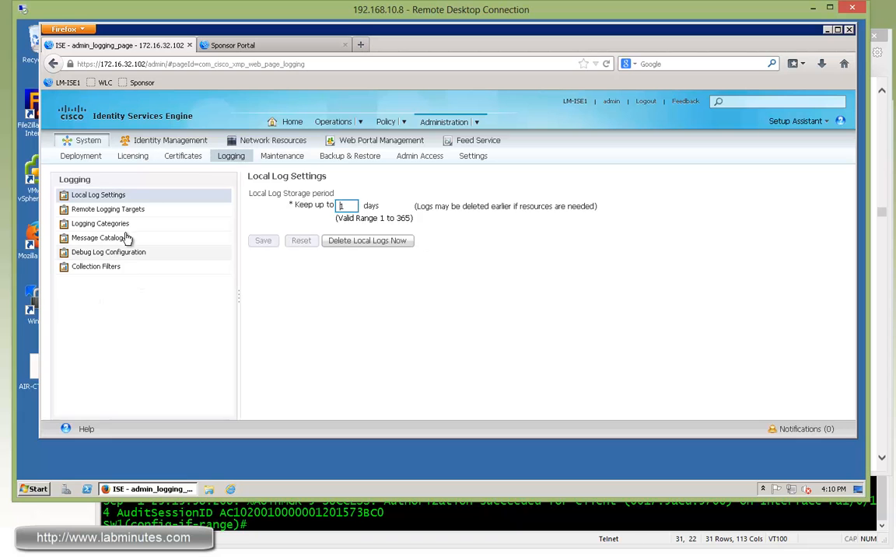
click(97, 266)
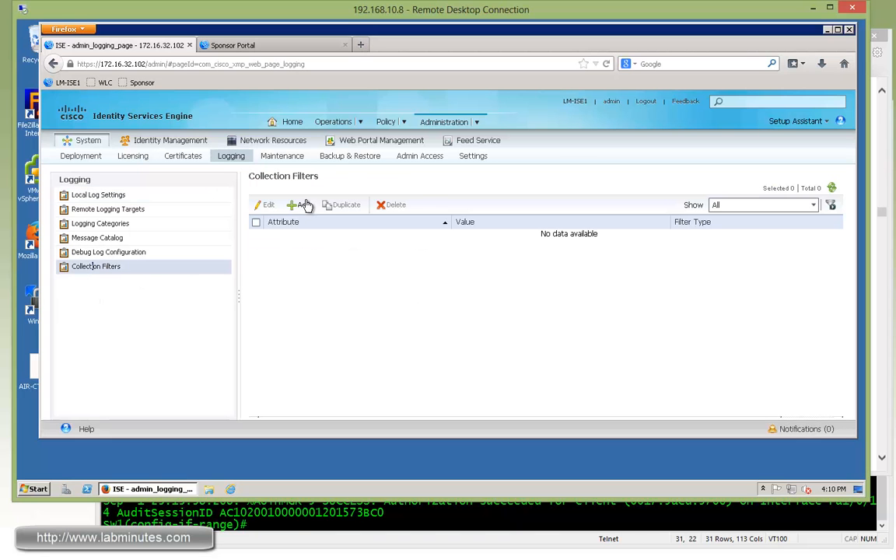
click(299, 205)
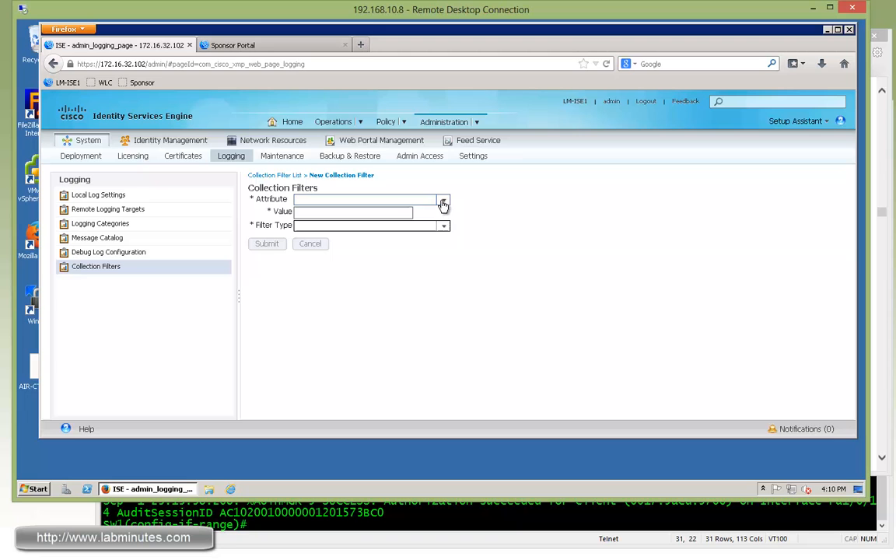
- Save a collection filter on NAS IP Address 172.16.0.2 with filter type Filter All
click(443, 202)
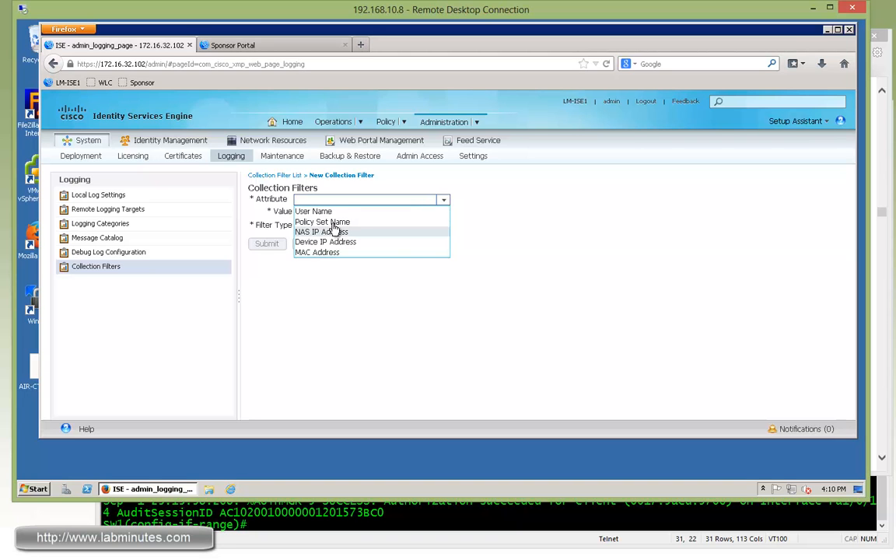
click(323, 231)
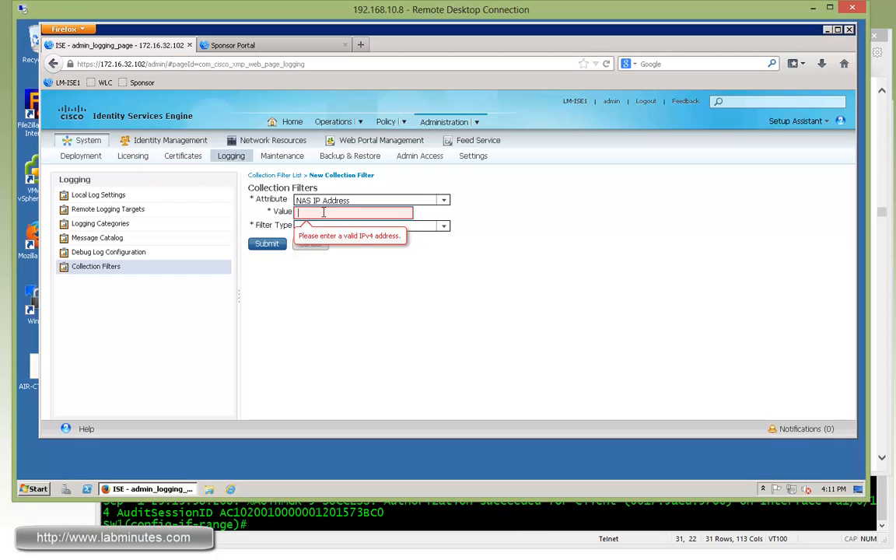
text(4)
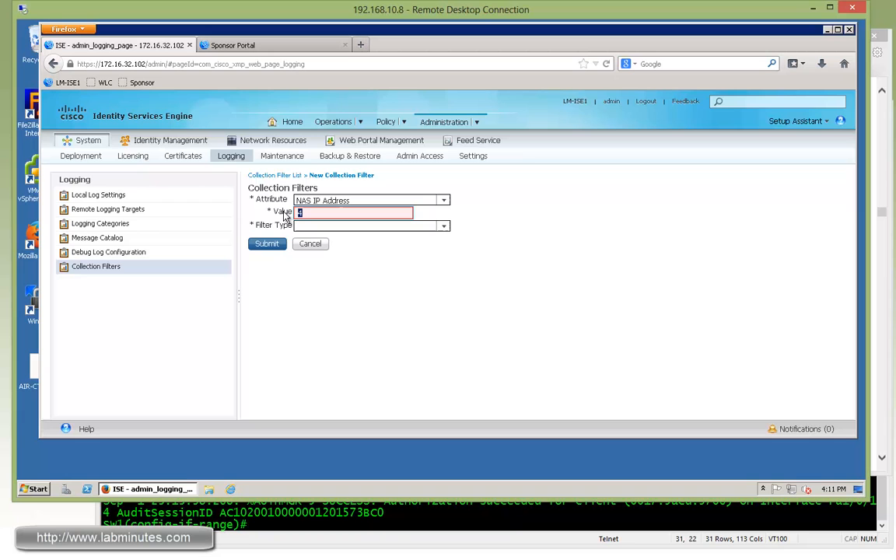
text(172.16)
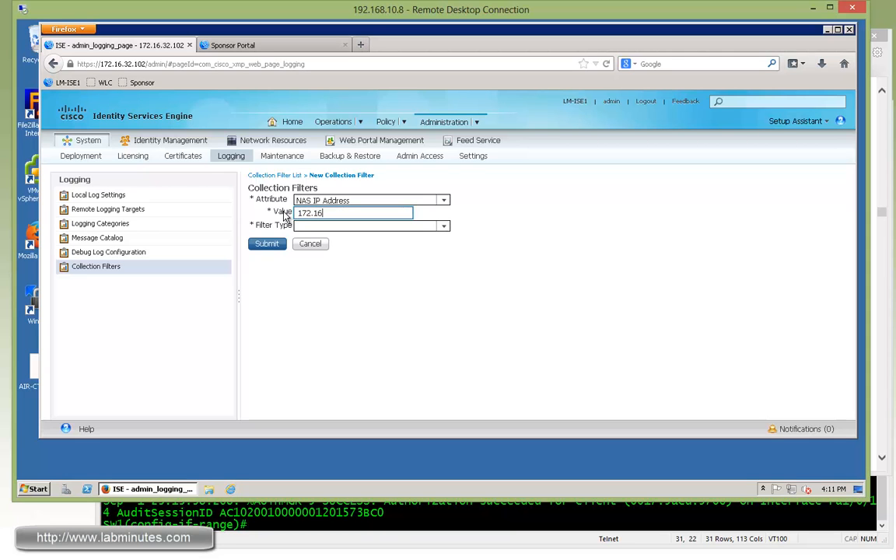
text(.0.2)
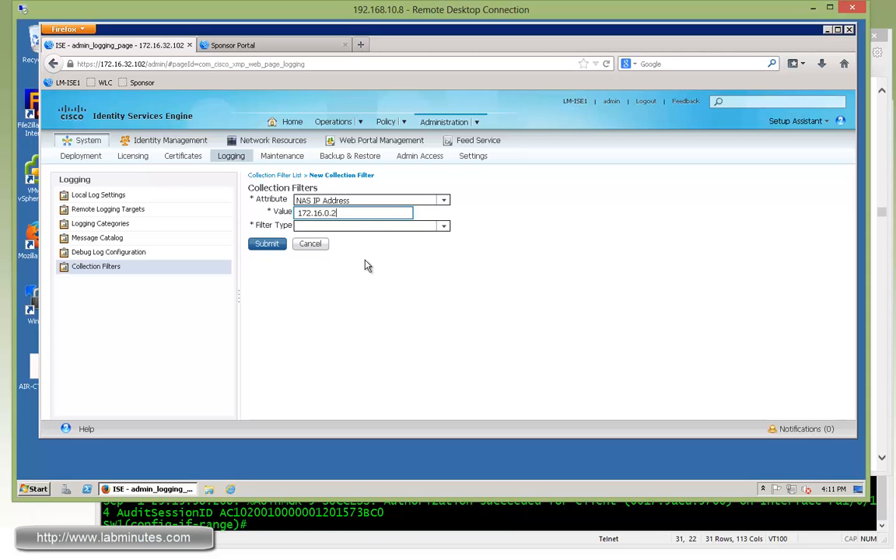
click(442, 224)
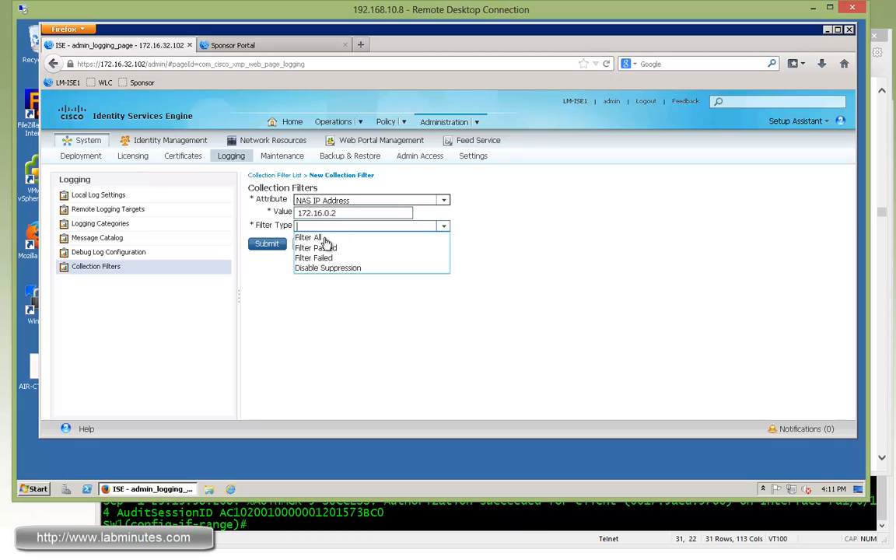
mouse_move(345, 247)
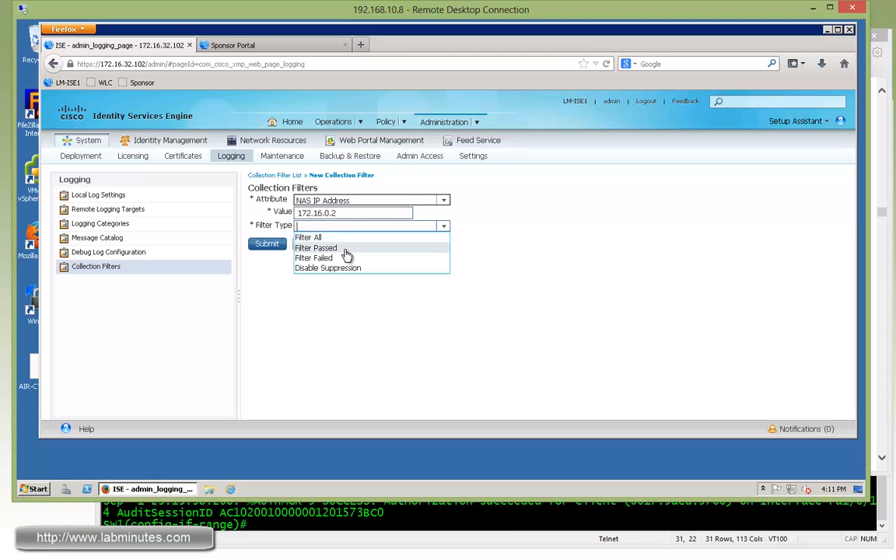
mouse_move(344, 267)
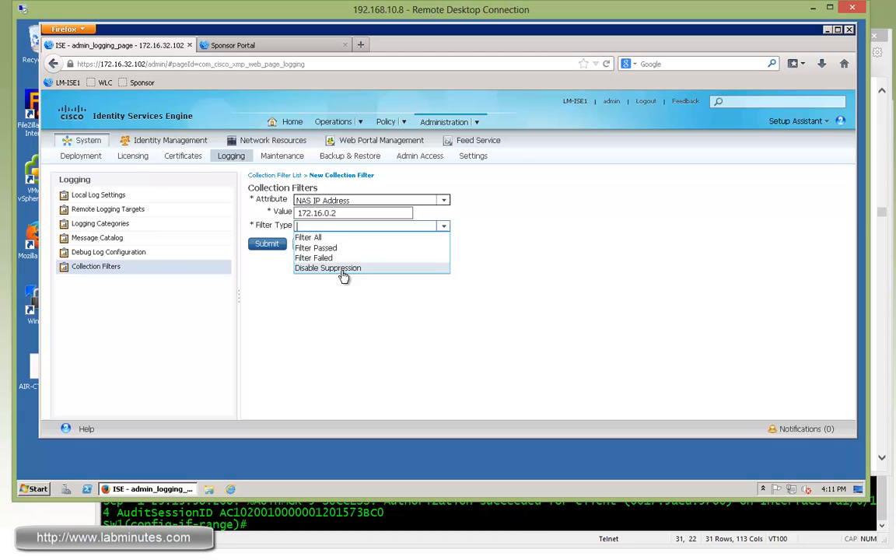
click(308, 237)
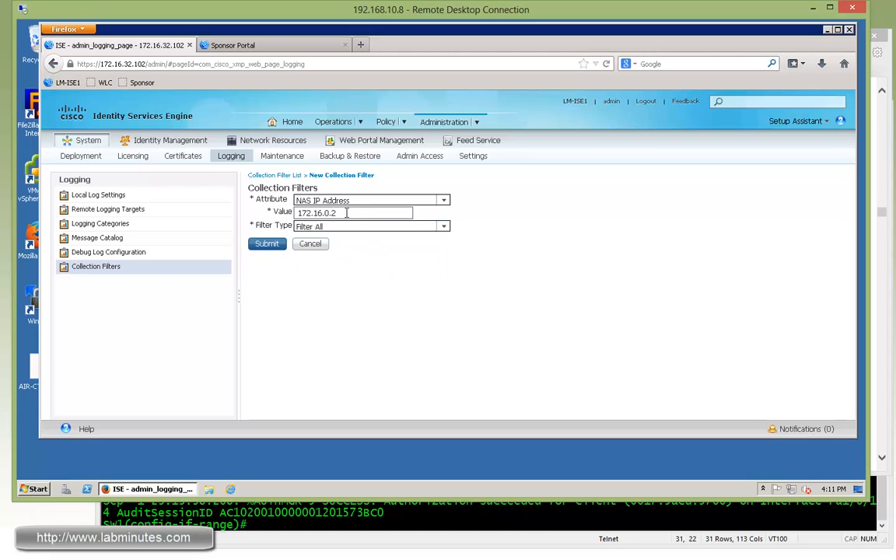
mouse_move(280, 270)
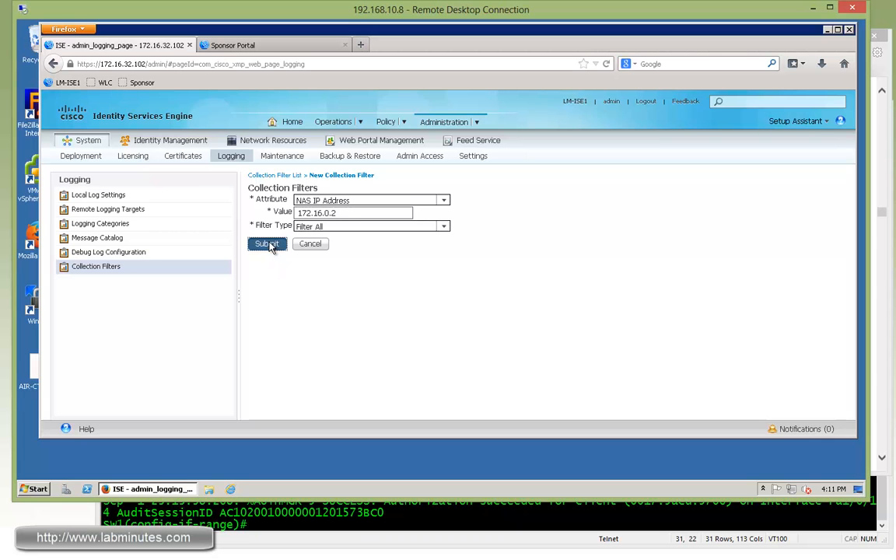
click(267, 243)
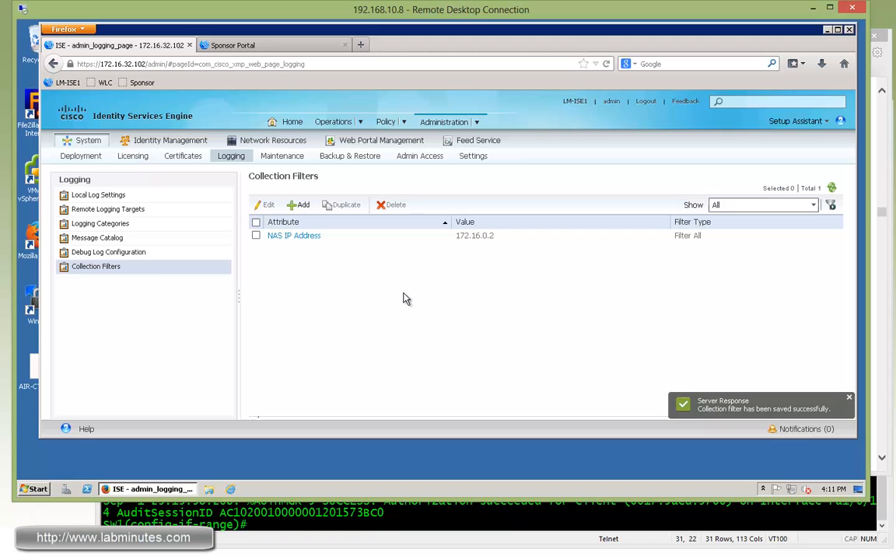
mouse_move(495, 277)
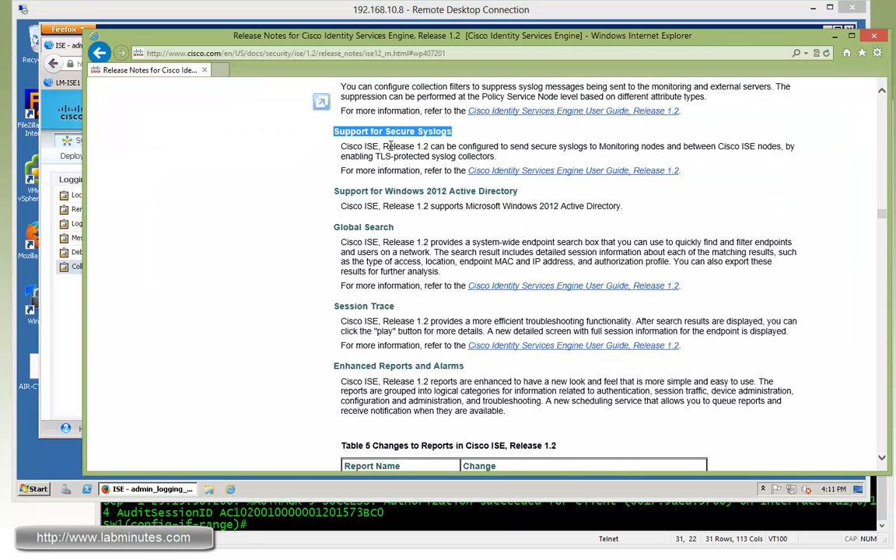
drag(339, 146, 496, 155)
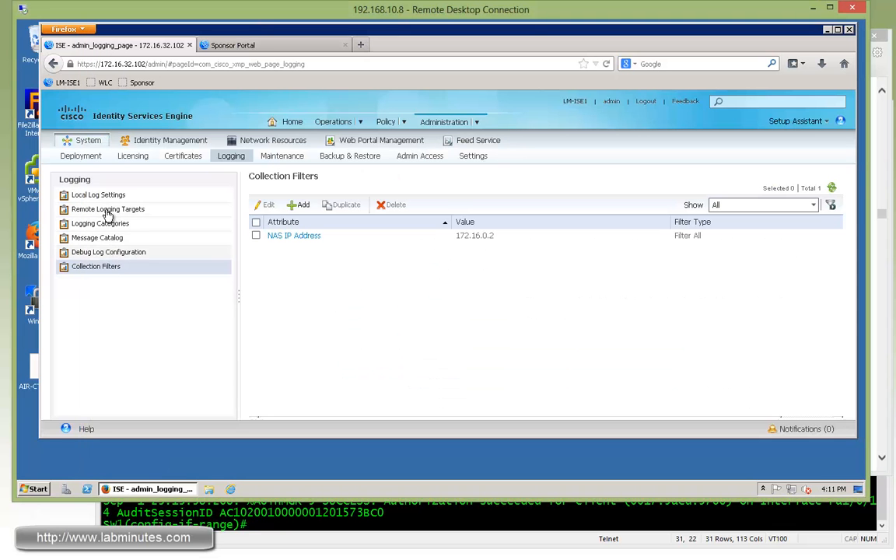
- Add a remote logging target of type Secure SysLog and bring up its CA certificate choices
click(107, 208)
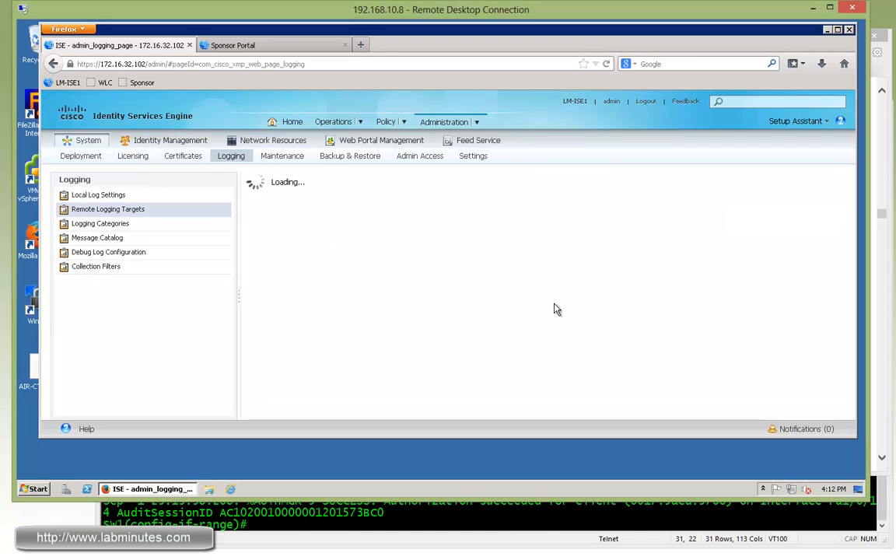
click(107, 208)
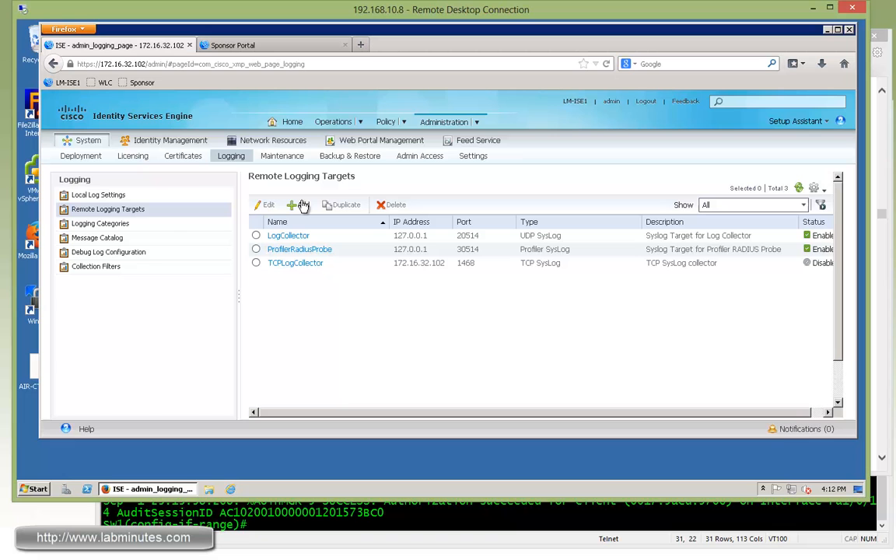
mouse_move(324, 295)
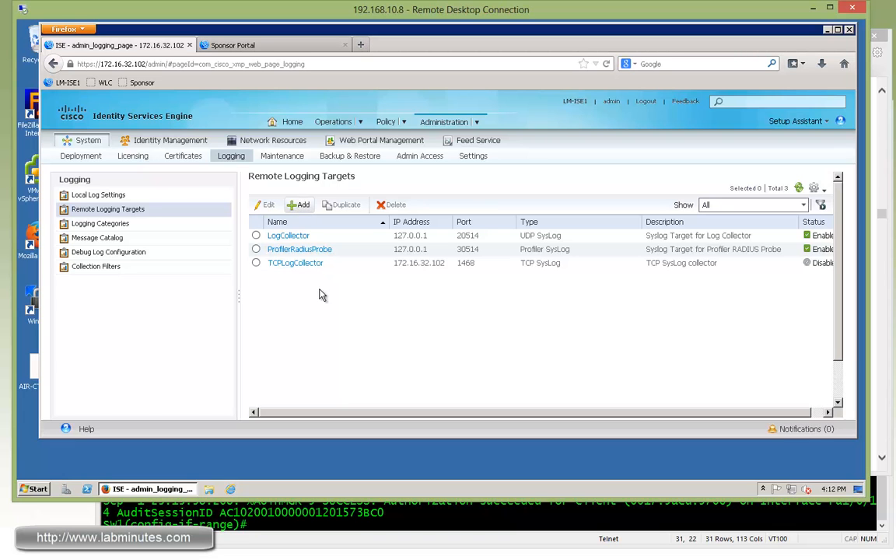
click(302, 205)
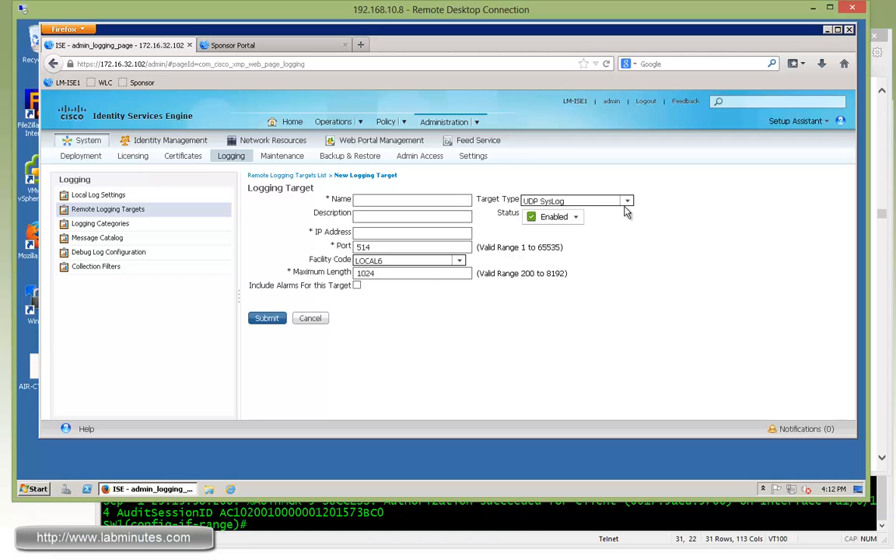
click(626, 199)
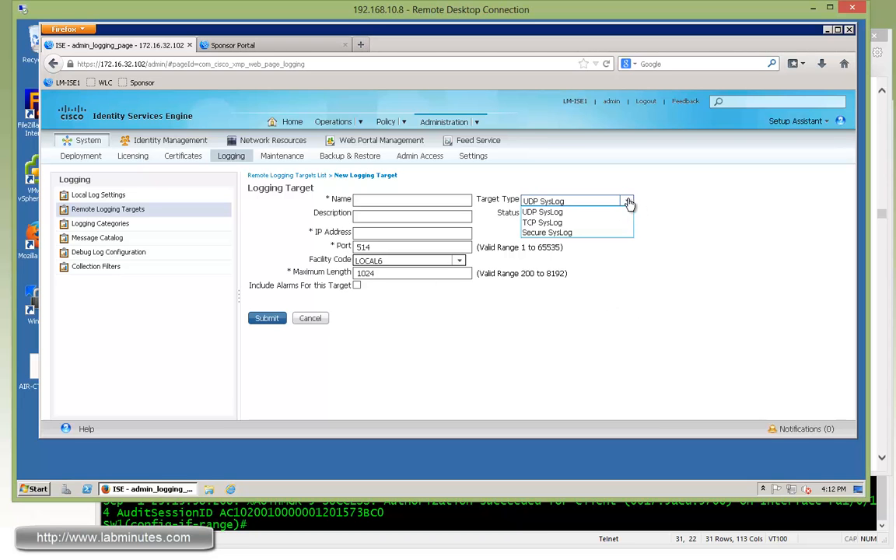
mouse_move(592, 236)
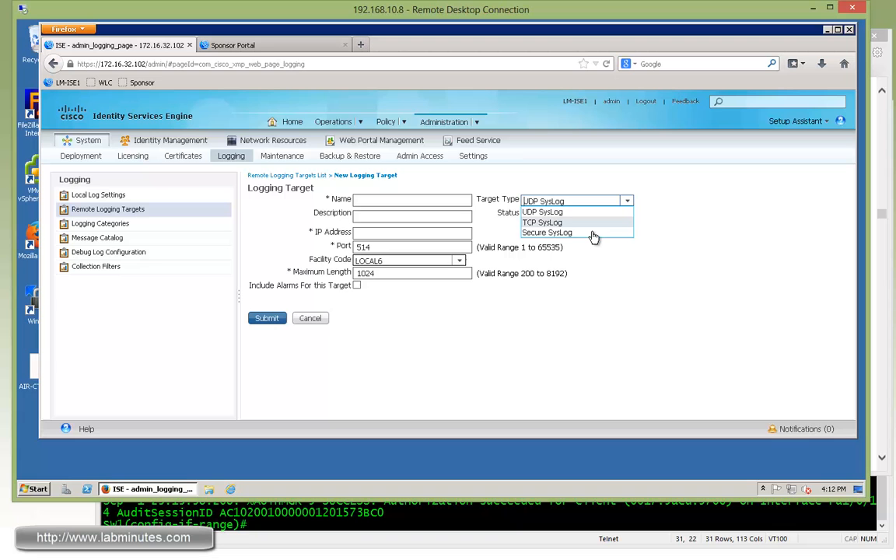
mouse_move(560, 225)
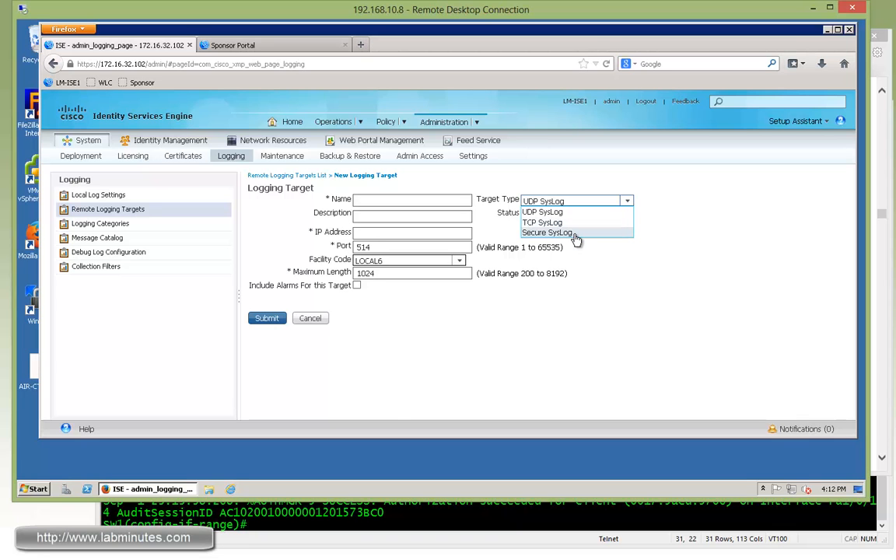
click(548, 233)
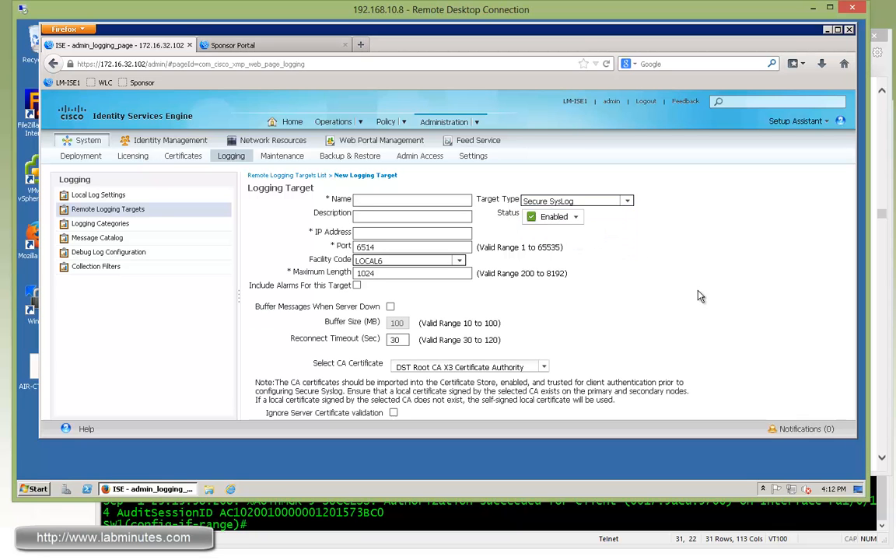
mouse_move(545, 370)
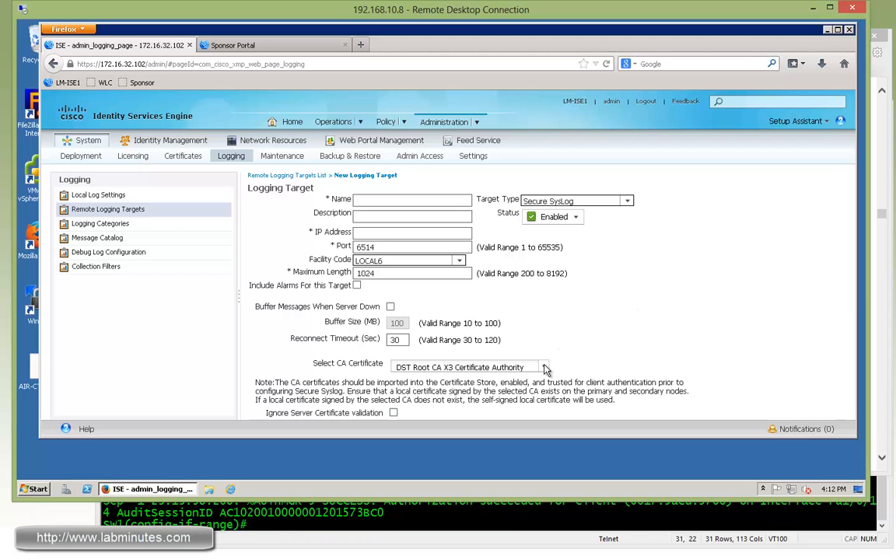
click(544, 367)
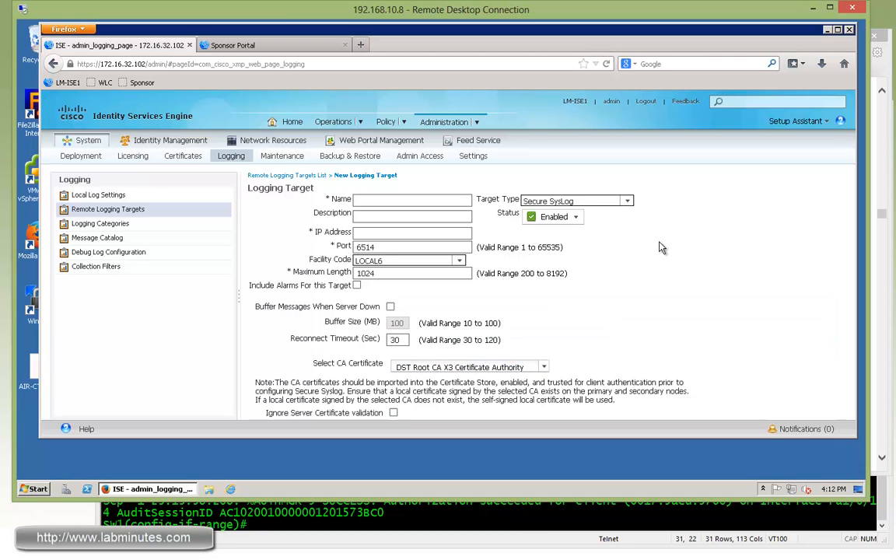
mouse_move(404, 413)
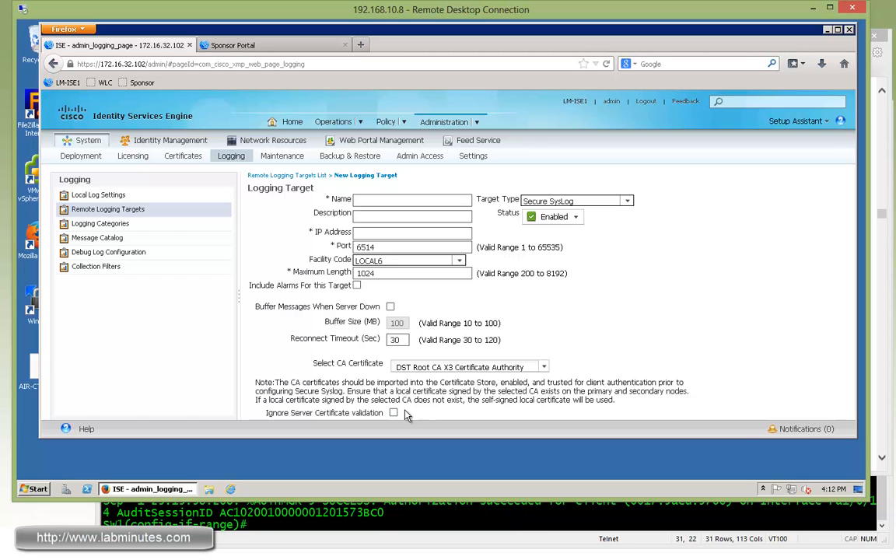
mouse_move(394, 414)
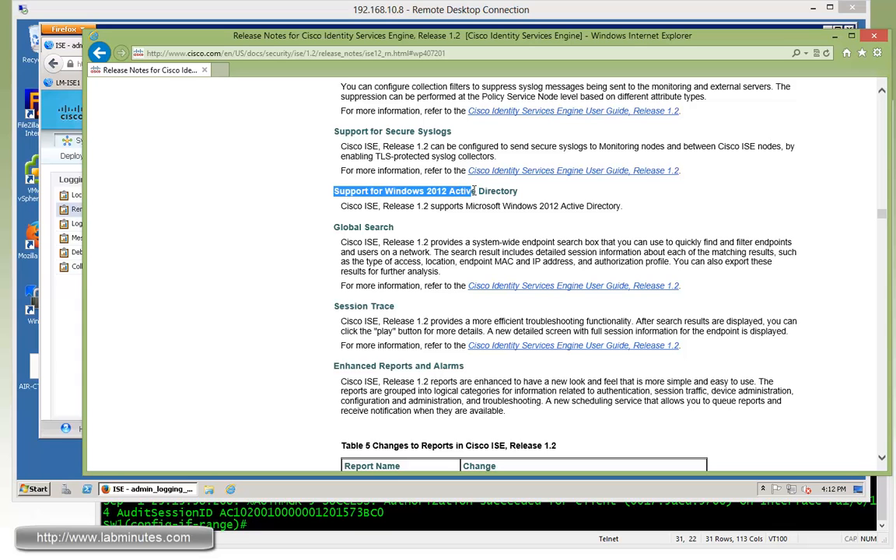
- Scroll the release notes to the Windows 2012 Active Directory support heading and highlight it
scroll(down, 3)
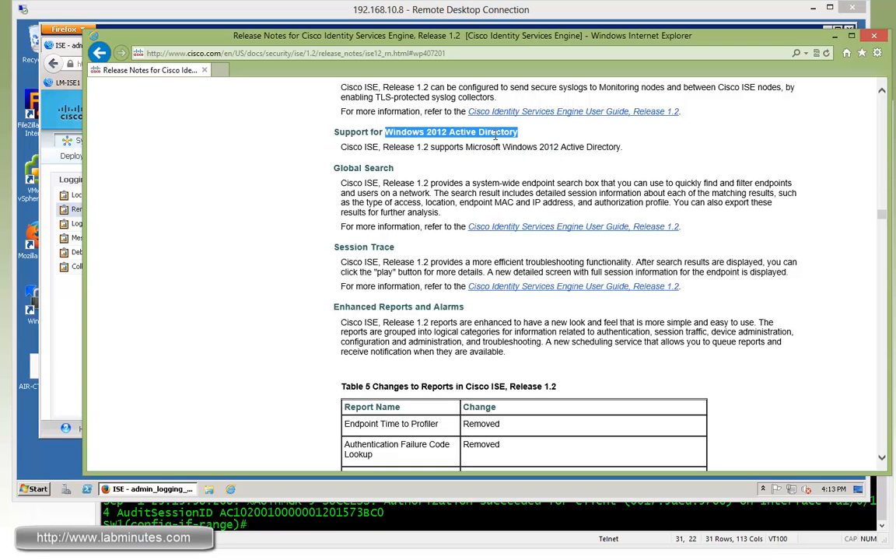
mouse_move(417, 149)
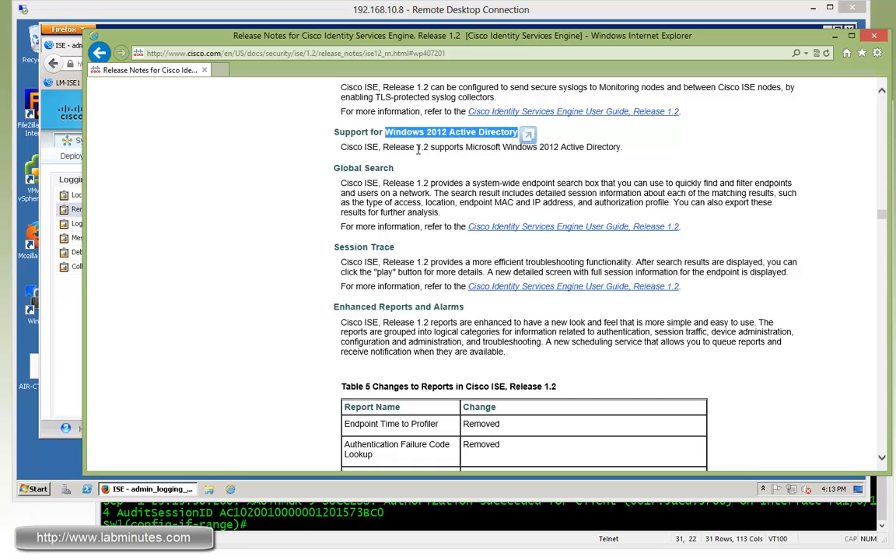
double_click(364, 168)
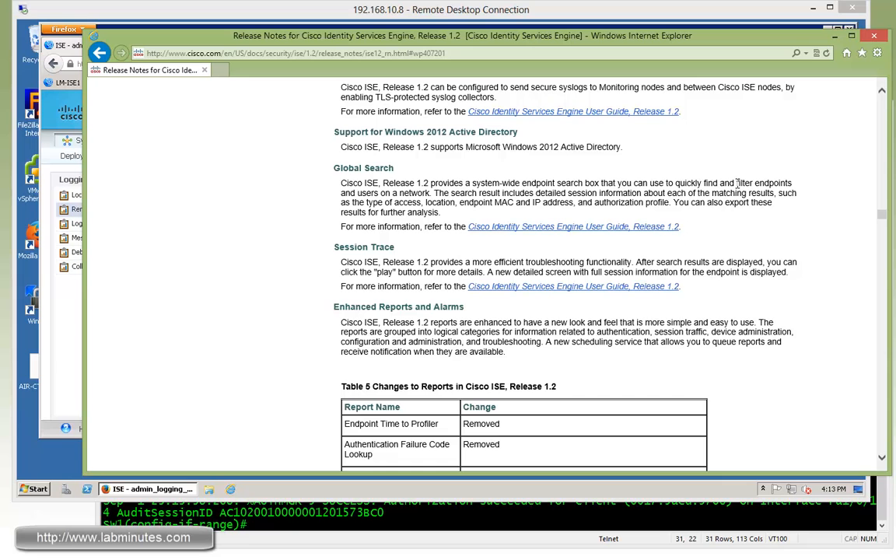
double_click(392, 193)
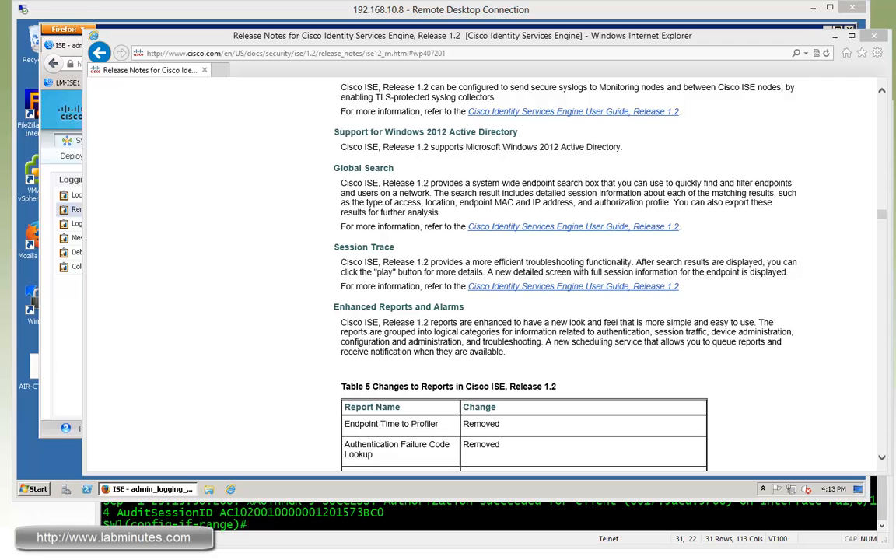
mouse_move(270, 73)
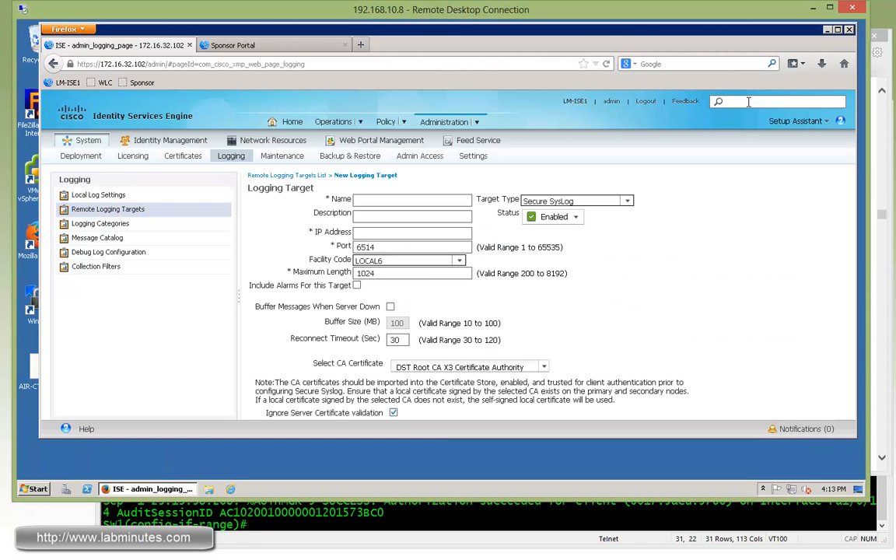
- Search ISE for 'phone' and show results for the cisco-ip-phone-7960 endpoint profile
text(phol)
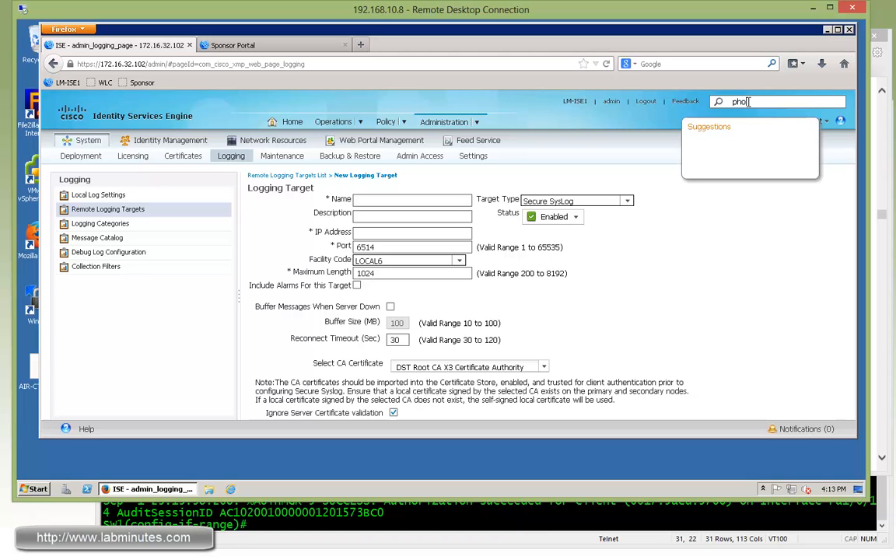
text(ne)
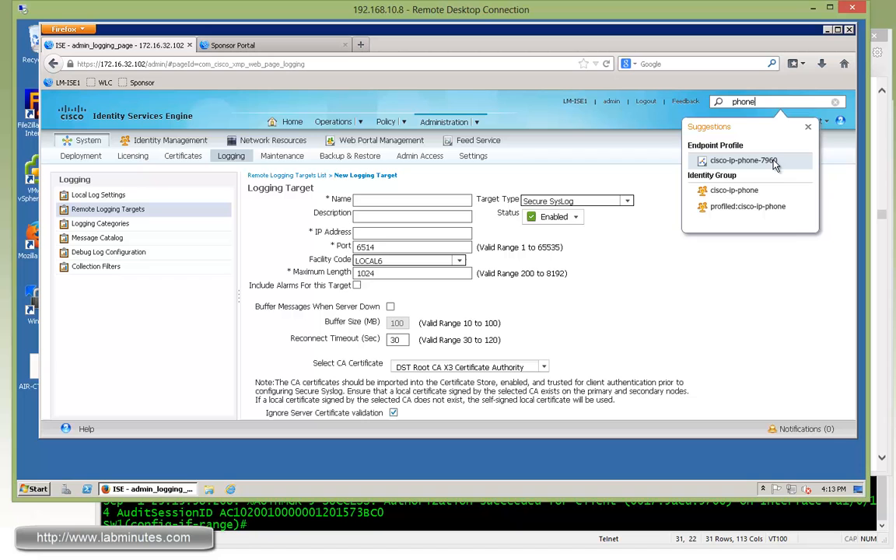
mouse_move(755, 205)
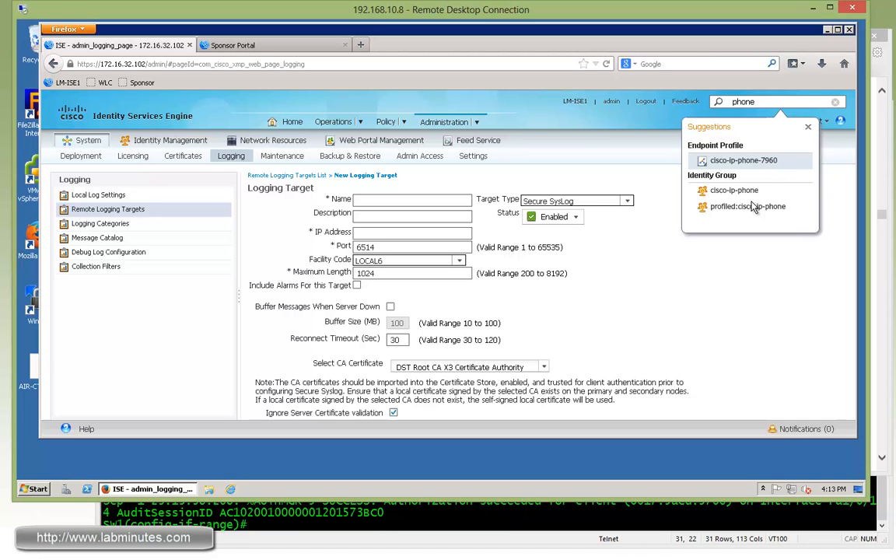
mouse_move(734, 189)
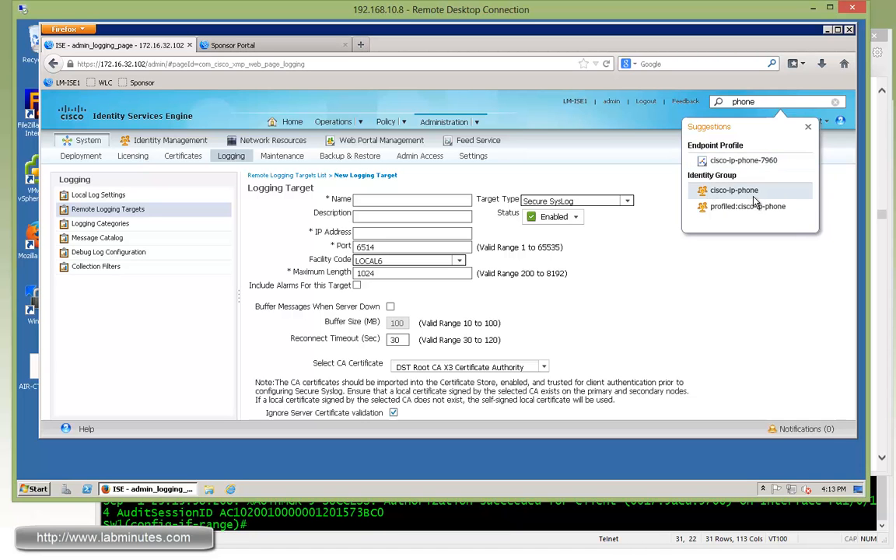
mouse_move(790, 165)
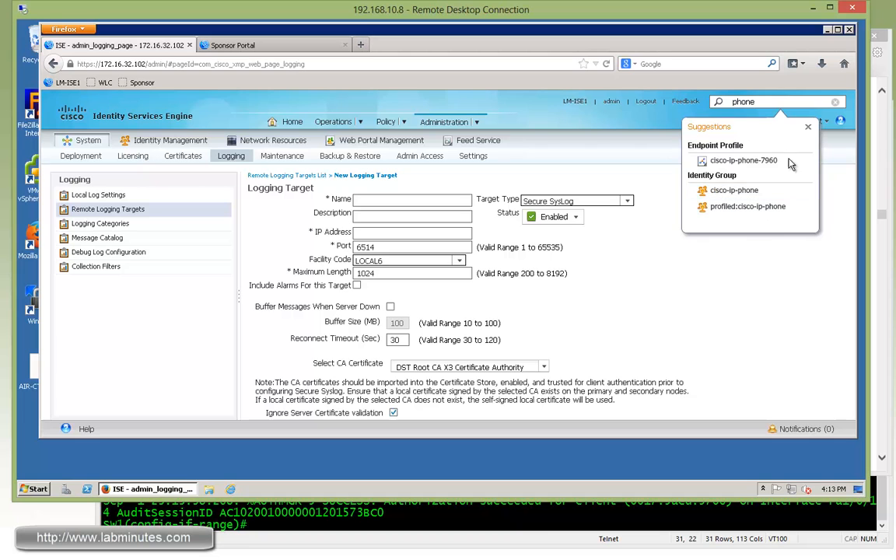
mouse_move(750, 160)
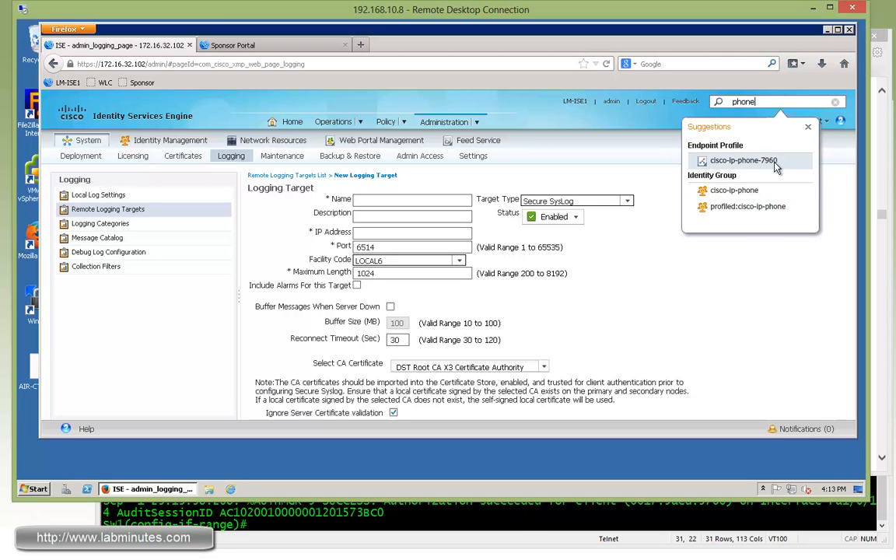
click(742, 161)
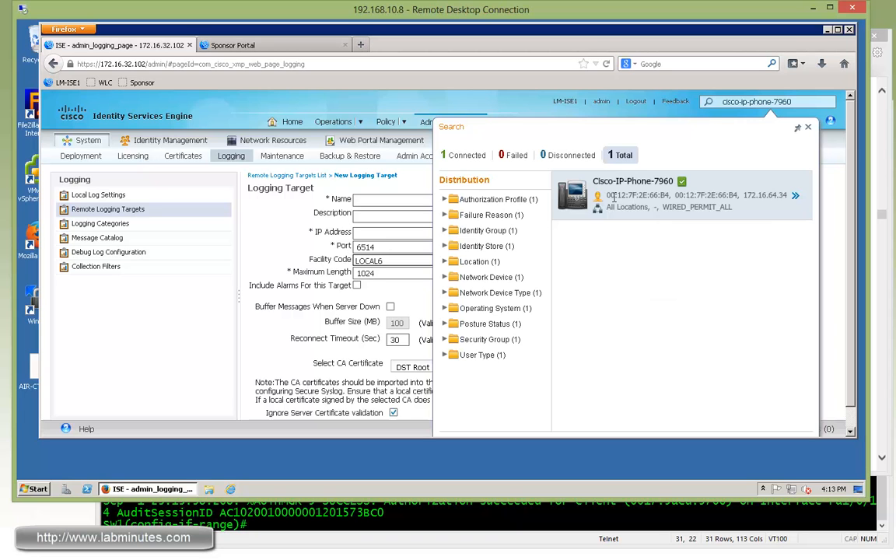
mouse_move(675, 205)
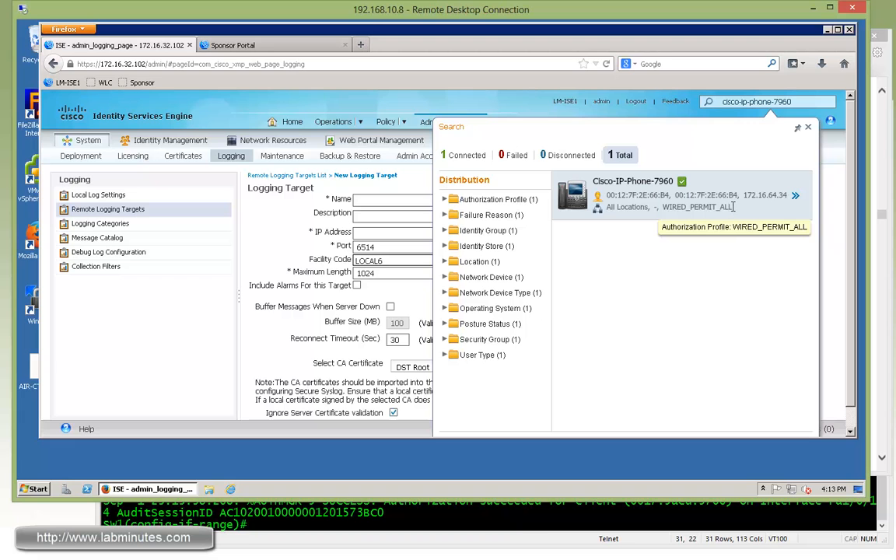
mouse_move(790, 205)
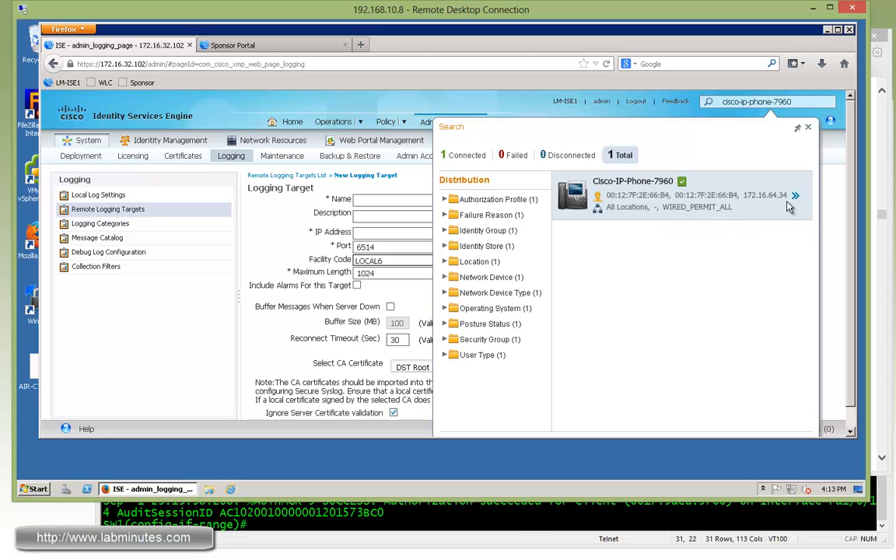
- Review the phone's session trace and jump to its Authenticated & Authorized step
click(795, 196)
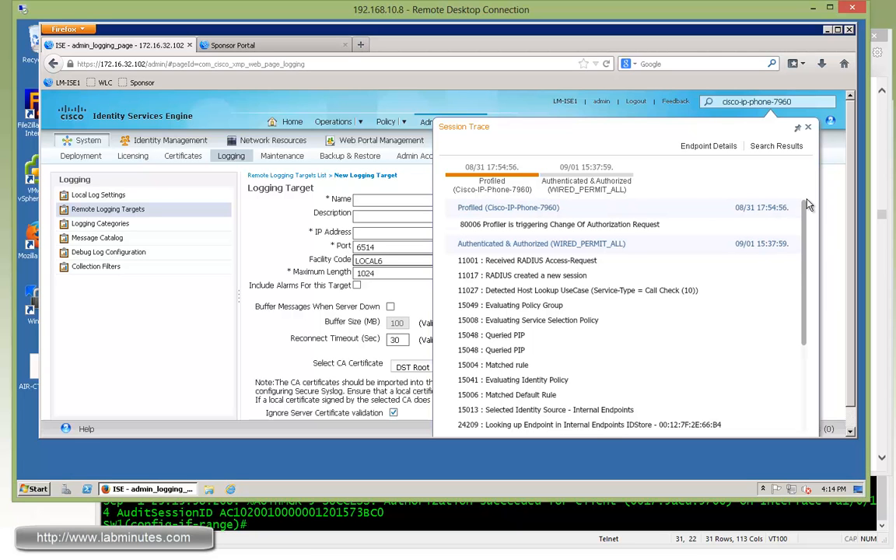
scroll(down, 3)
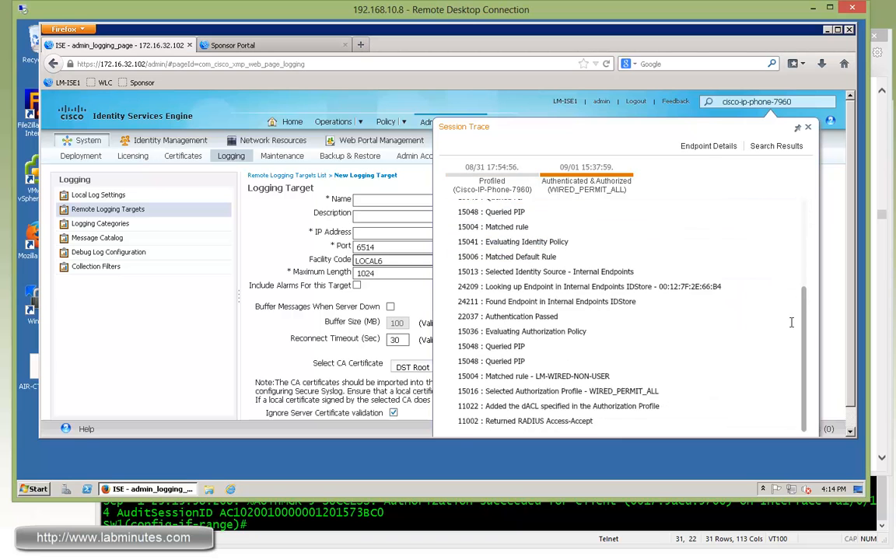
scroll(up, 3)
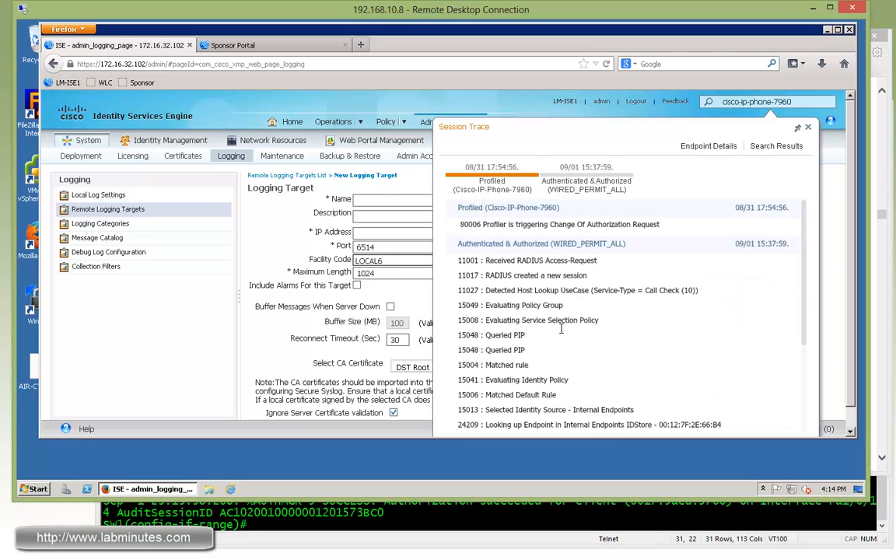
click(586, 185)
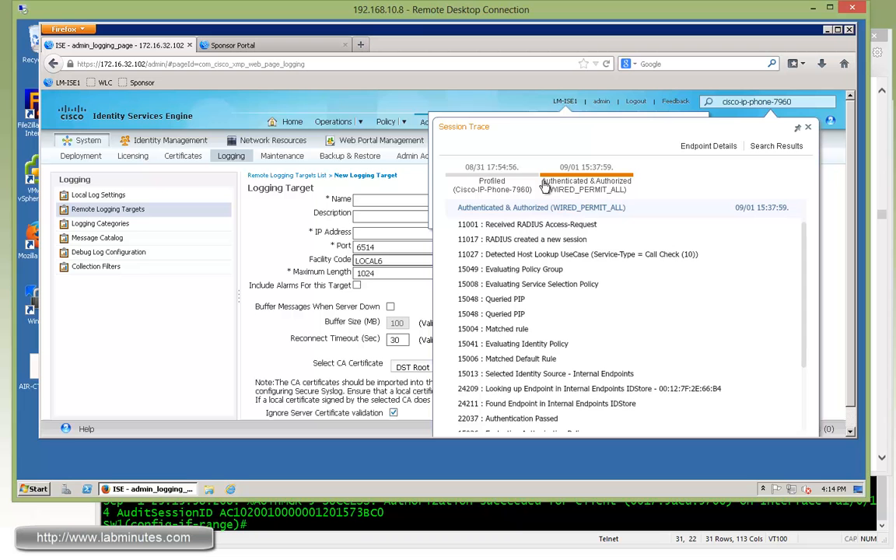
mouse_move(633, 296)
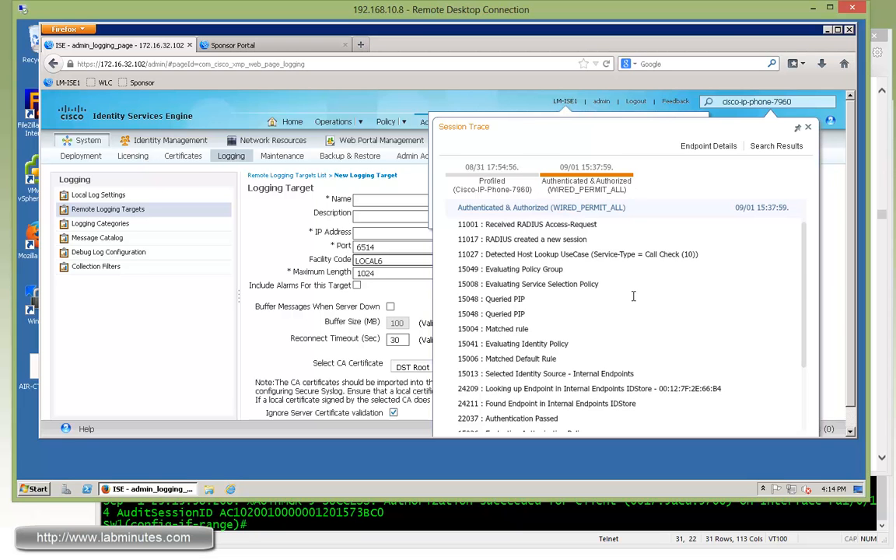
- Review the endpoint's authentication attributes and profiler details, then close the search results
click(709, 146)
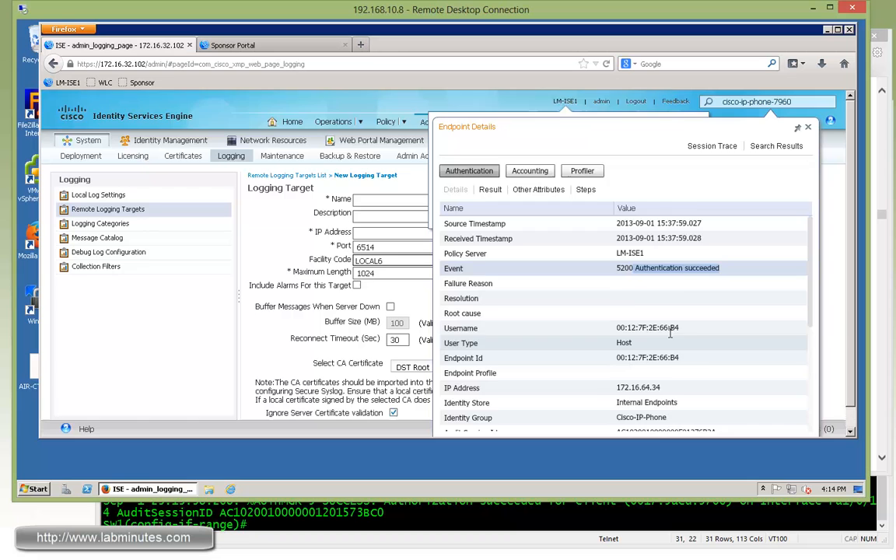
scroll(down, 3)
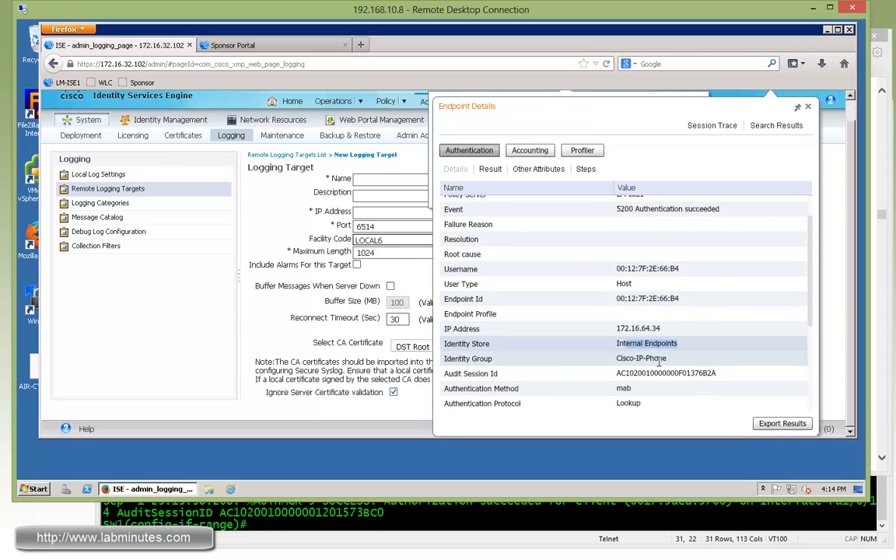
scroll(down, 3)
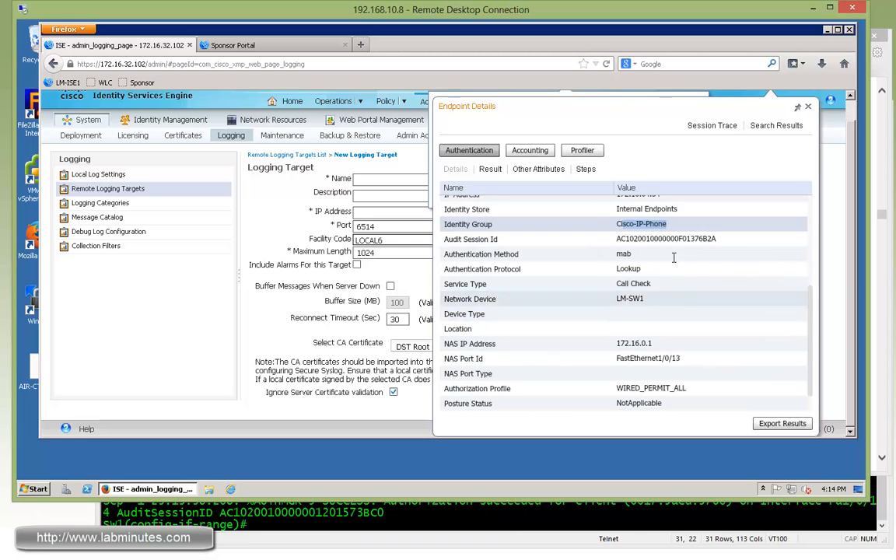
scroll(down, 3)
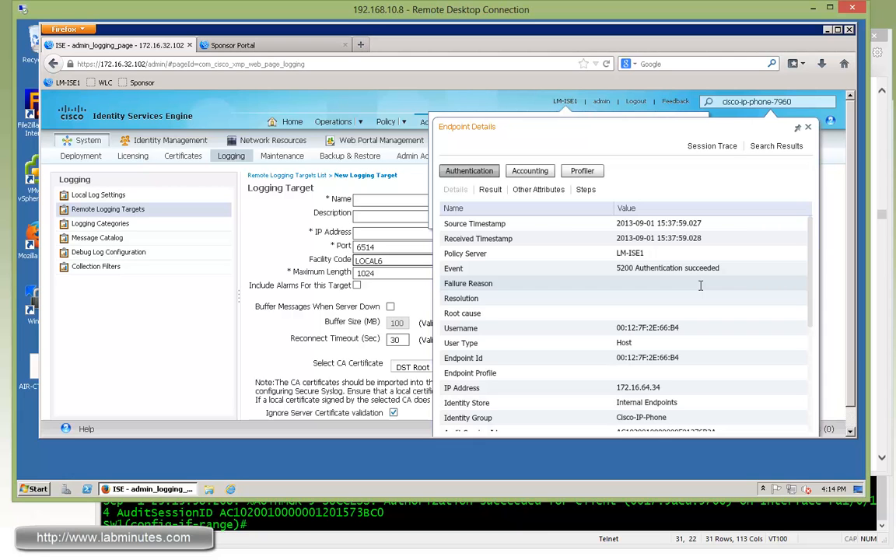
mouse_move(650, 192)
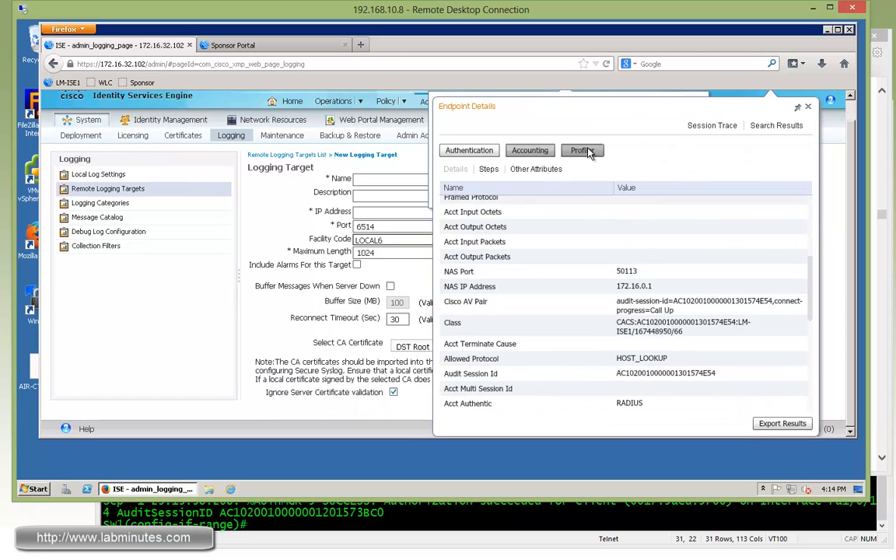
click(582, 149)
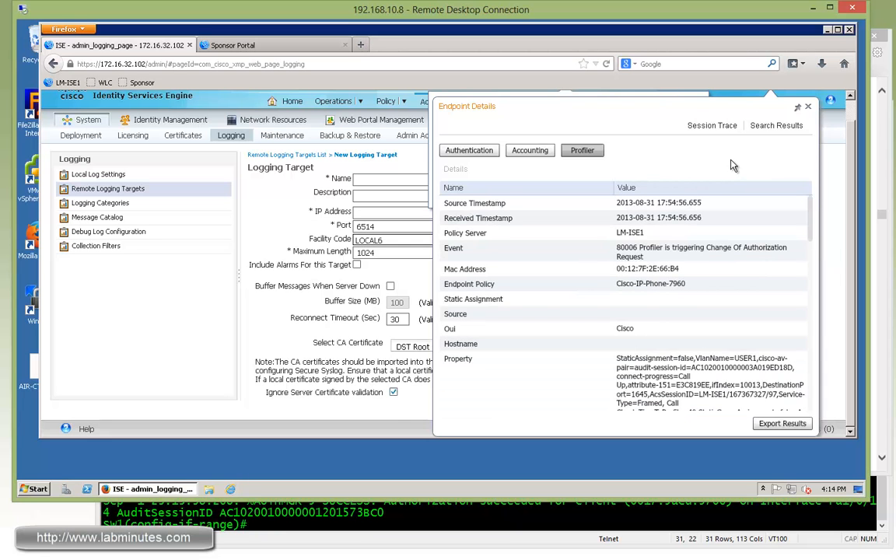
click(807, 106)
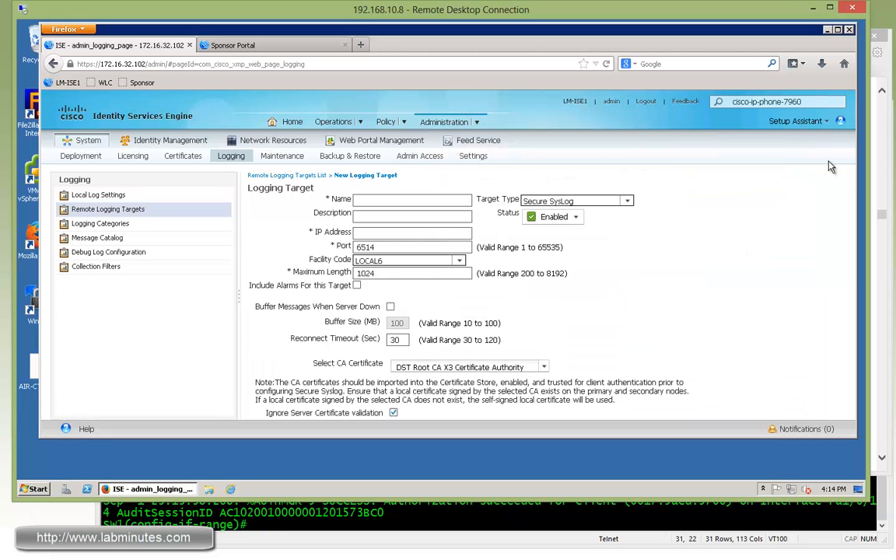
- Search ISE for windows7 and show the Windows7-Workstation endpoint results
text(windows7)
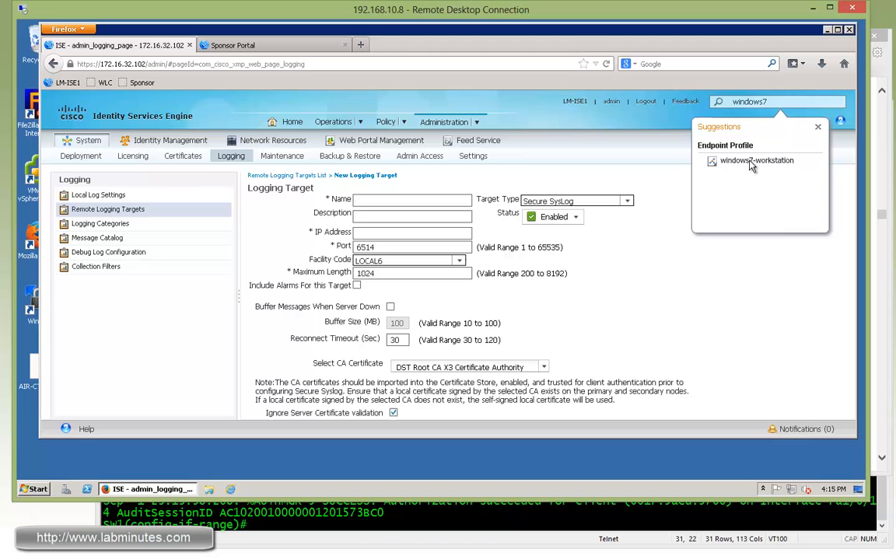
click(756, 160)
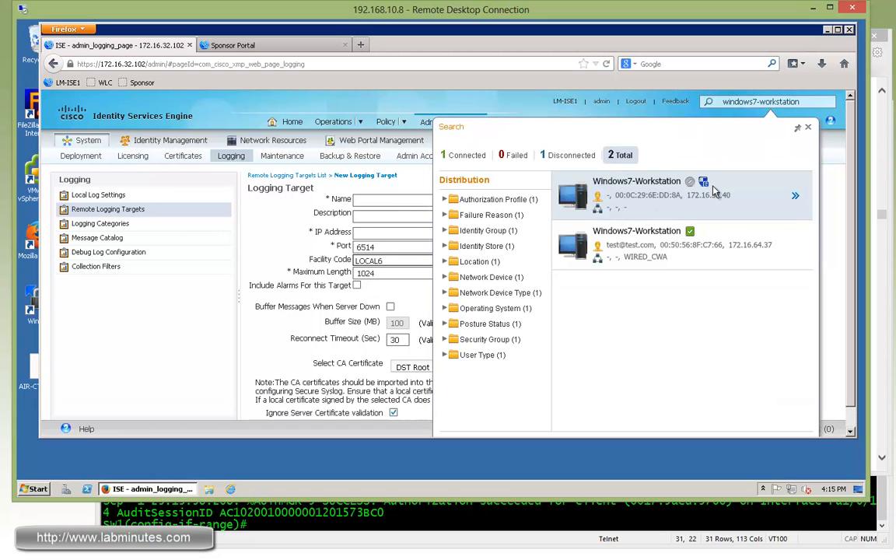
mouse_move(578, 183)
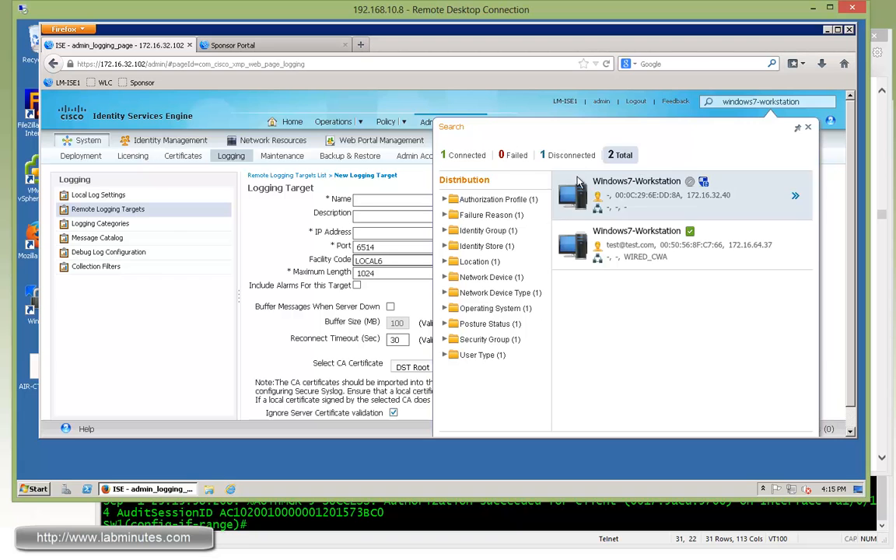
mouse_move(706, 186)
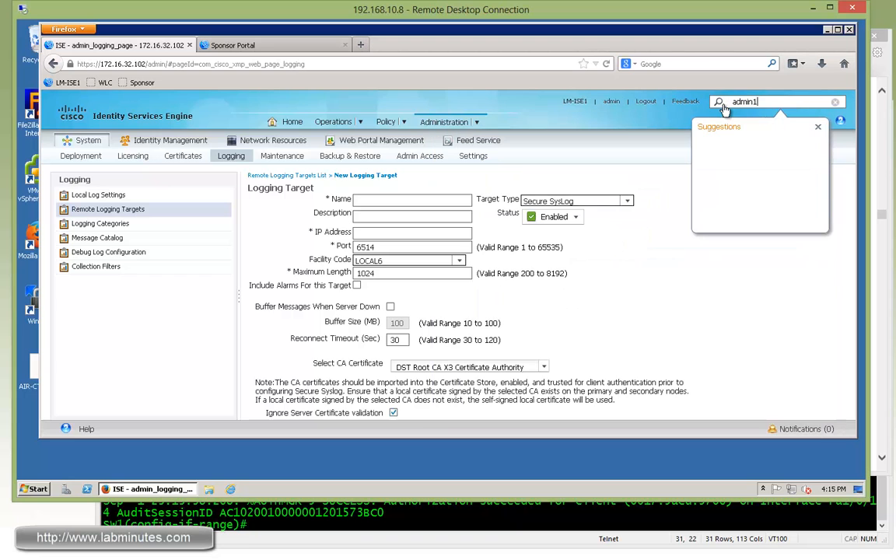
- Look up LABMINUTES\admin1 and review its session's endpoint authentication details
text(admin1)
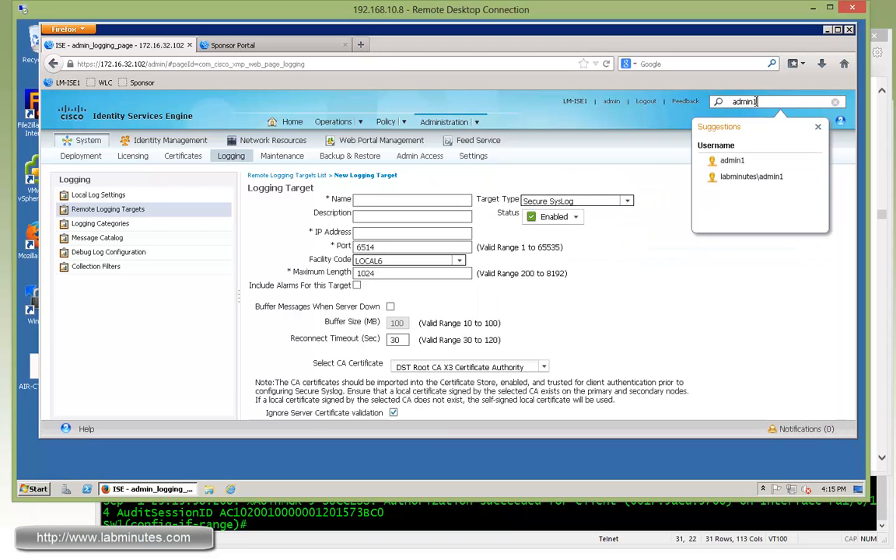
click(751, 176)
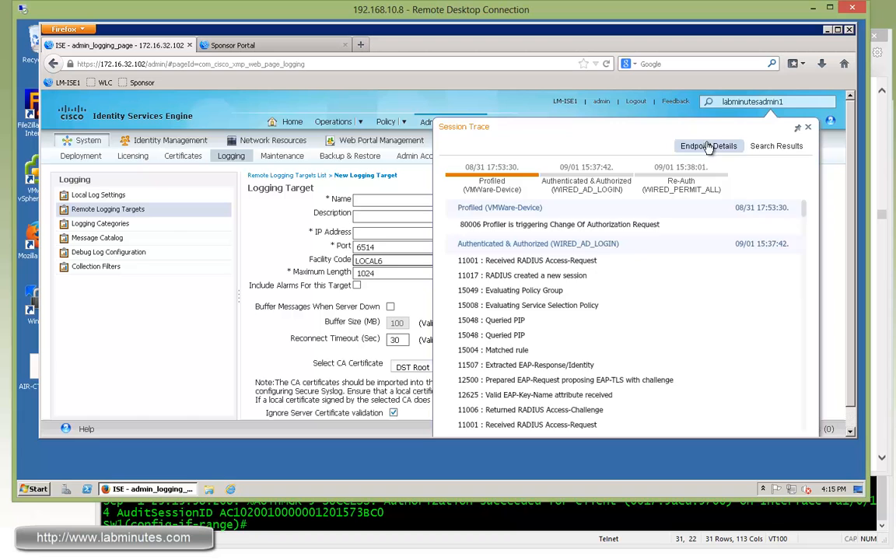
click(709, 146)
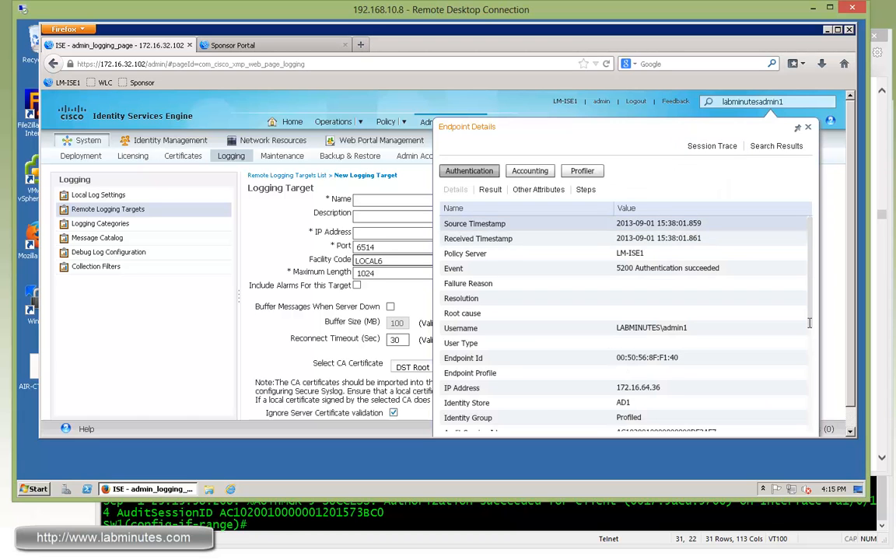
scroll(down, 3)
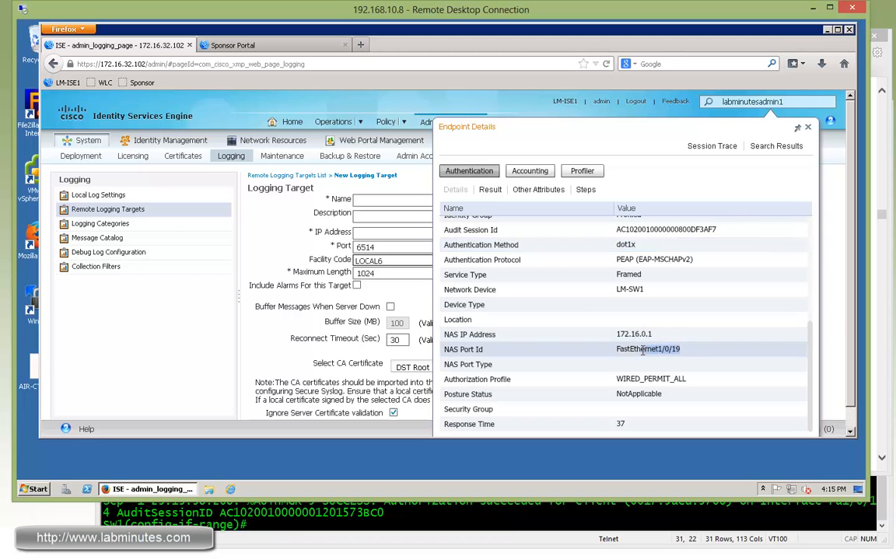
- Review the endpoint's profiler information and return to the release notes
click(582, 170)
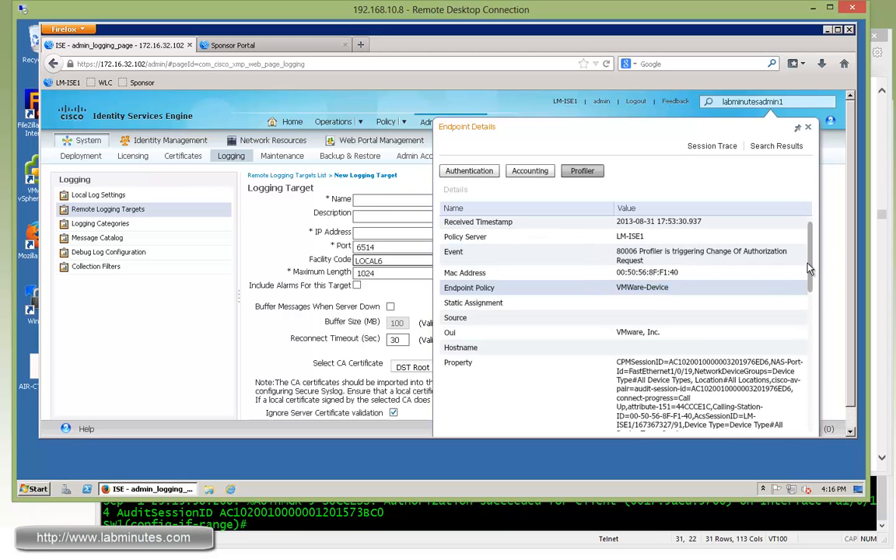
scroll(down, 3)
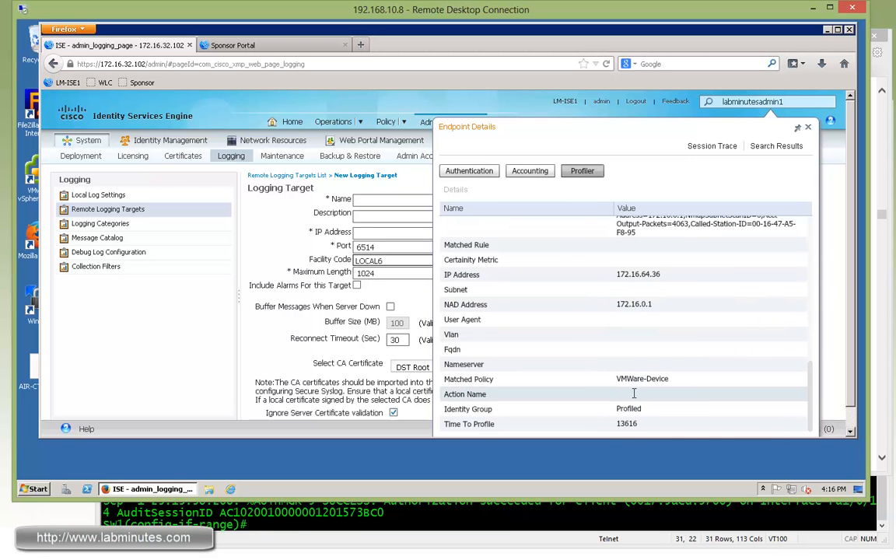
click(469, 169)
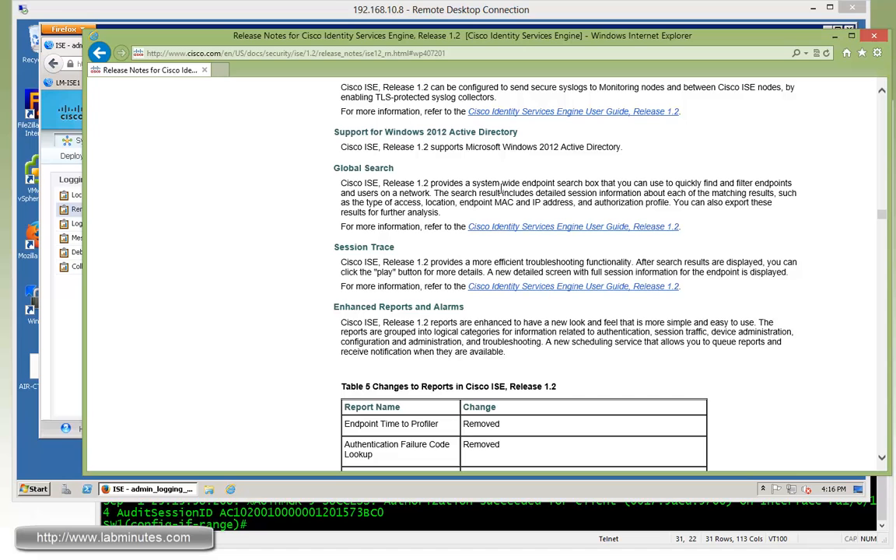
- Highlight the Global Search, full session information and Enhanced Reports and Alarms phrases in the release notes
double_click(364, 246)
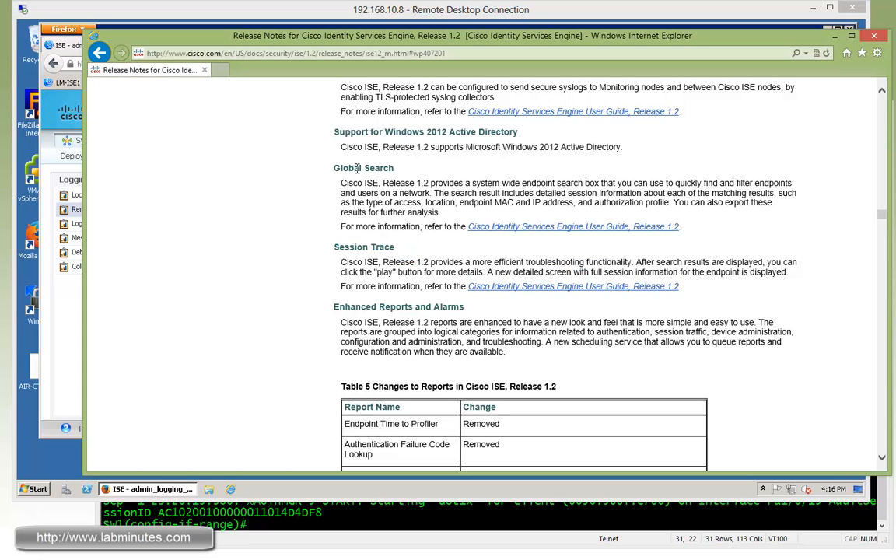
double_click(612, 272)
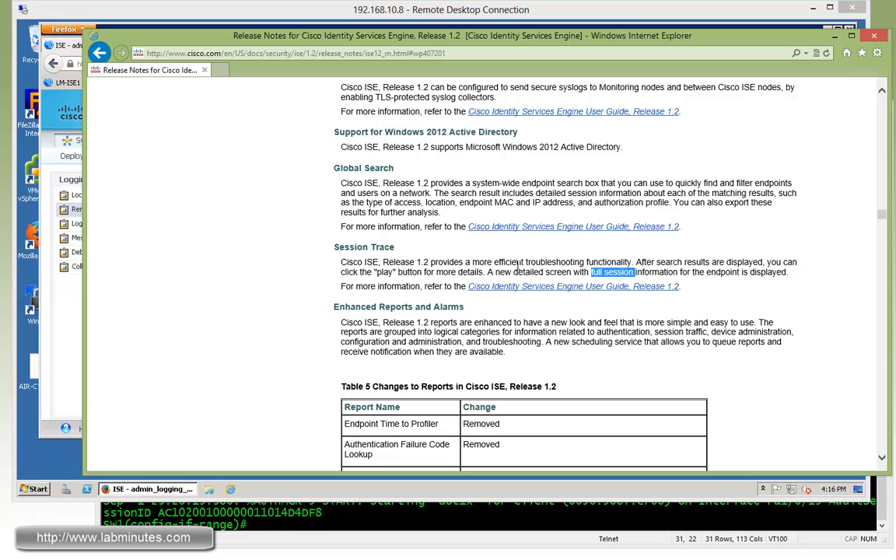
scroll(down, 3)
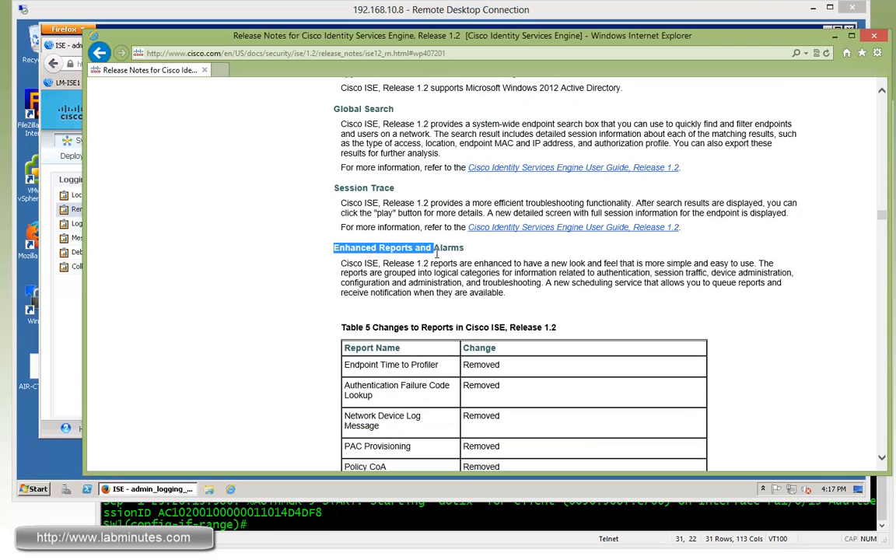
drag(473, 263, 613, 280)
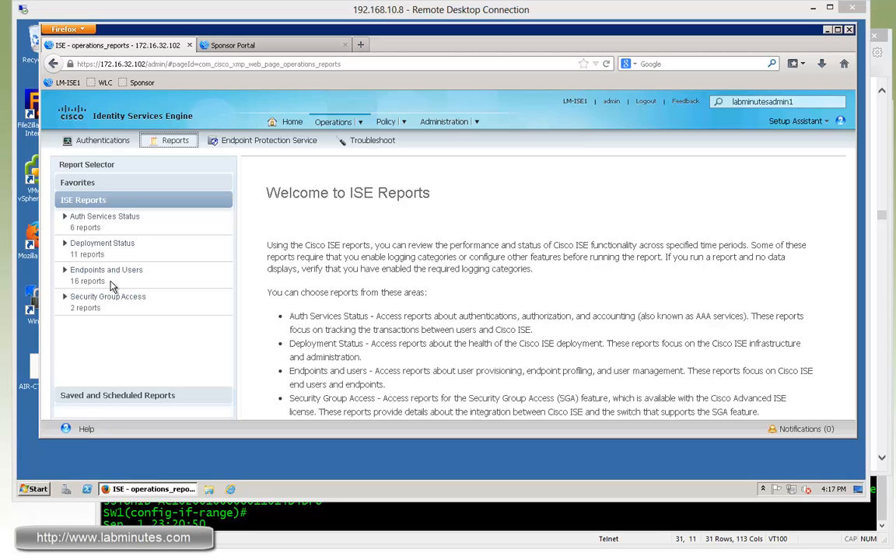
- Run the RADIUS Authentications report under Auth Services Status for Today
click(104, 216)
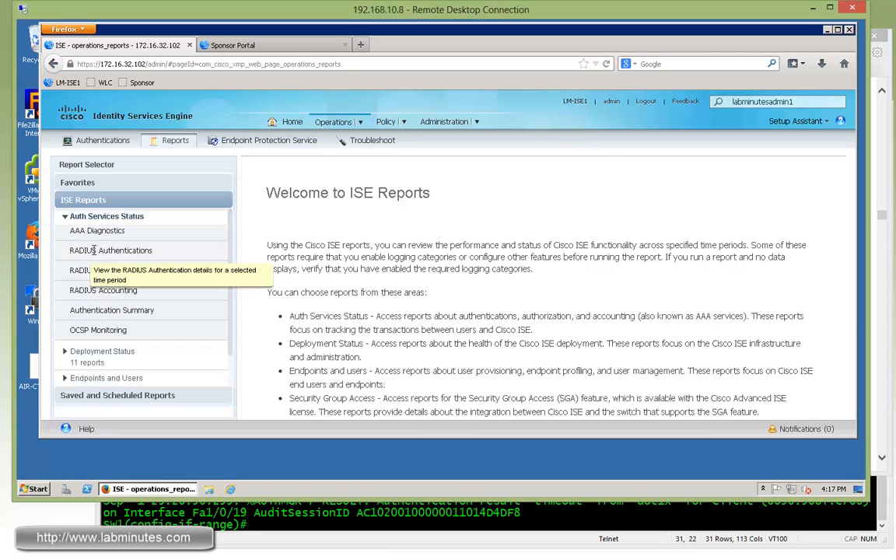
click(110, 248)
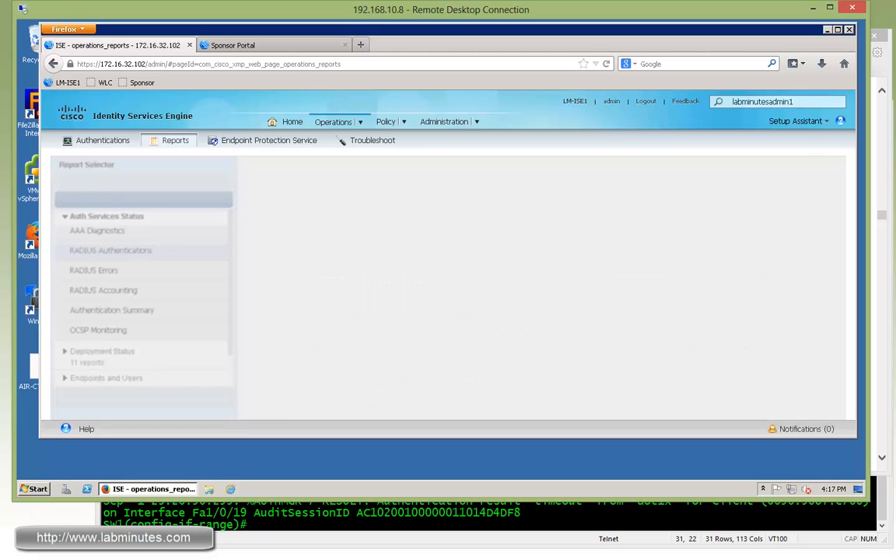
click(110, 248)
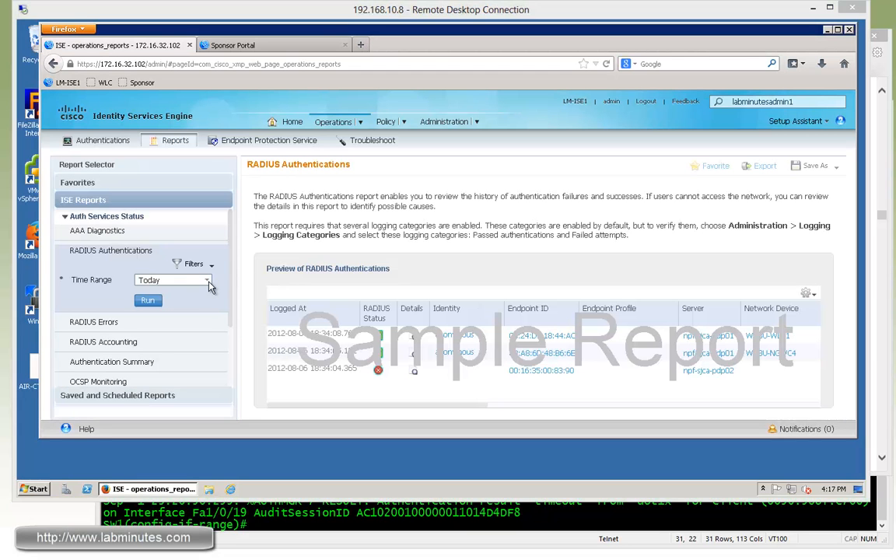
click(147, 302)
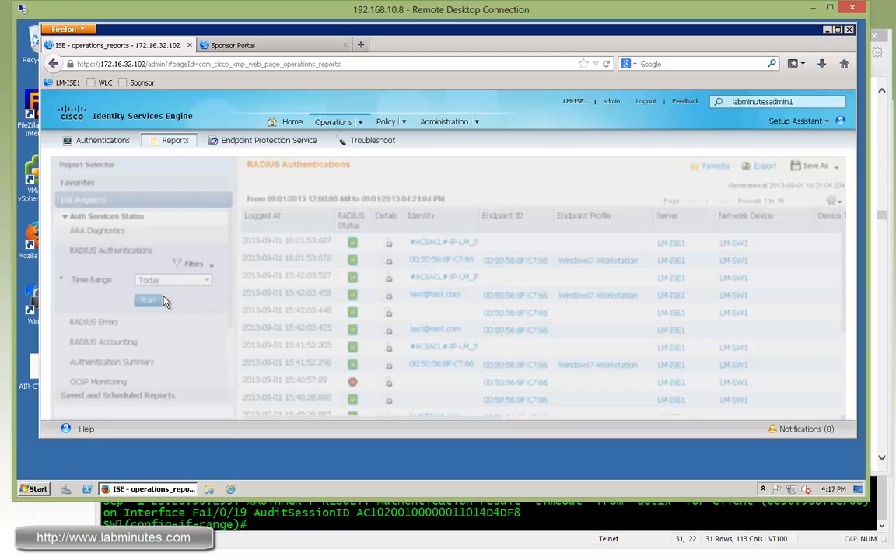
click(148, 300)
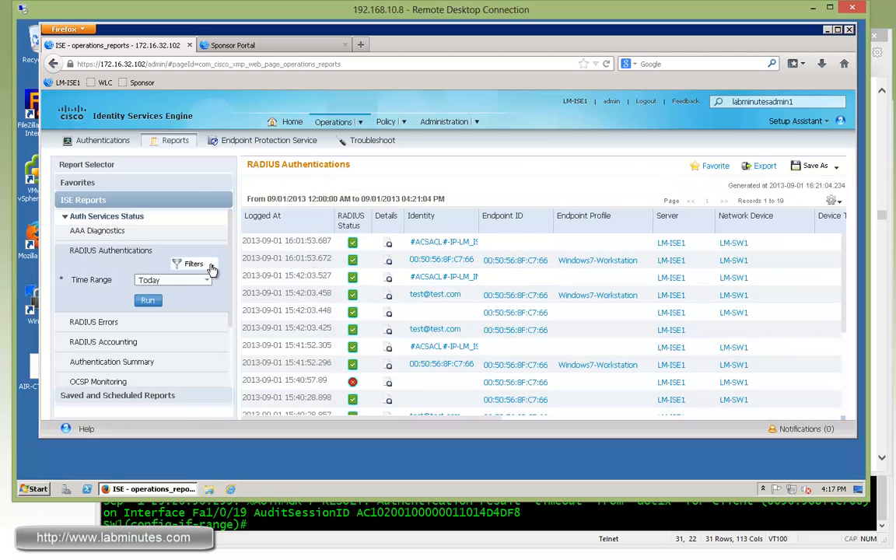
- Filter the RADIUS Authentications report by identity LABMINUTES\admin1
click(193, 264)
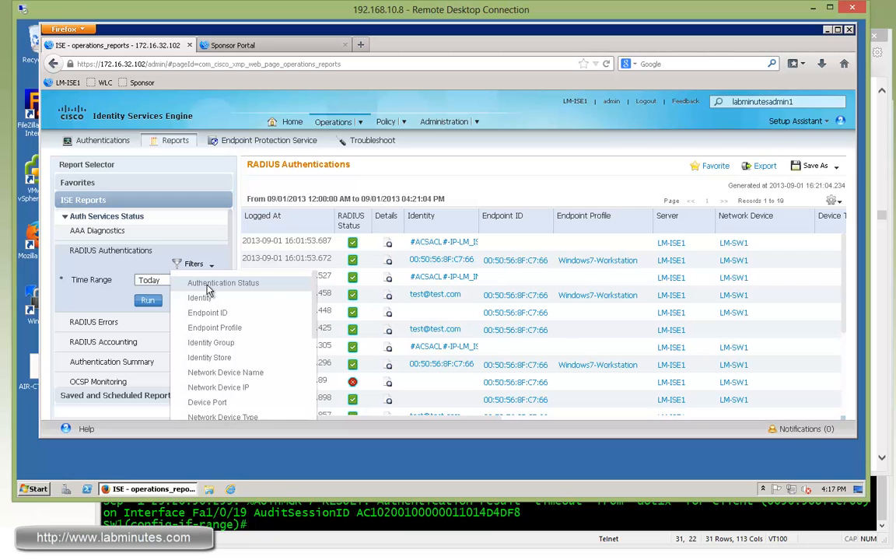
mouse_move(201, 298)
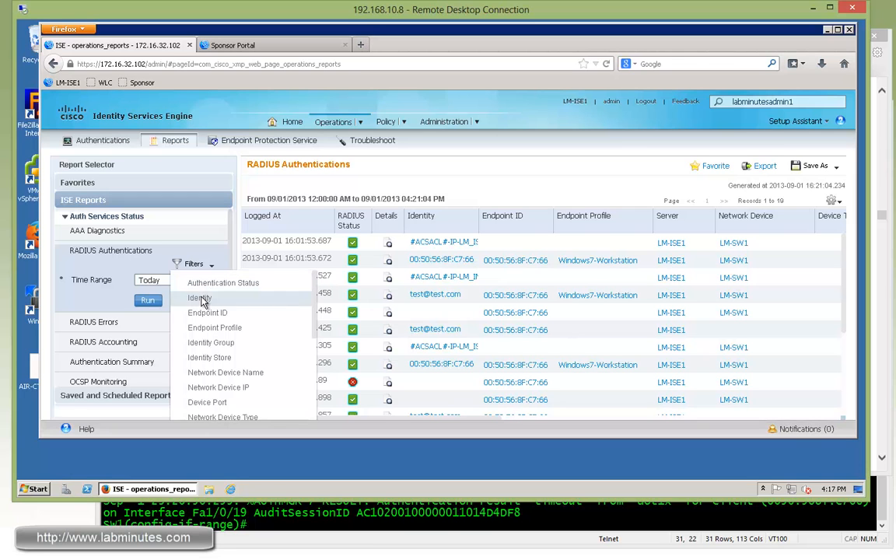
click(199, 299)
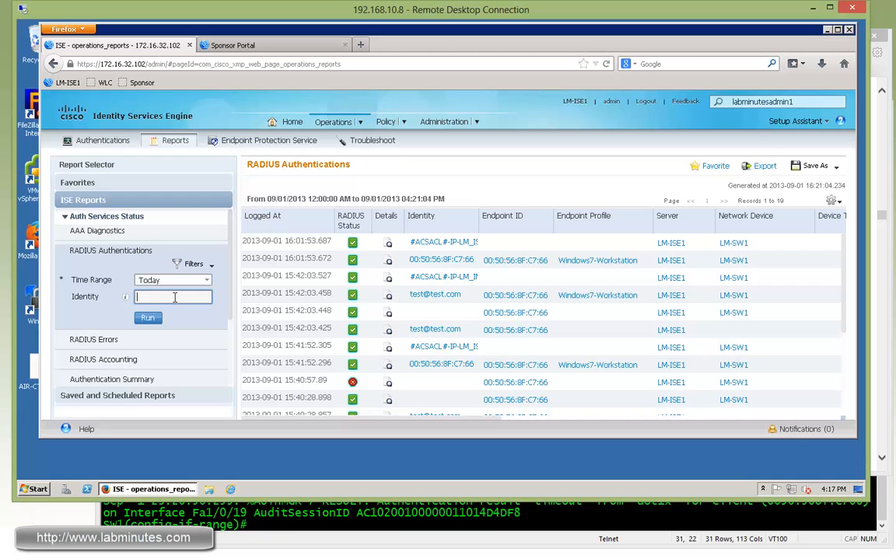
text(admin1)
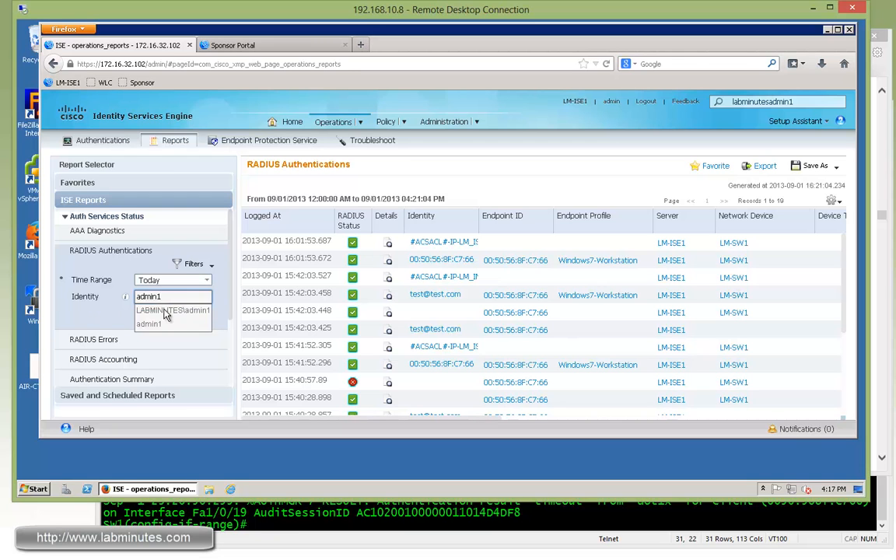
click(173, 311)
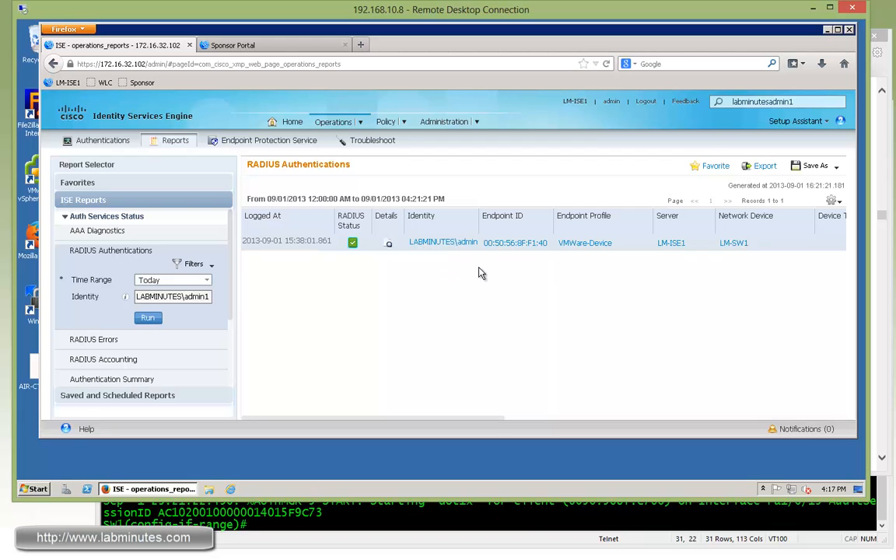
mouse_move(417, 255)
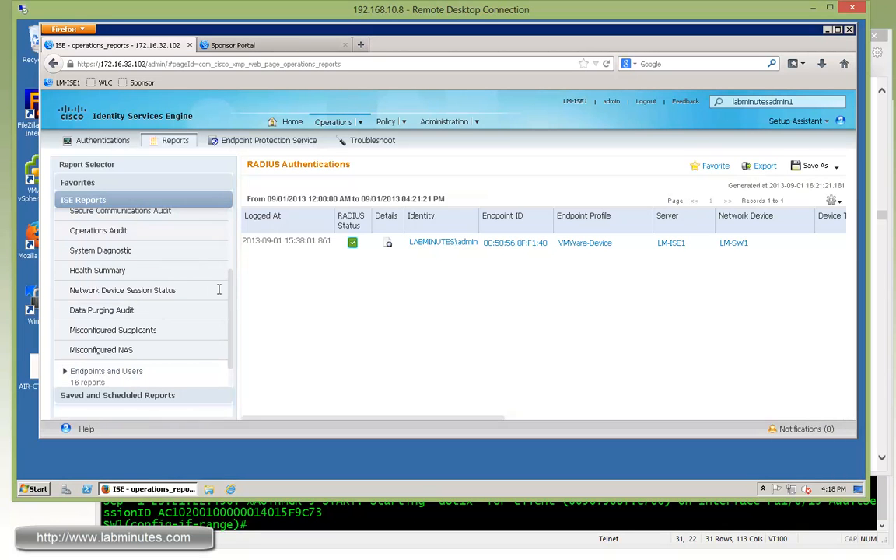
click(103, 215)
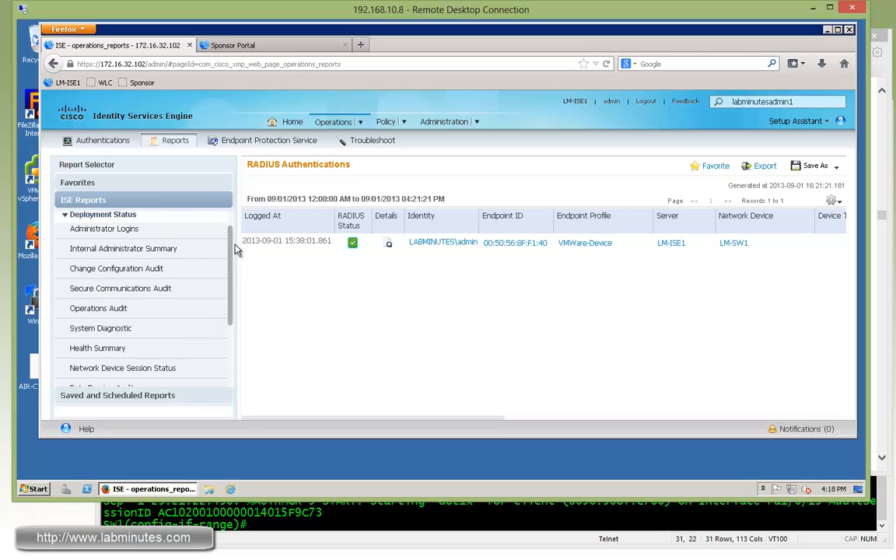
scroll(down, 3)
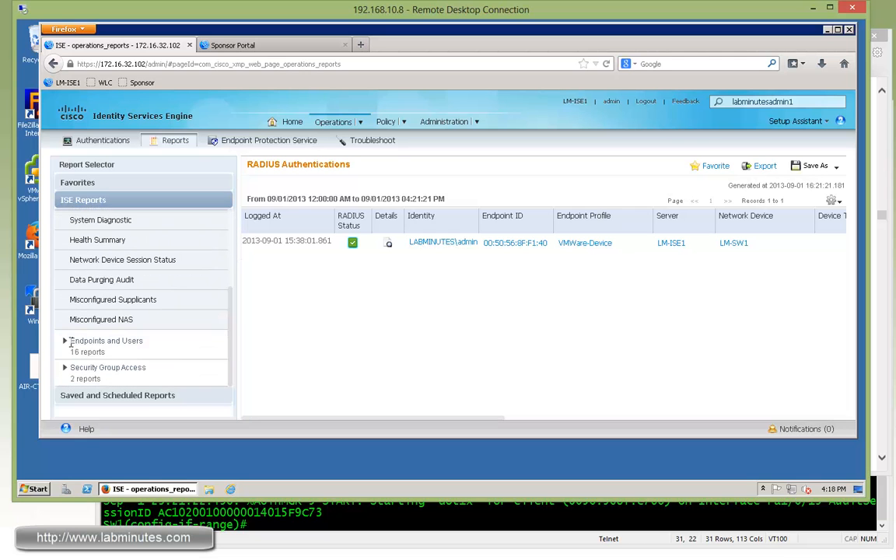
click(106, 341)
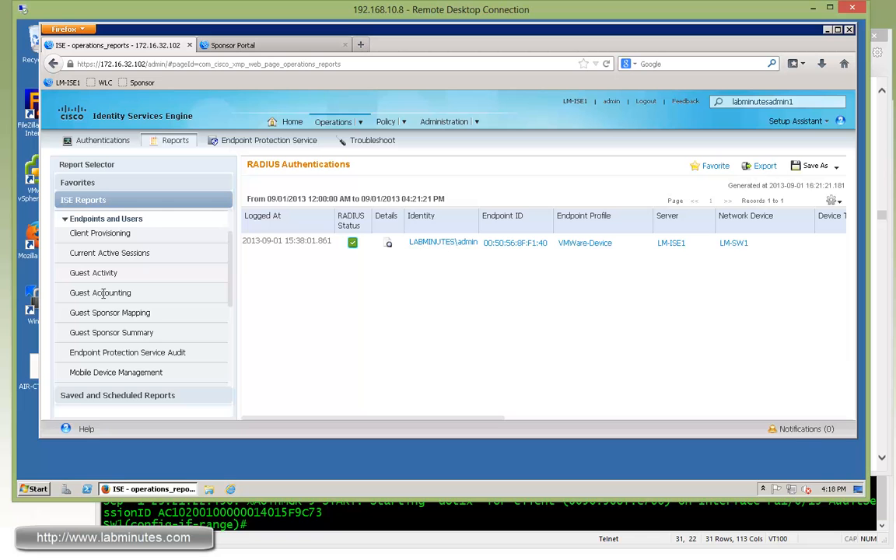
scroll(down, 3)
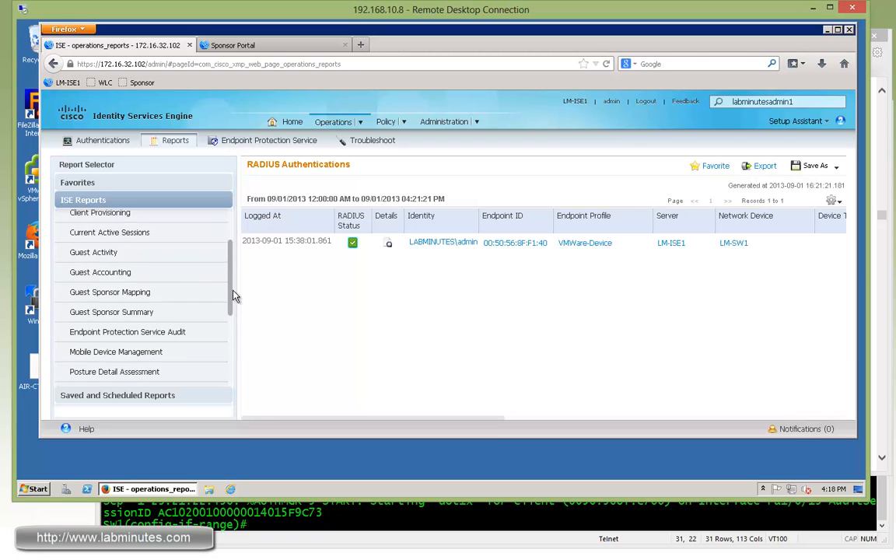
scroll(down, 3)
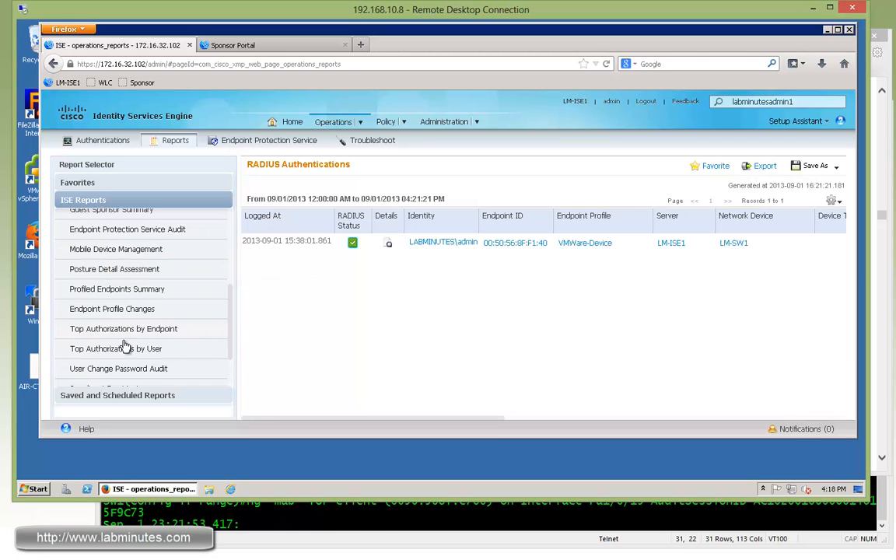
scroll(down, 3)
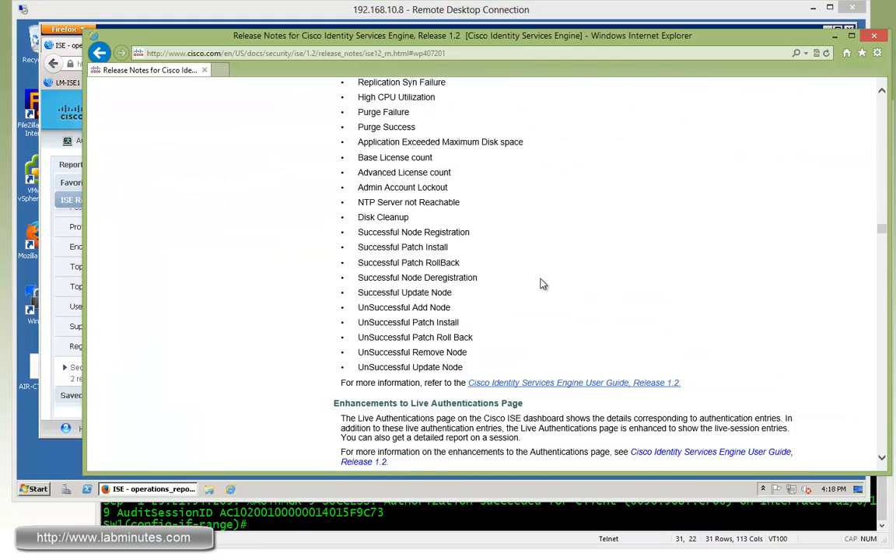
- Scroll to the Live Authentications Page enhancements, then switch back to the ISE window
scroll(down, 3)
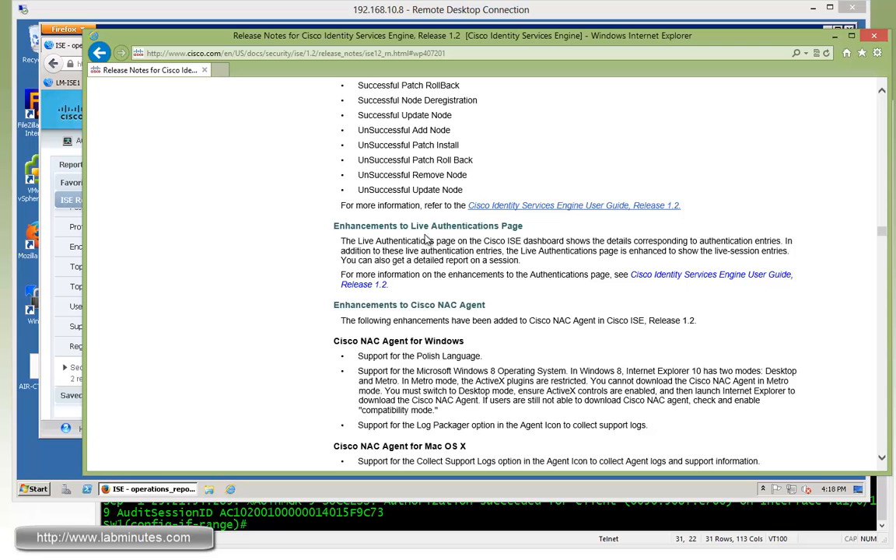
double_click(416, 225)
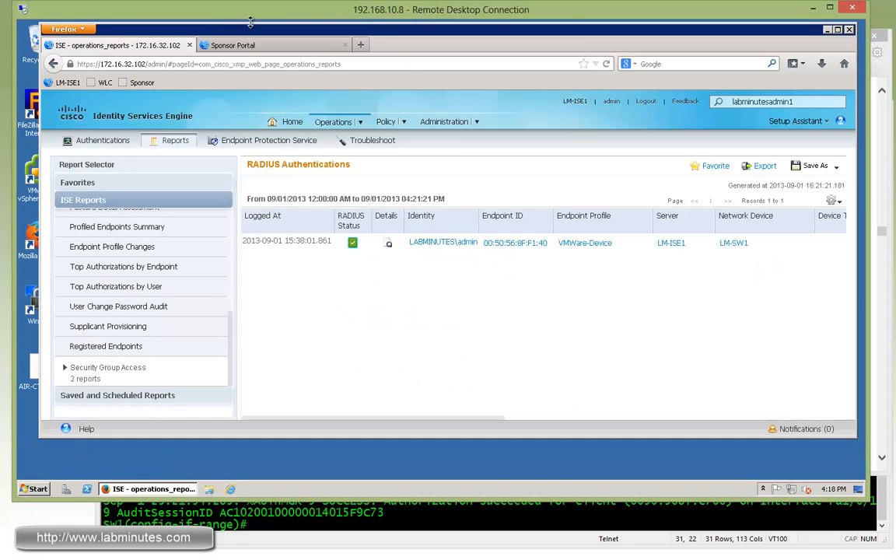
- Go to Operations > Authentications to reach the Live Authentications page
click(336, 121)
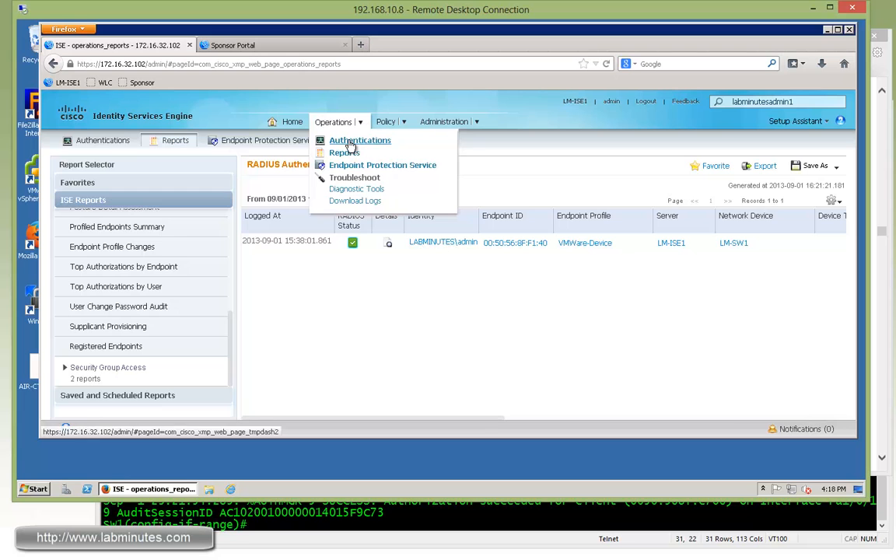
click(359, 140)
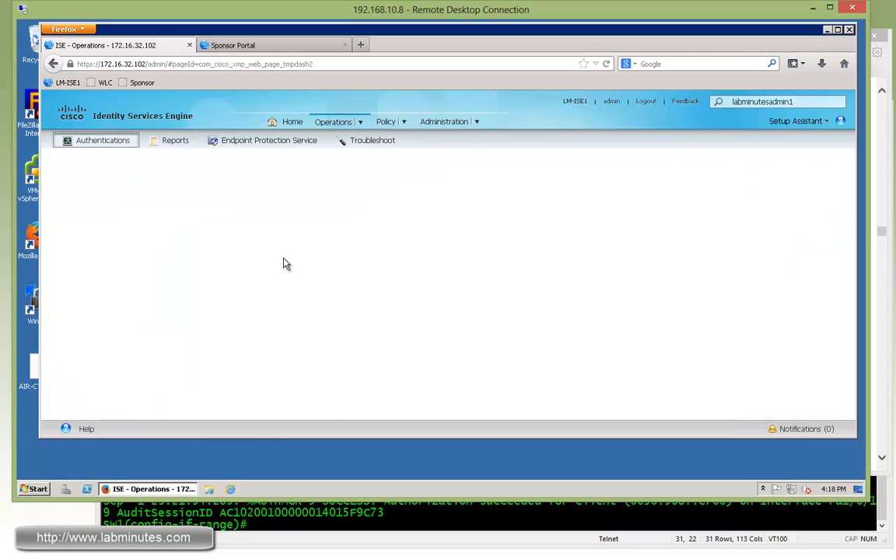
click(102, 140)
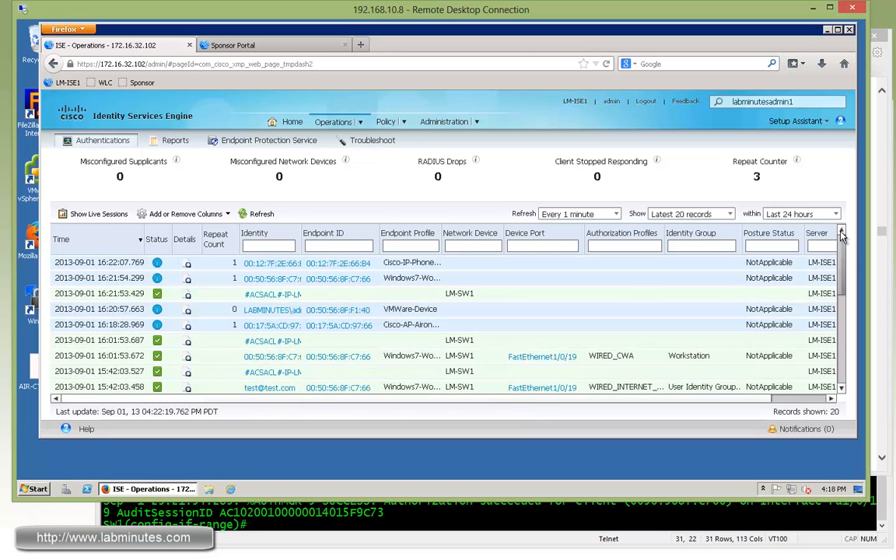
- Toggle between Show Live Sessions and Show Live Authentications, ending on the four started sessions
click(103, 167)
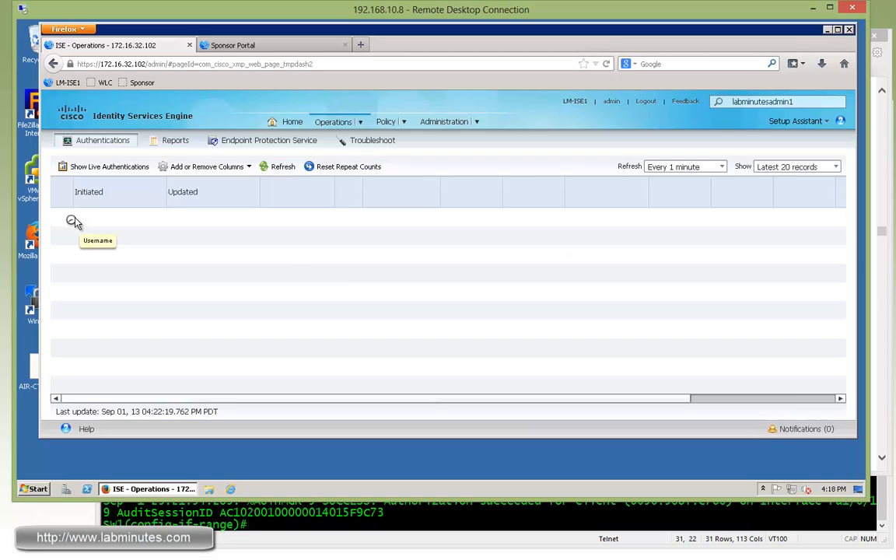
click(103, 166)
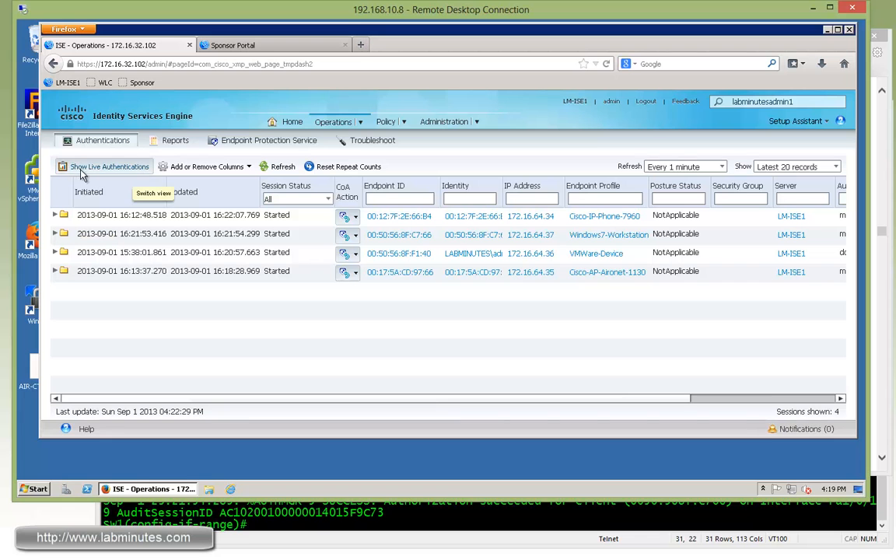
click(107, 166)
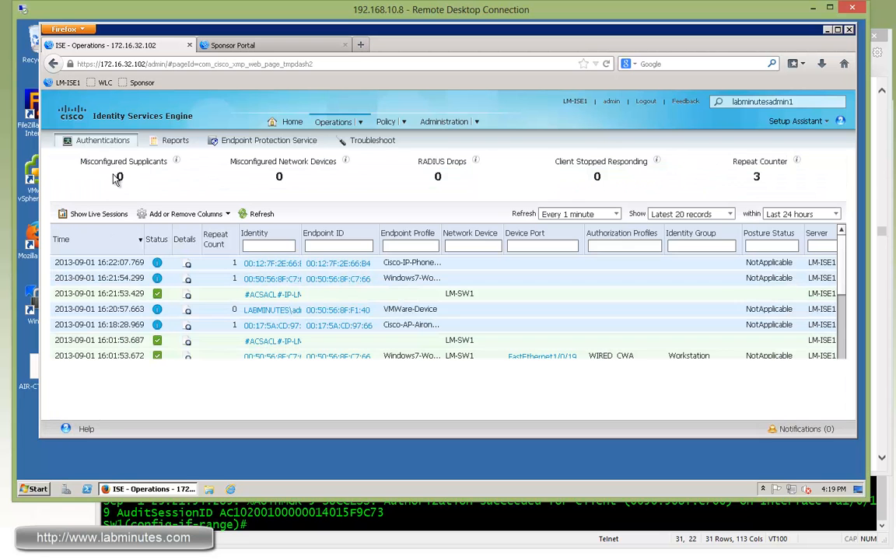
click(92, 214)
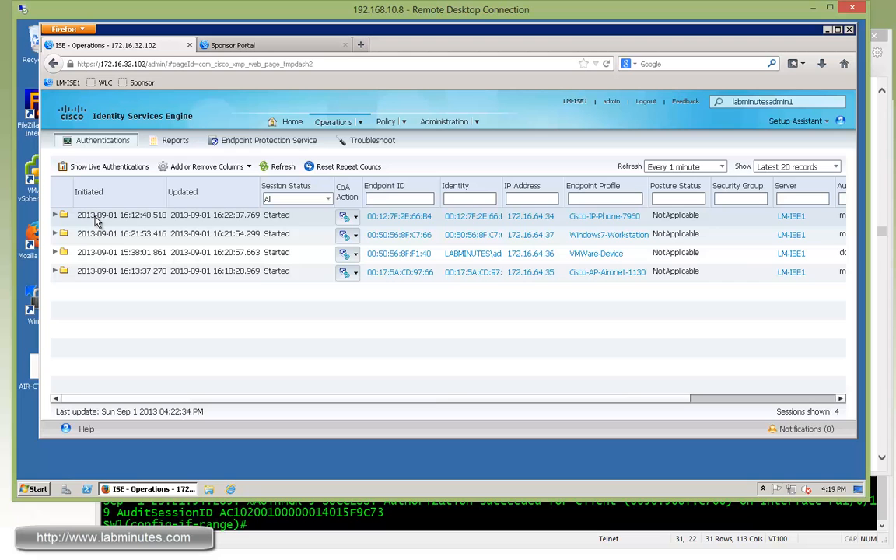
mouse_move(367, 279)
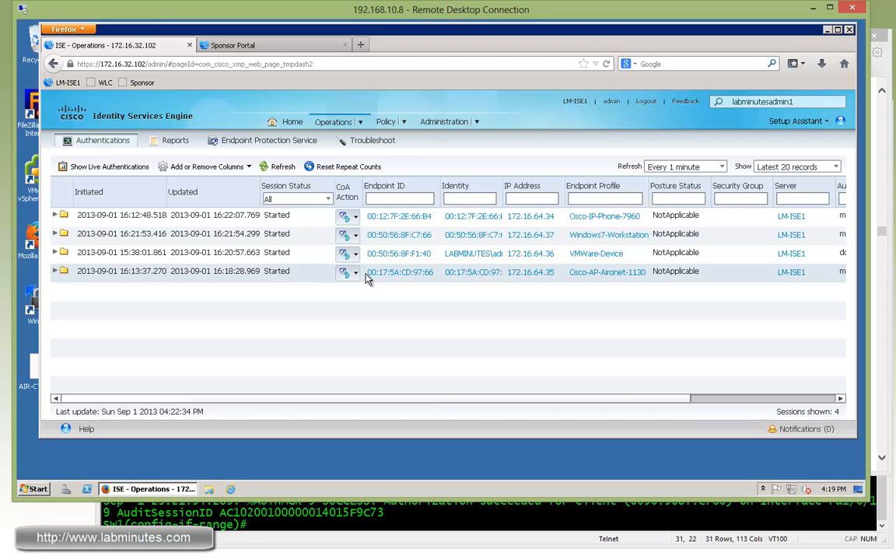
mouse_move(445, 325)
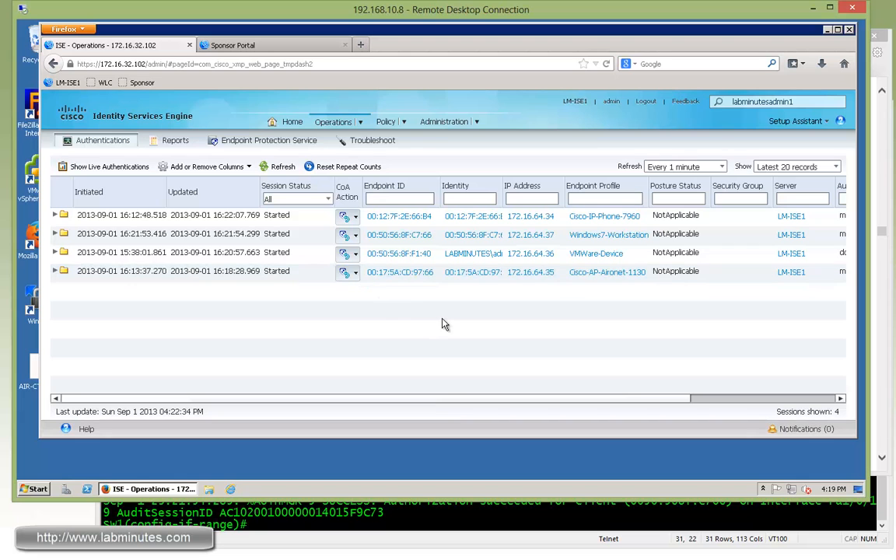
mouse_move(376, 311)
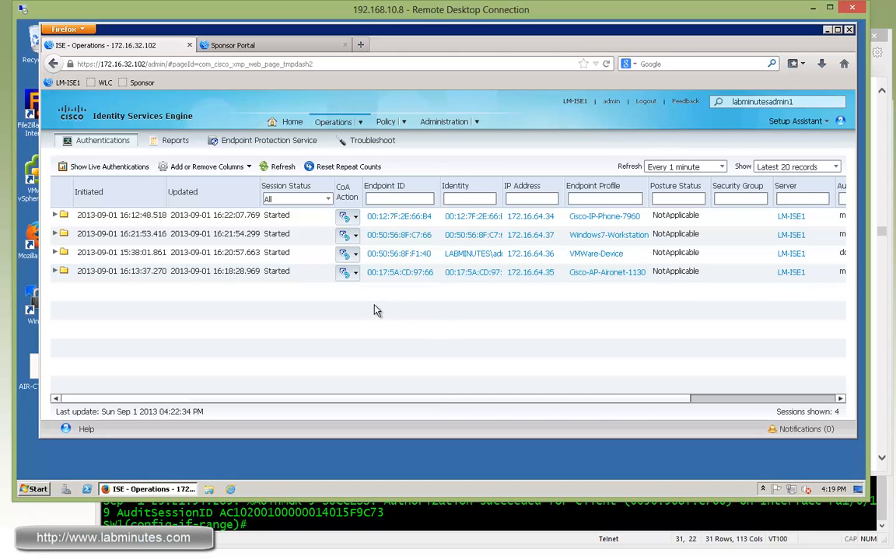
mouse_move(443, 171)
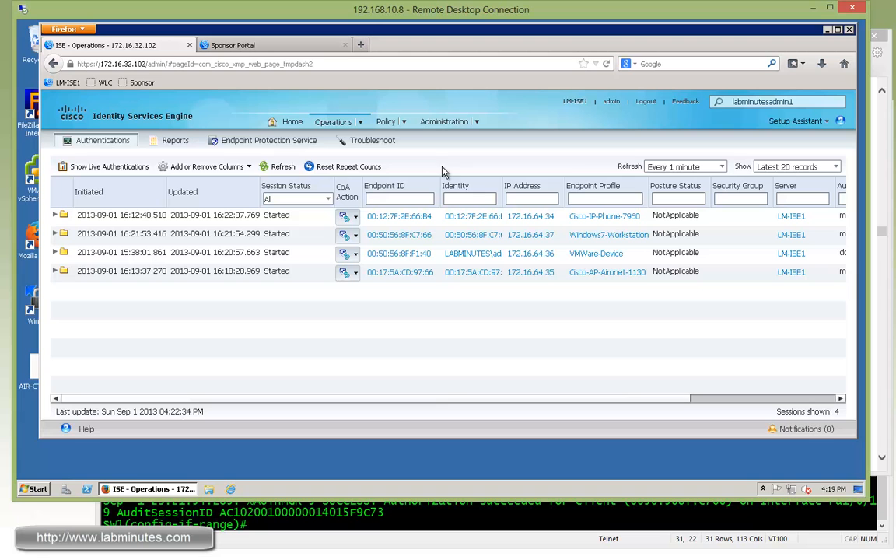
mouse_move(132, 177)
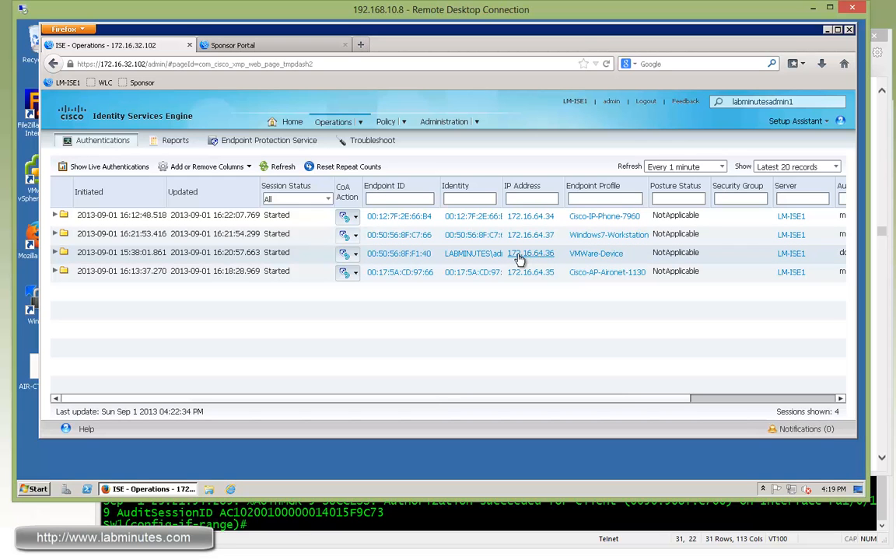
mouse_move(563, 287)
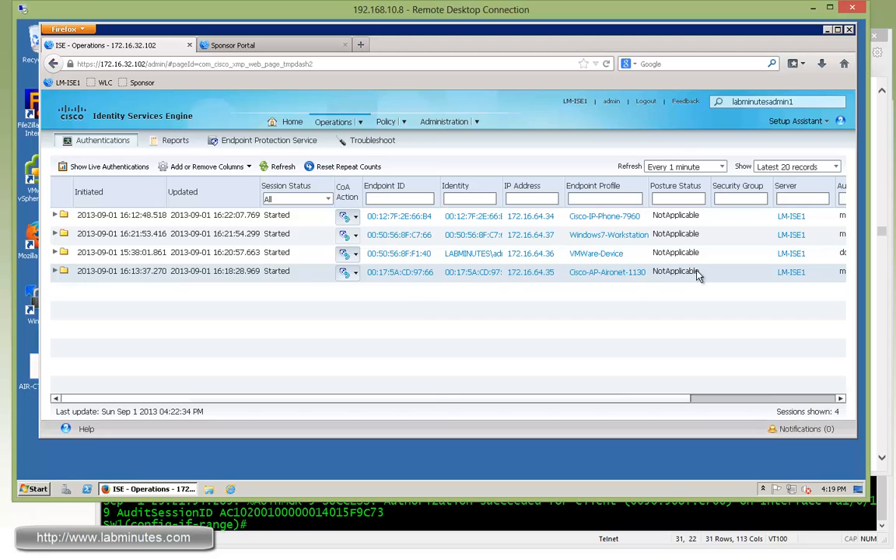
mouse_move(411, 314)
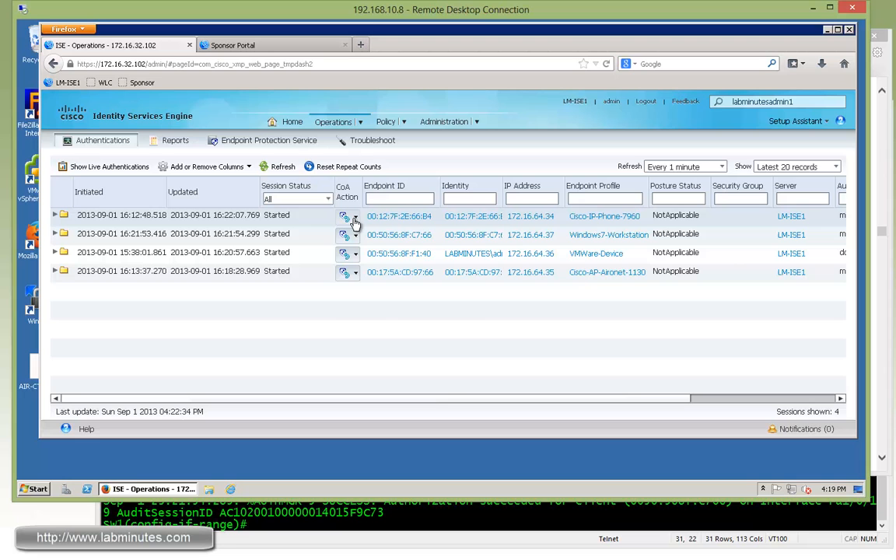
- Expand the CoA Action menu on the Cisco-IP-Phone-7960 session row
click(349, 214)
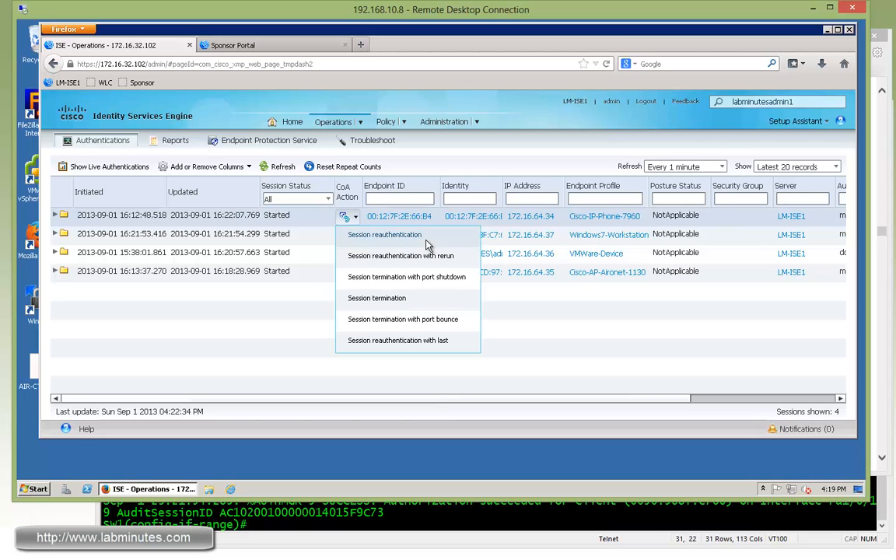
mouse_move(408, 255)
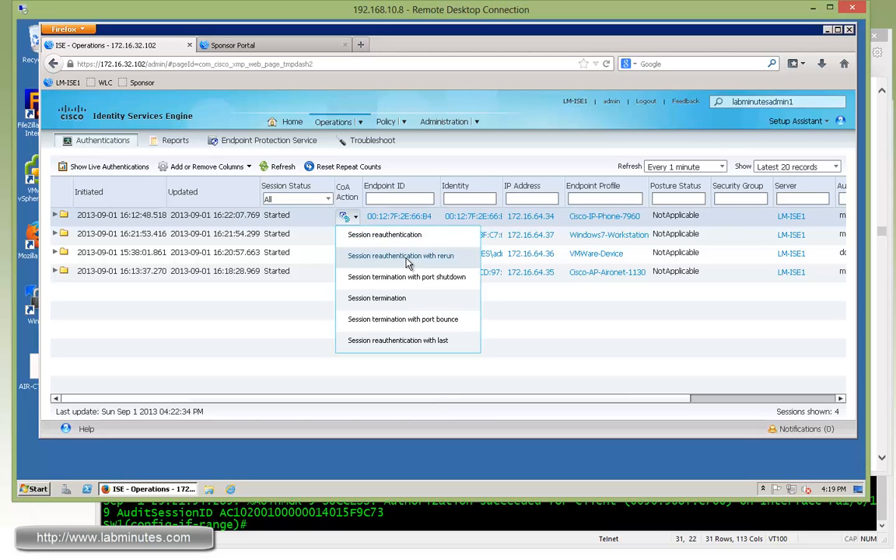
mouse_move(407, 277)
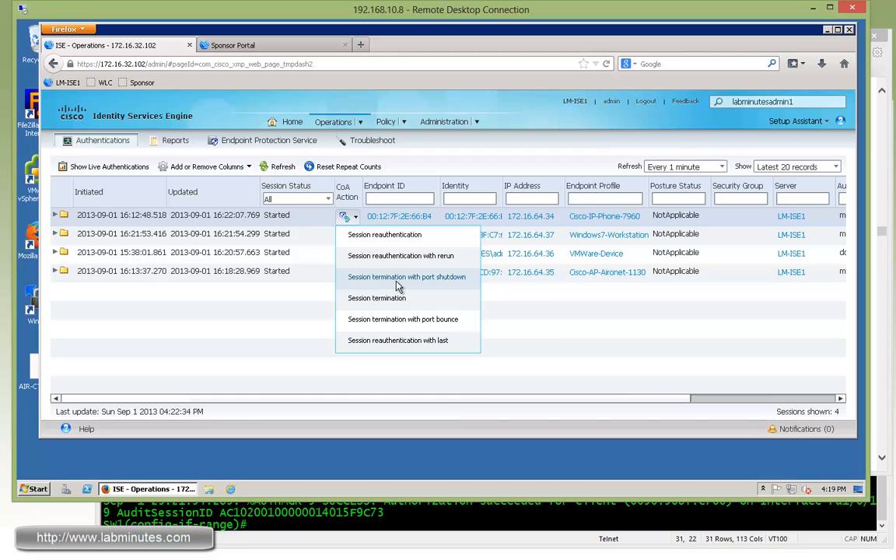
mouse_move(432, 286)
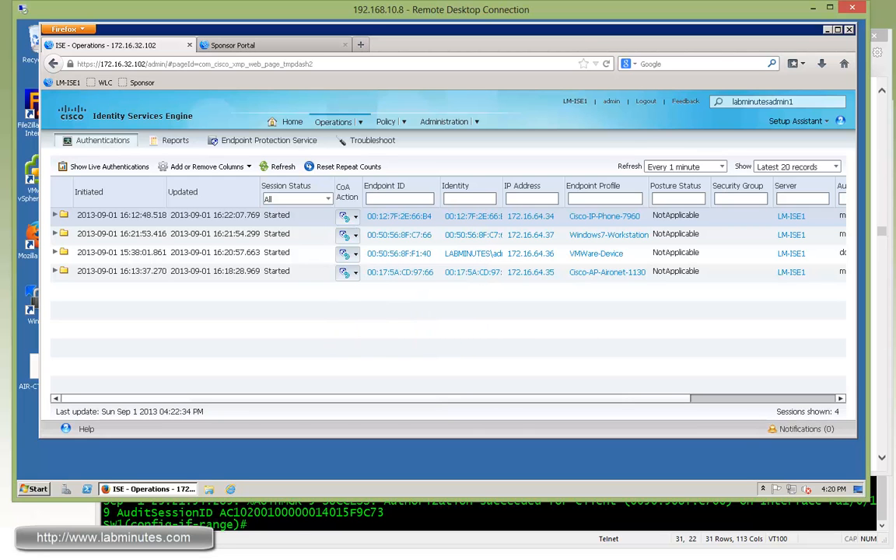
mouse_move(442, 335)
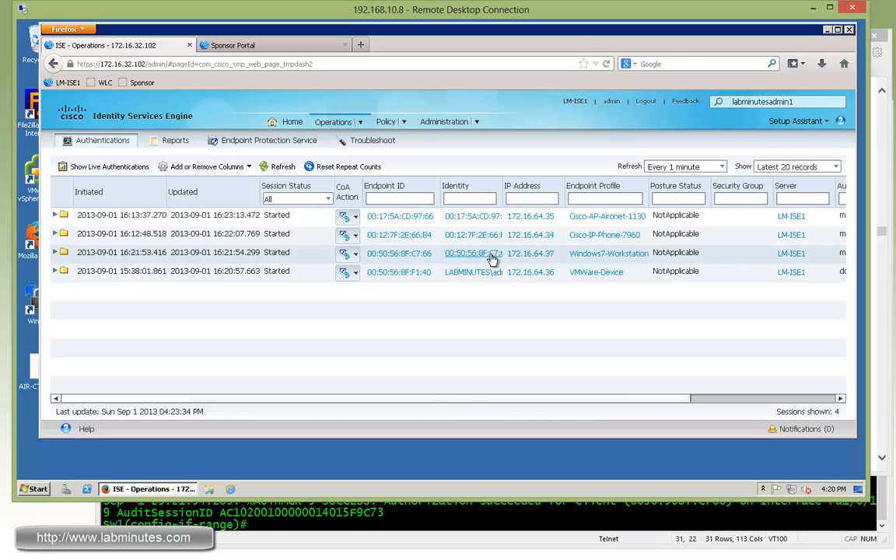
mouse_move(466, 280)
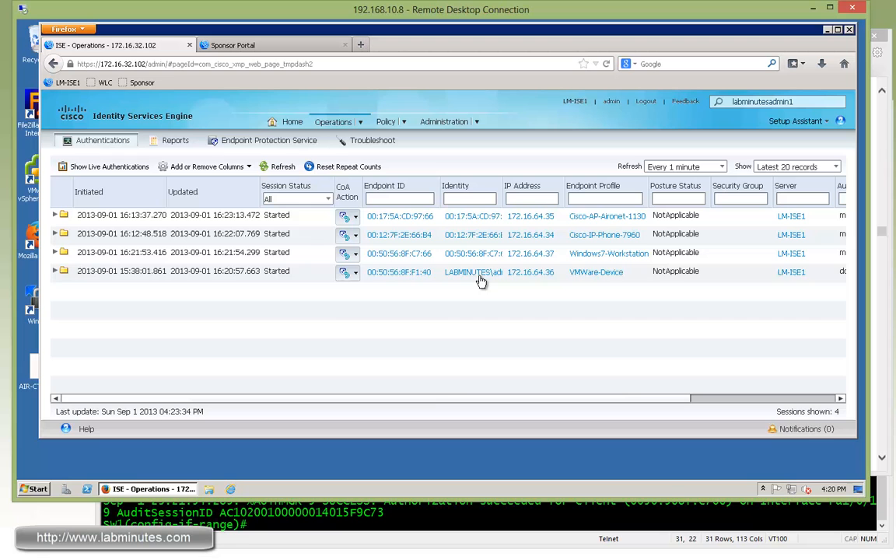
- Refresh the sessions, then apply Session termination with port shutdown to the VMware-Device row
click(347, 273)
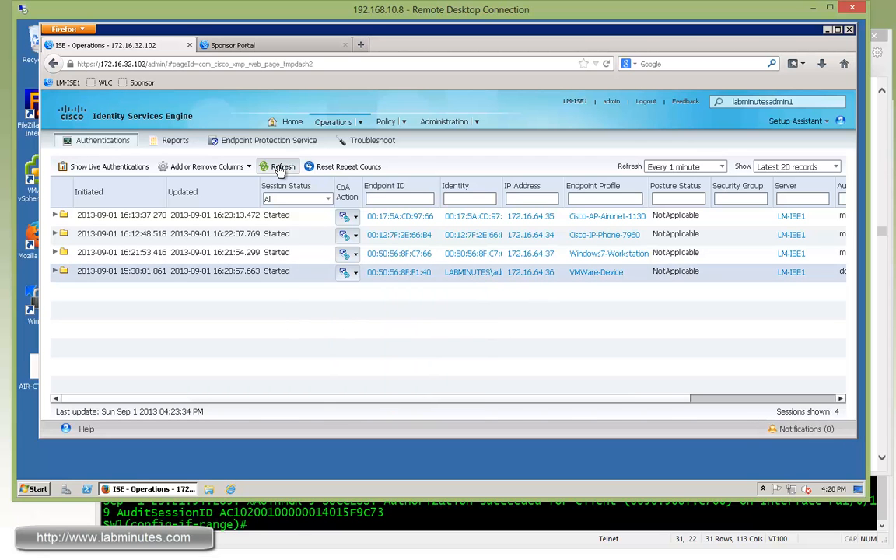
click(347, 271)
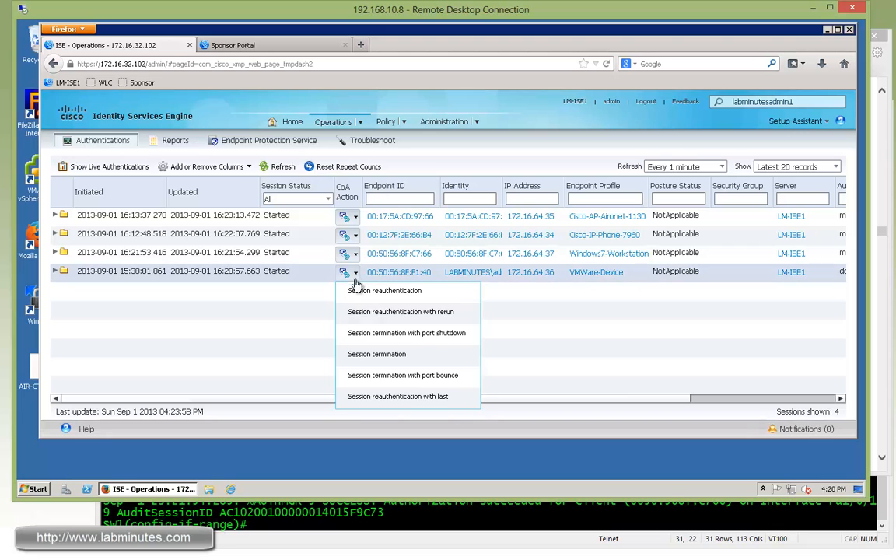
mouse_move(405, 333)
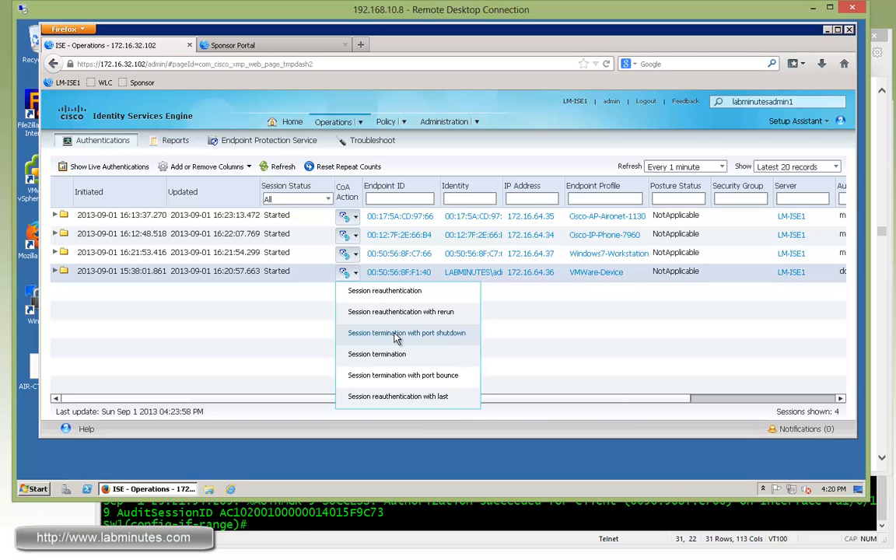
click(407, 333)
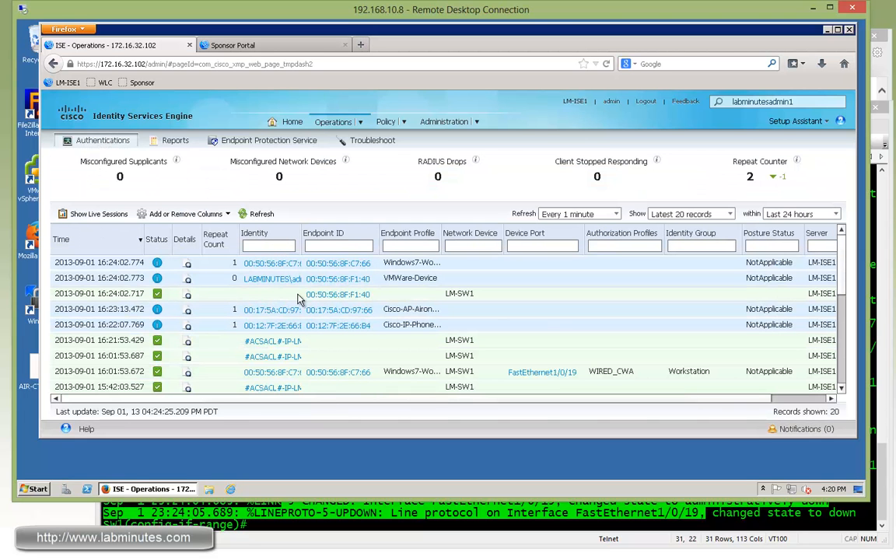
mouse_move(261, 302)
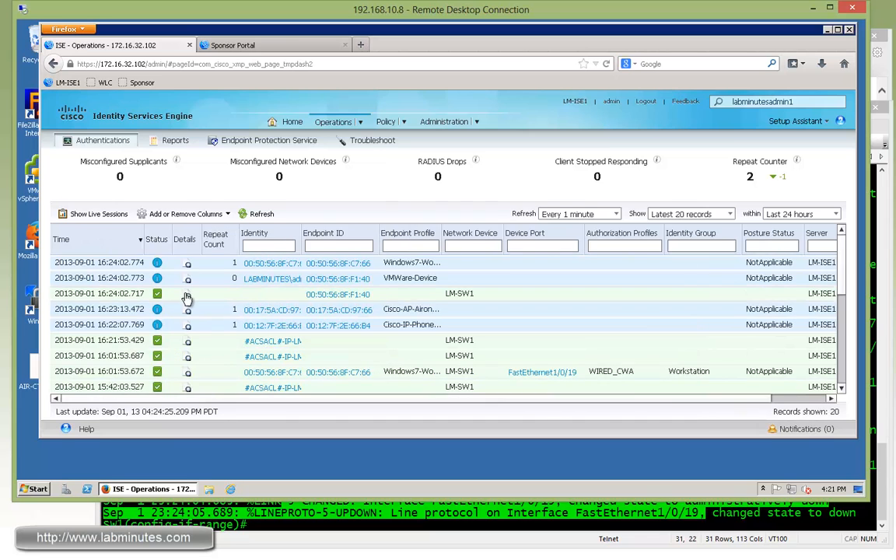
- View the dynamic authorization event details down to Other Attributes and Session Events
click(186, 298)
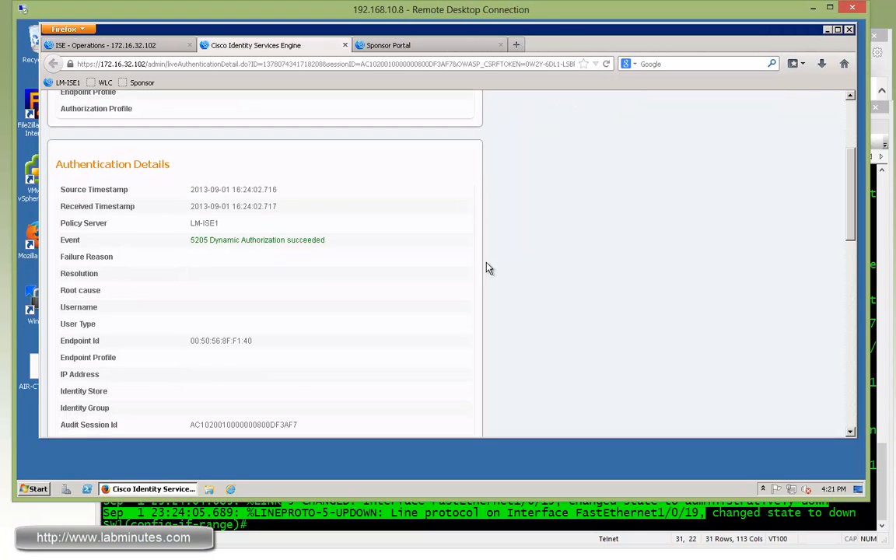
scroll(down, 3)
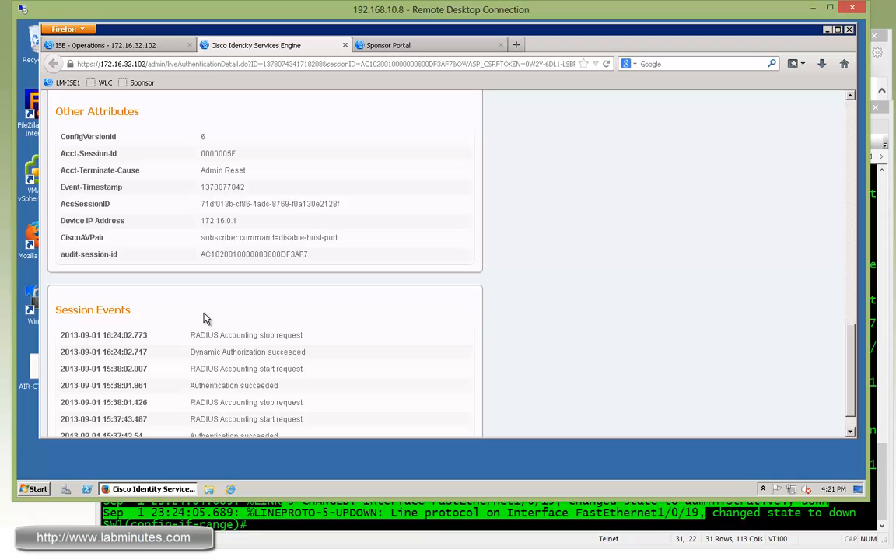
double_click(258, 236)
text(do)
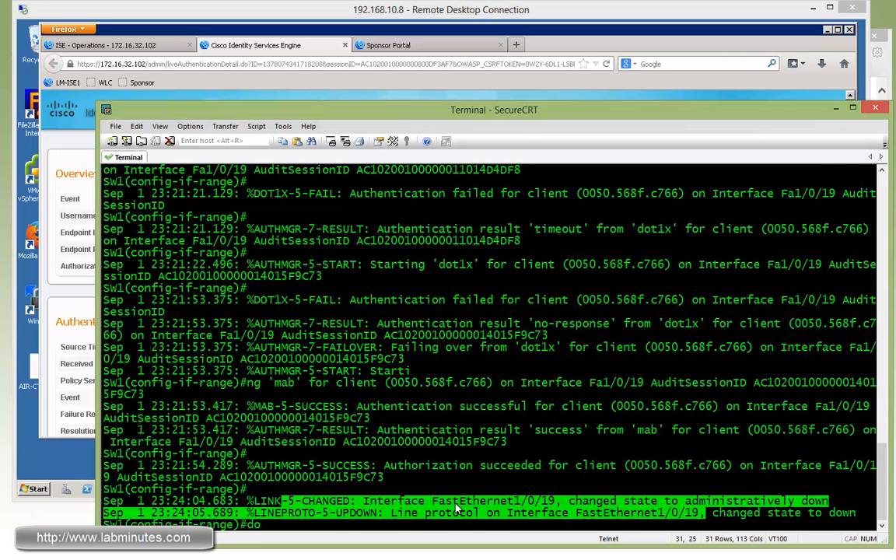
- Run 'sh int f1/0/1' on the switch console to check the port status
text(sh)
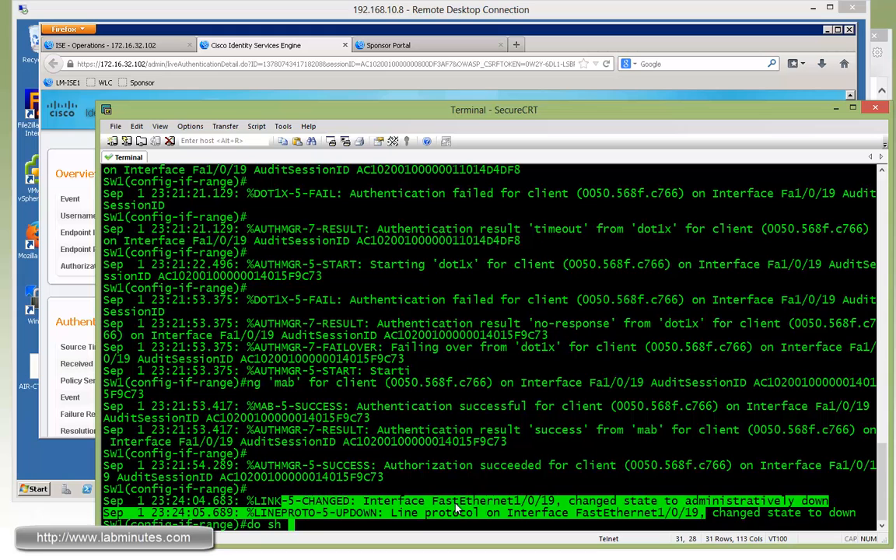
text(int f1/0/1)
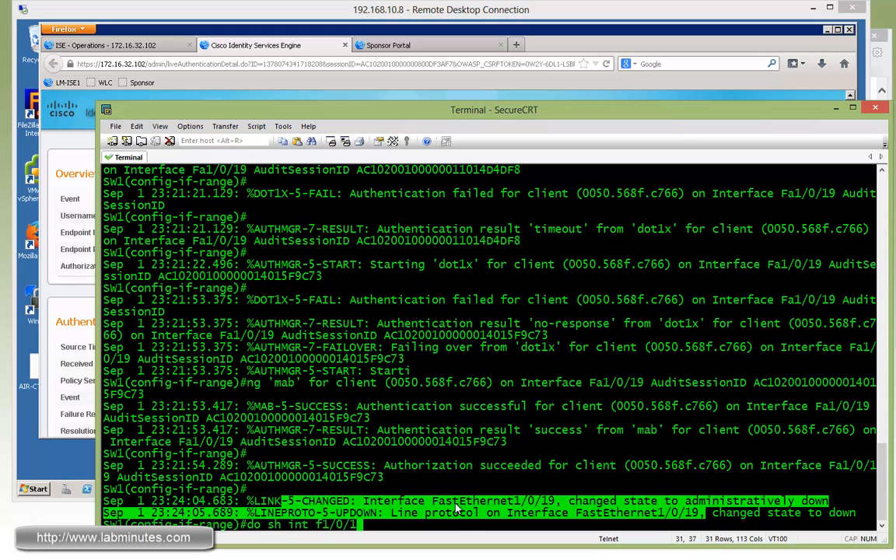
key(Return)
text(no shut)
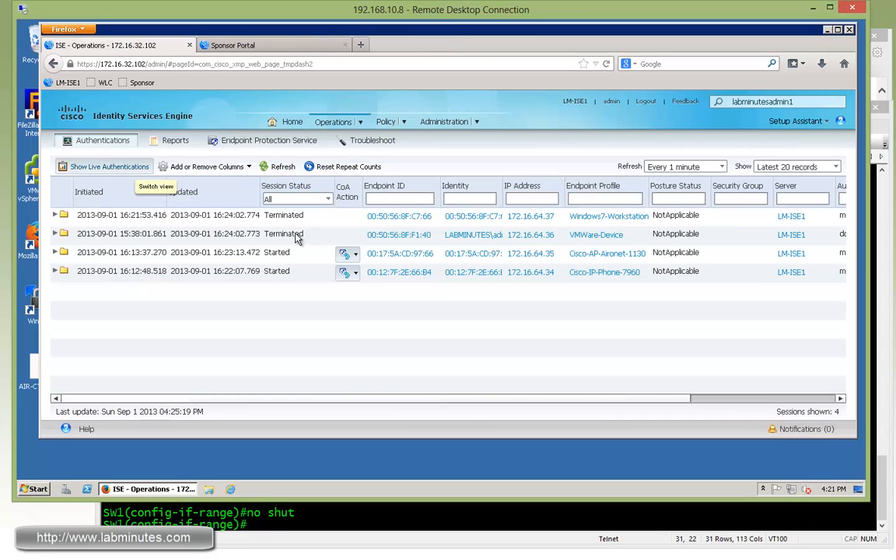
mouse_move(305, 221)
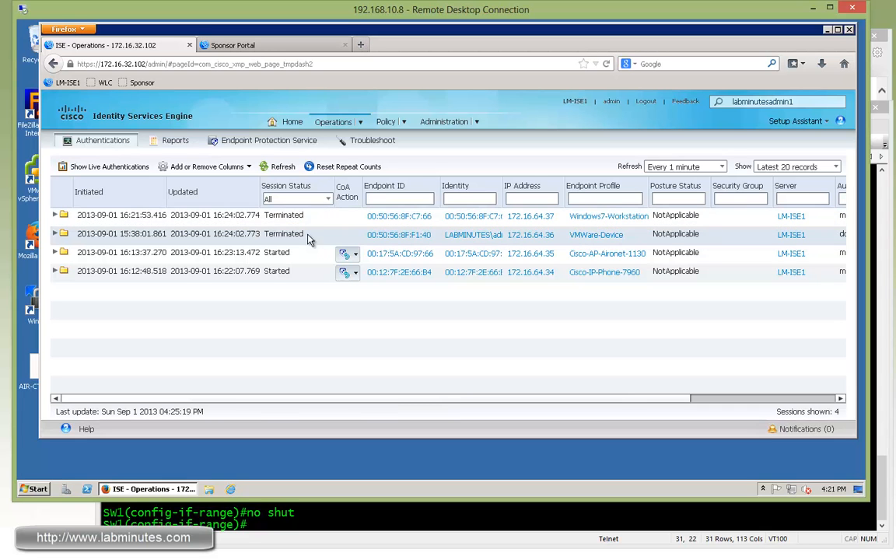
- Scroll the live sessions list right to the Session Status column
scroll(right, 3)
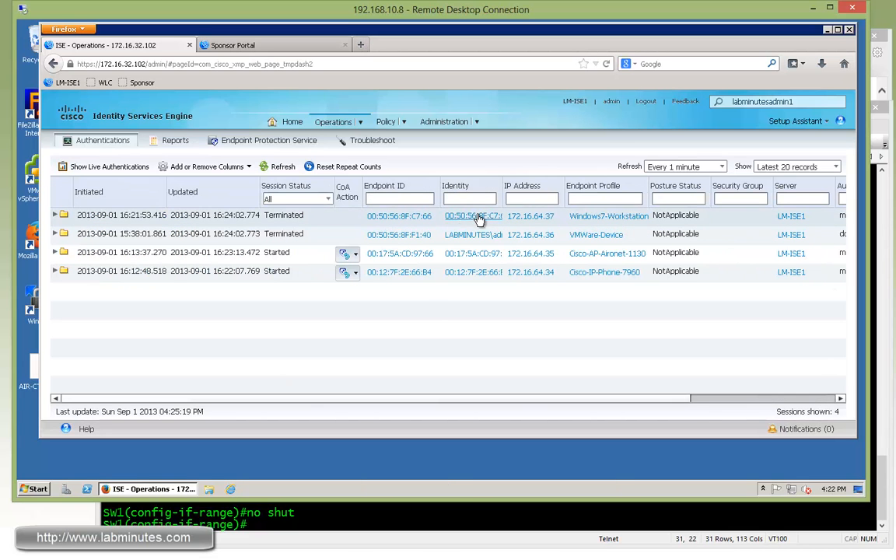
mouse_move(608, 215)
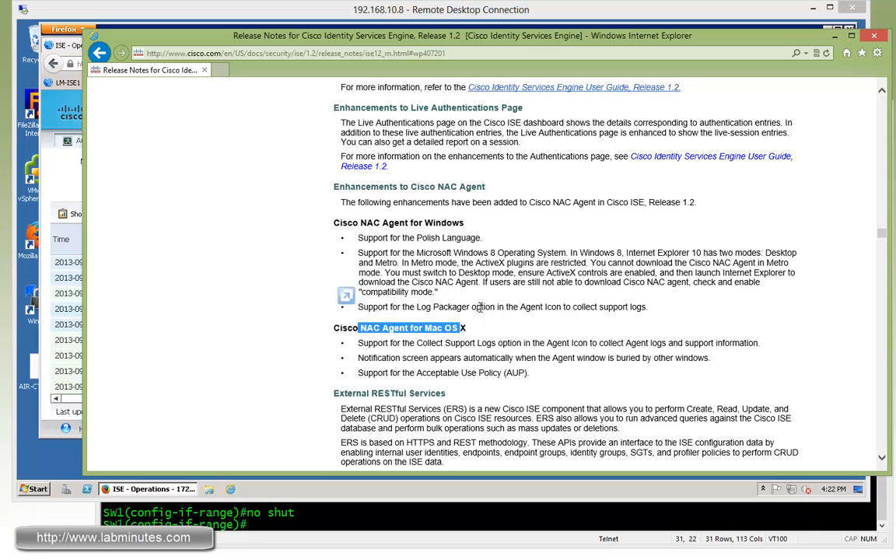
- Scroll the release notes down to the NAC Agent and External RESTful Services sections
scroll(down, 3)
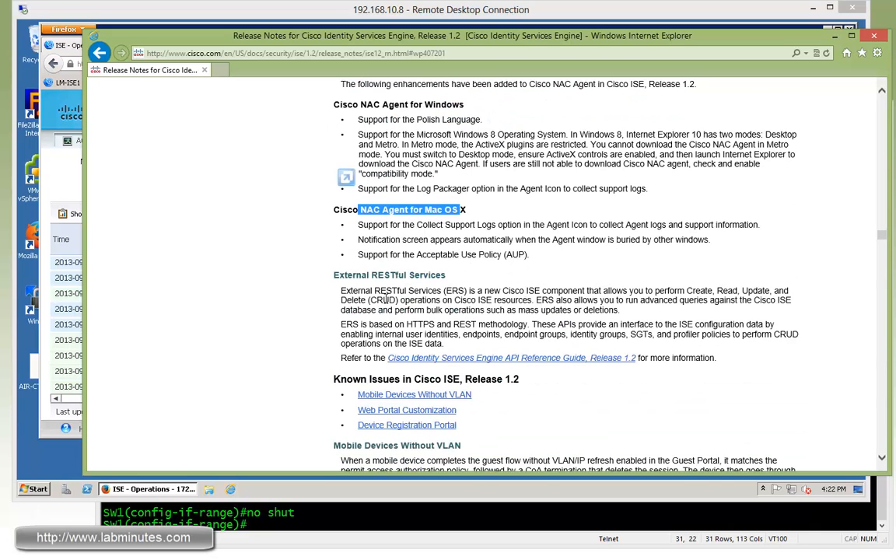
mouse_move(507, 322)
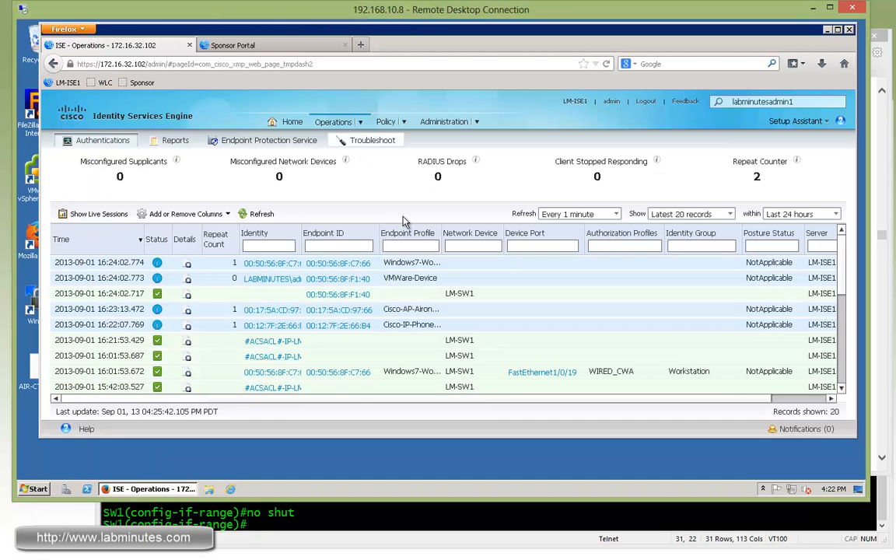
mouse_move(392, 107)
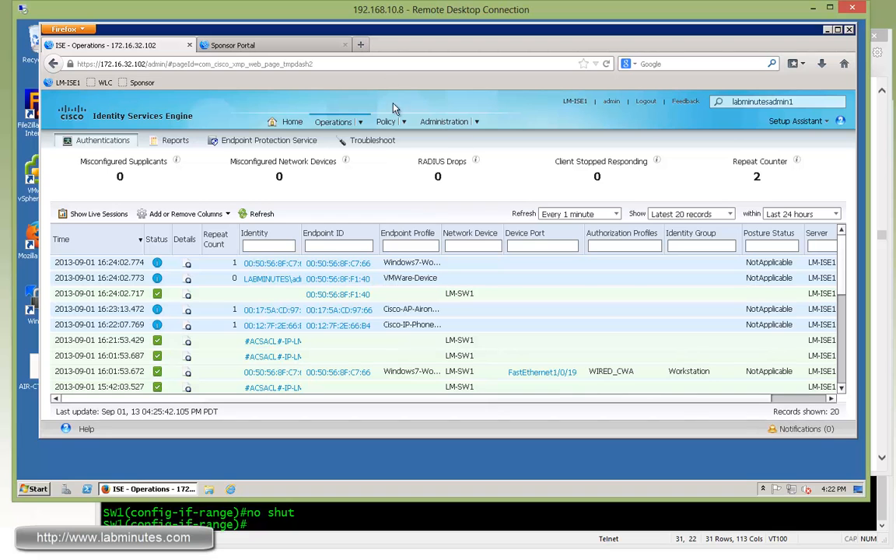
- Expand the Administration menu from the Live Authentications page
click(450, 121)
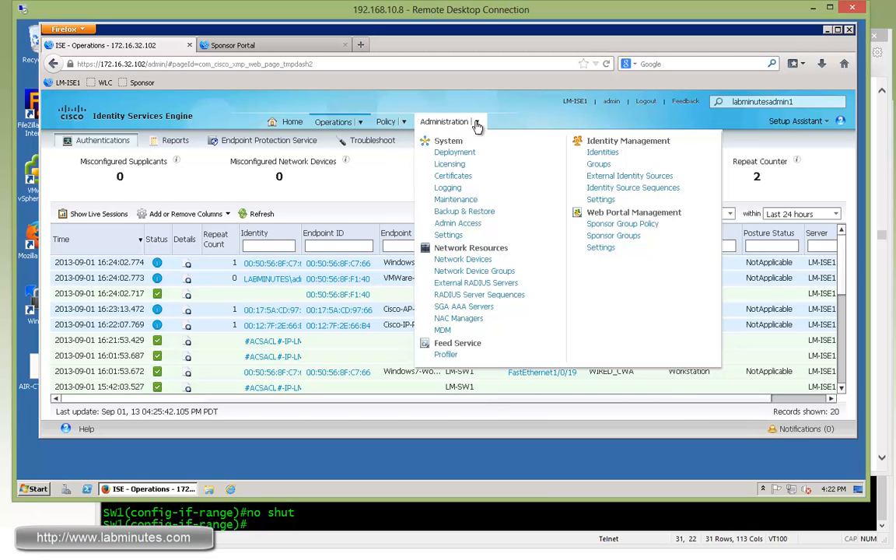
mouse_move(611, 193)
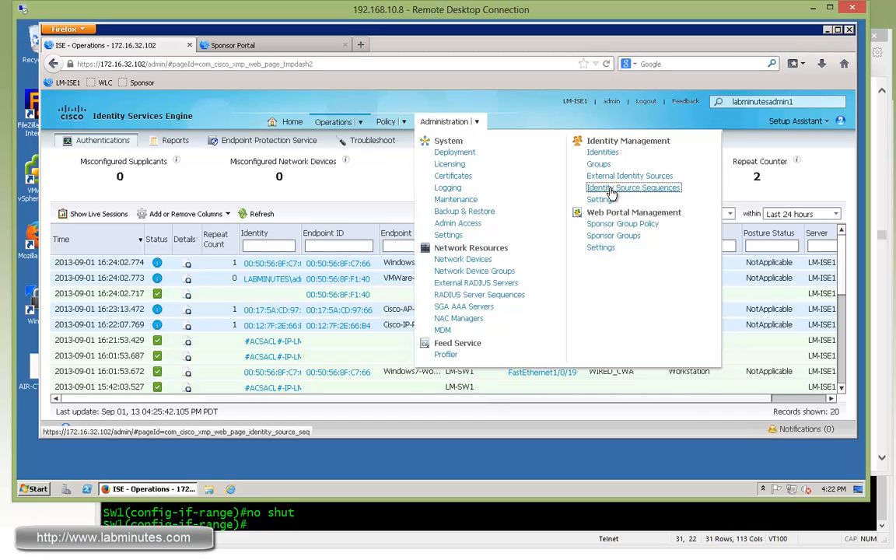
- Go to Identity Source Sequences and open CERT_AD_LOCAL for editing
click(632, 186)
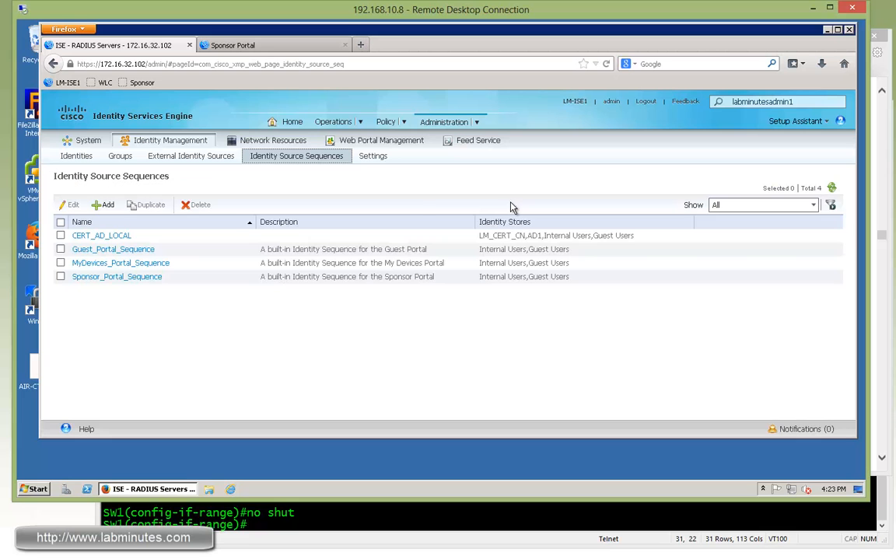
mouse_move(209, 330)
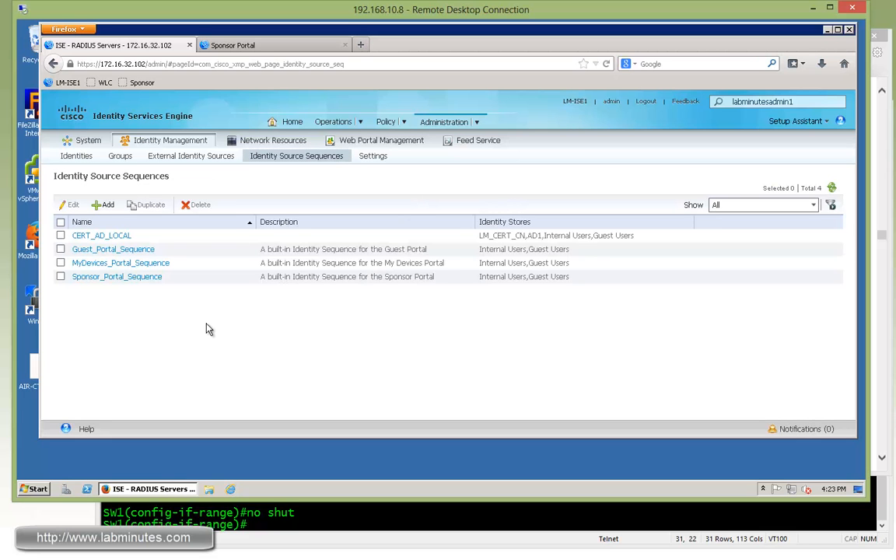
mouse_move(101, 235)
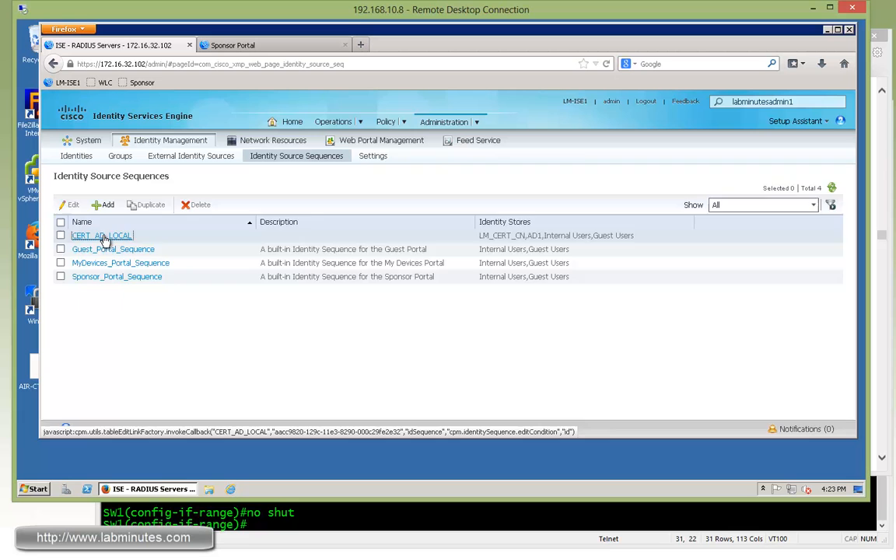
click(101, 234)
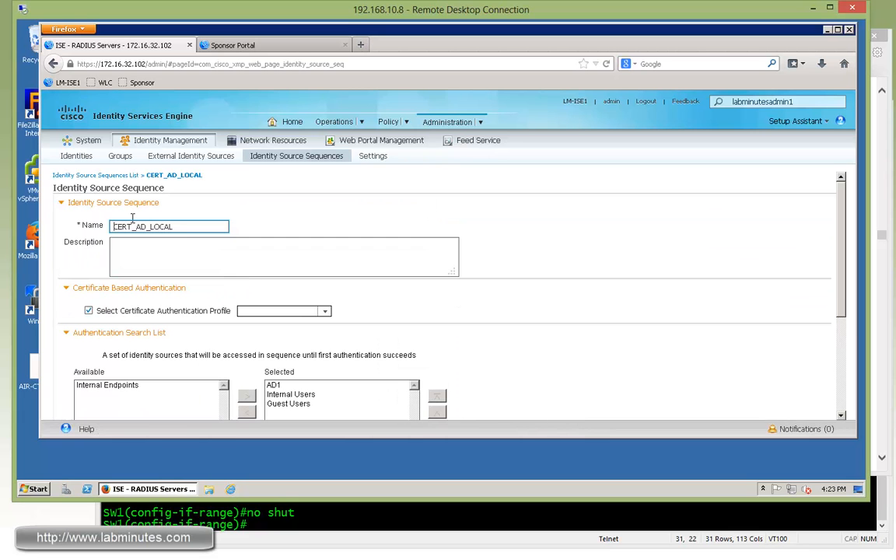
- Review CERT_AD_LOCAL's selected list showing AD1, Internal Users, then Guest Users as a separate store
click(283, 311)
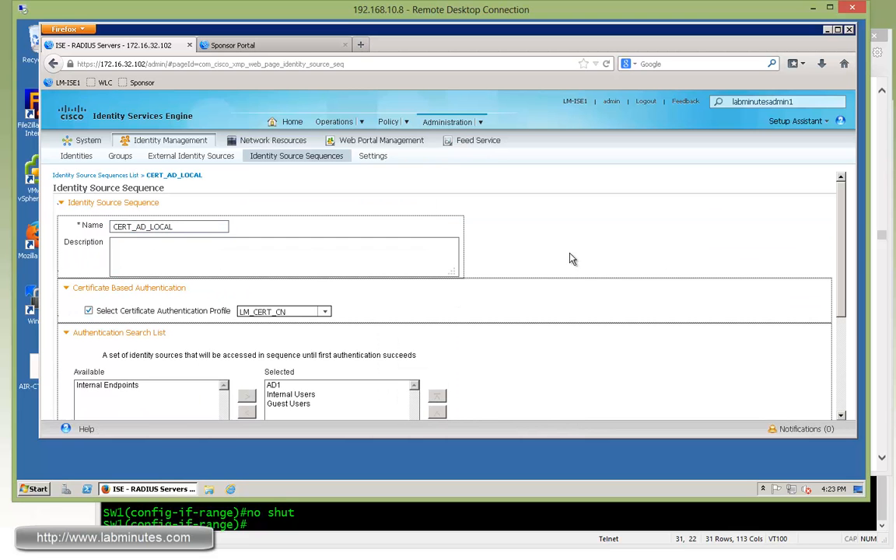
mouse_move(537, 261)
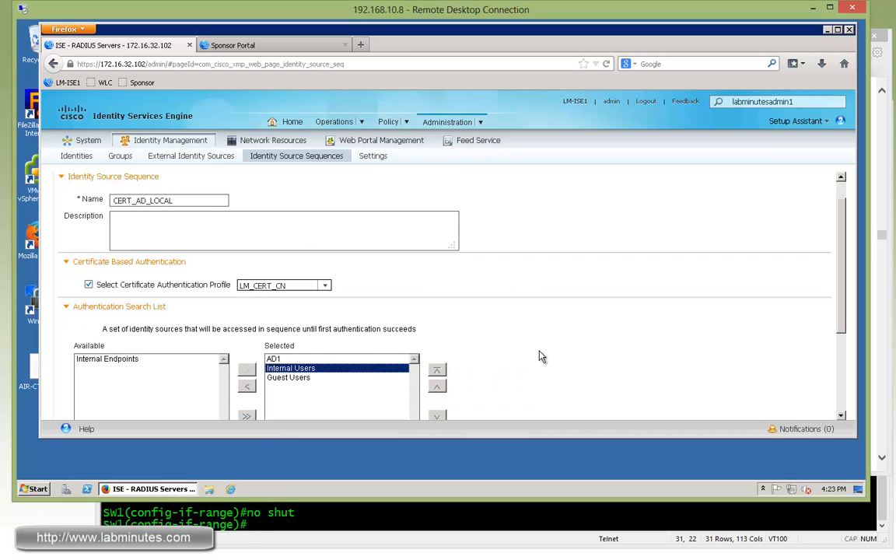
scroll(down, 3)
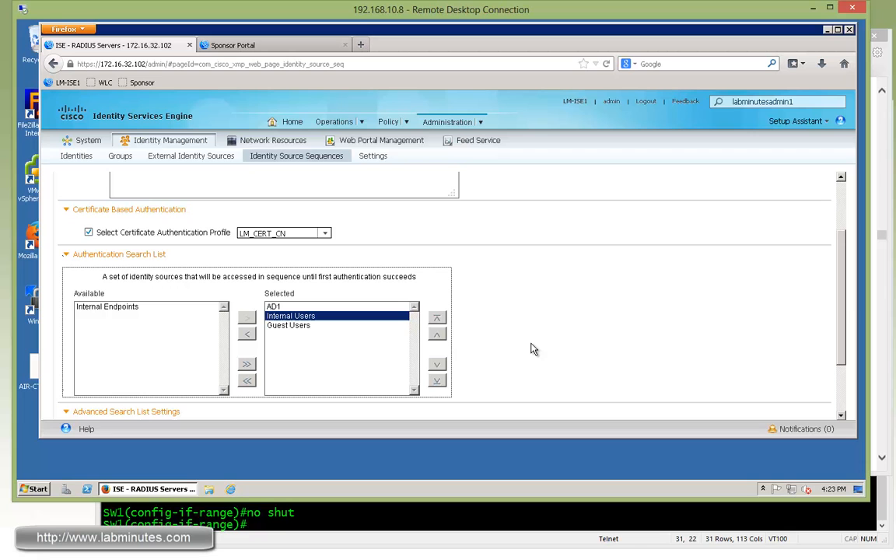
mouse_move(506, 283)
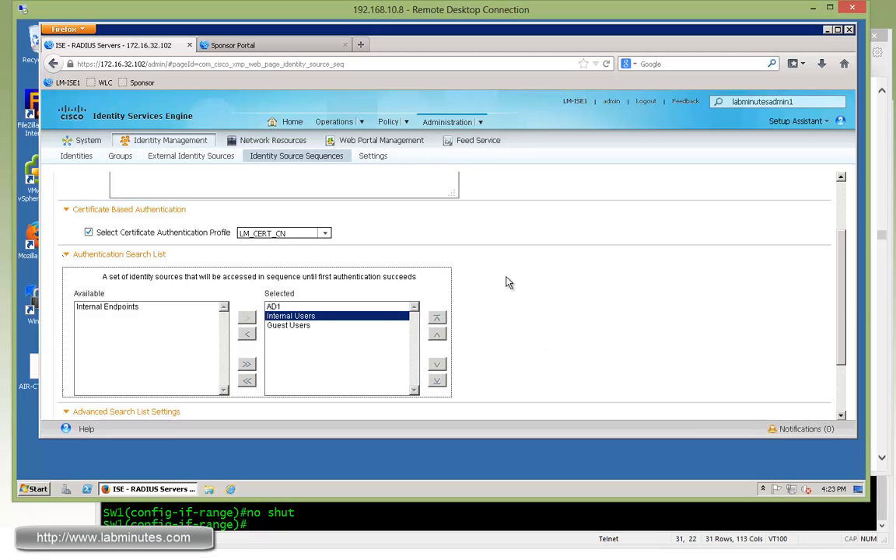
mouse_move(523, 345)
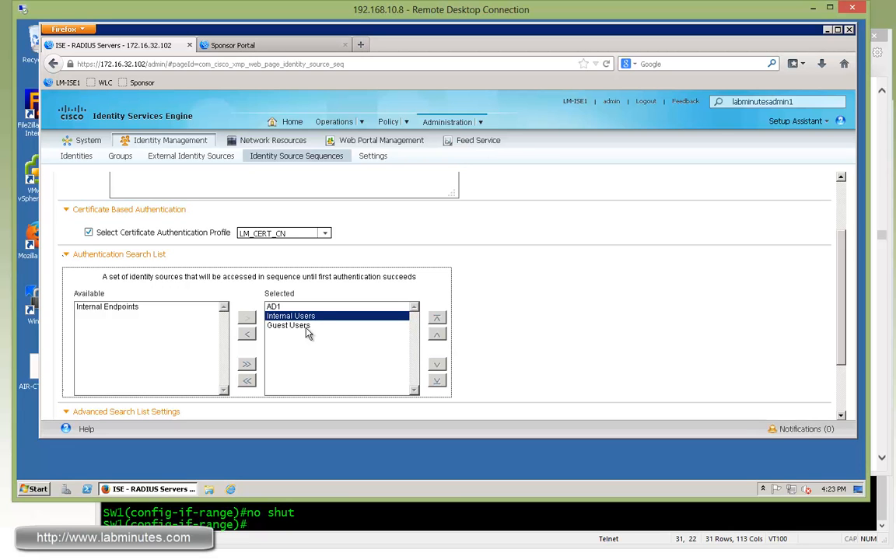
mouse_move(294, 333)
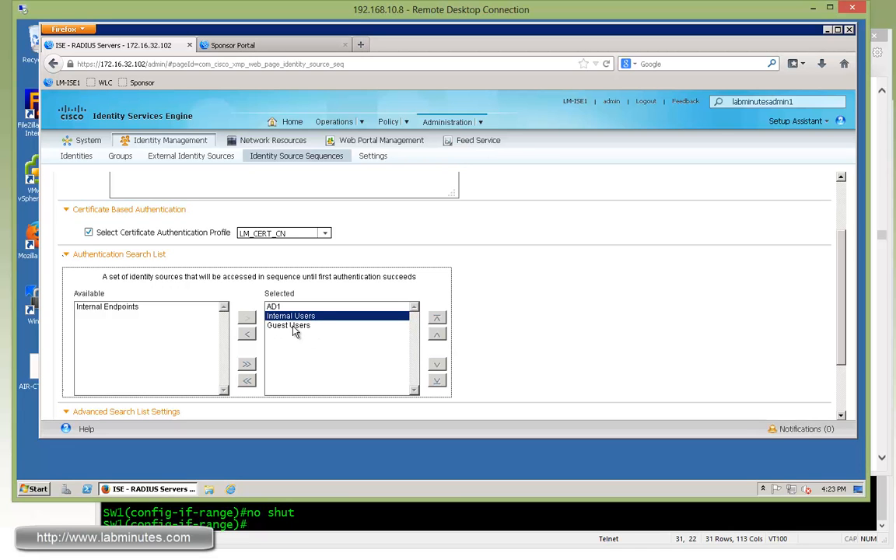
mouse_move(505, 335)
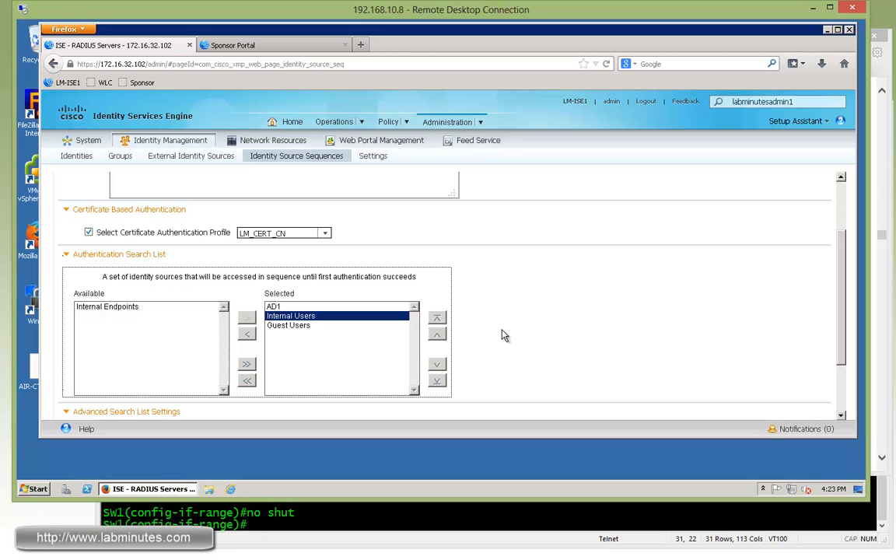
mouse_move(304, 334)
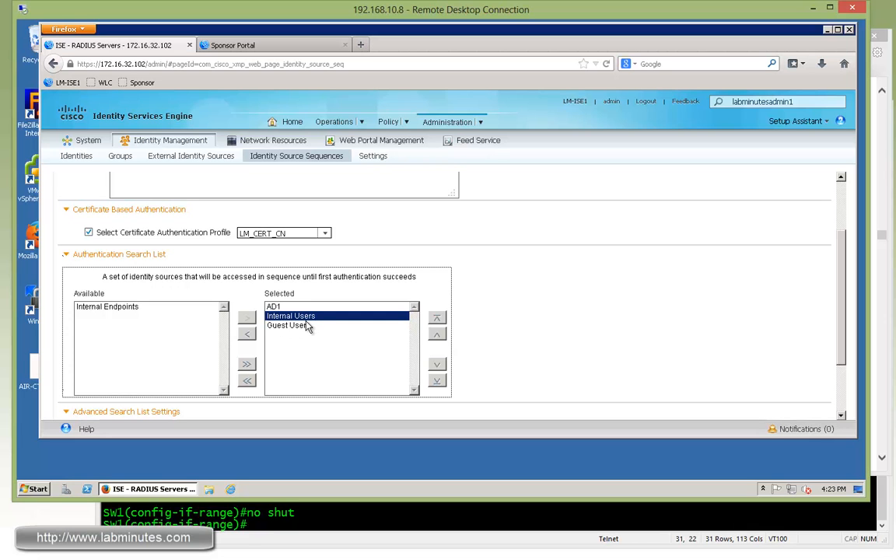
mouse_move(544, 333)
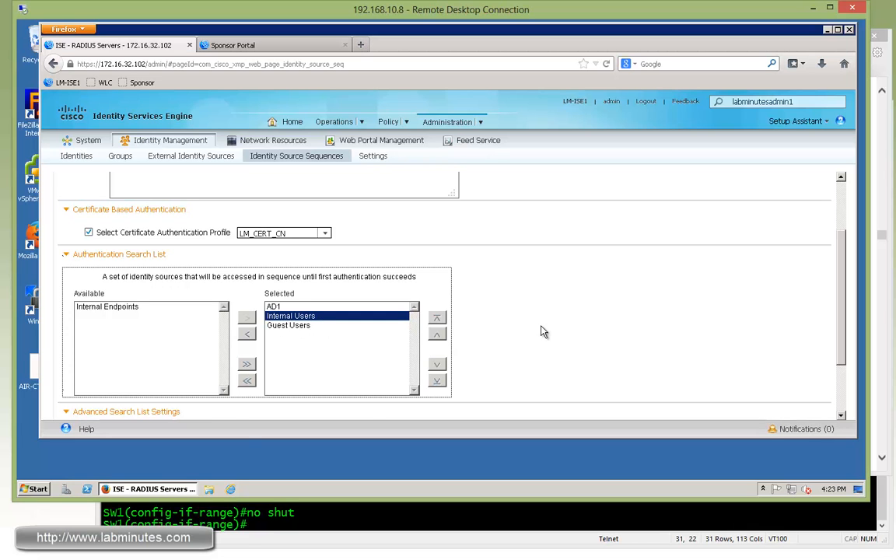
click(288, 299)
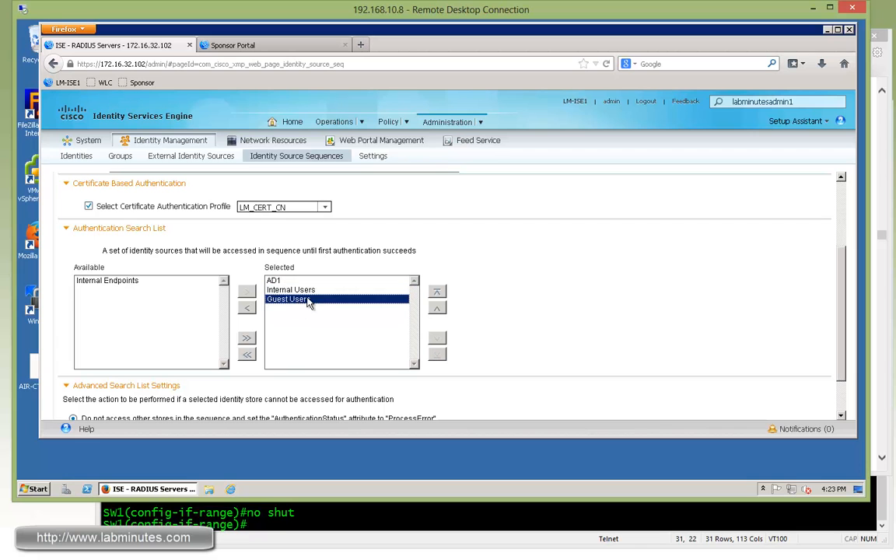
mouse_move(283, 301)
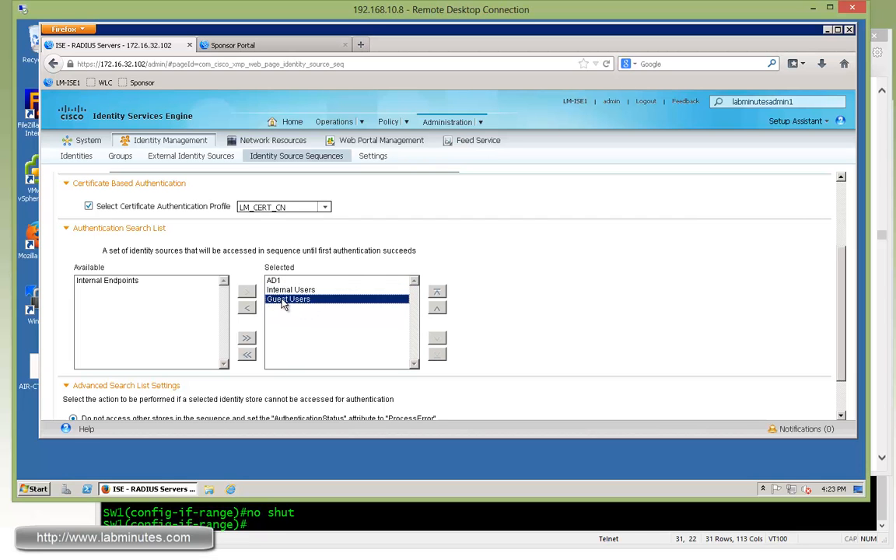
mouse_move(317, 303)
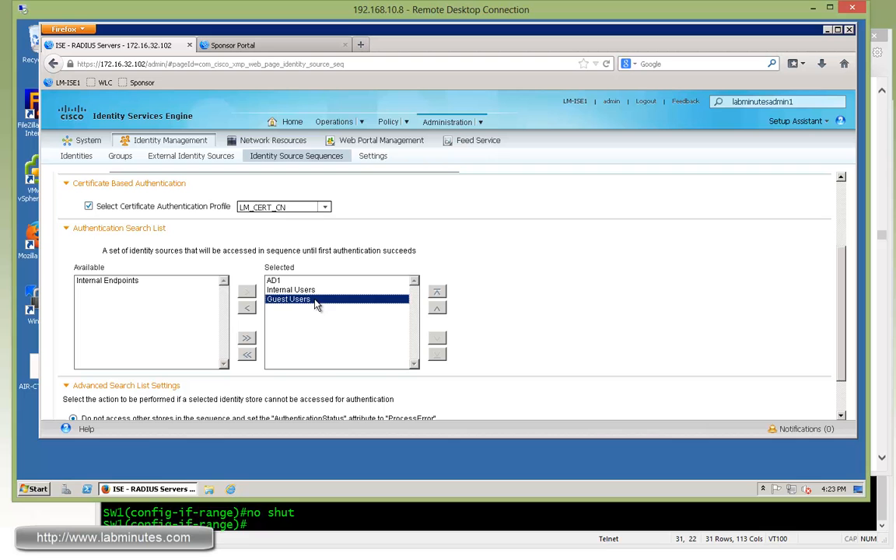
scroll(up, 3)
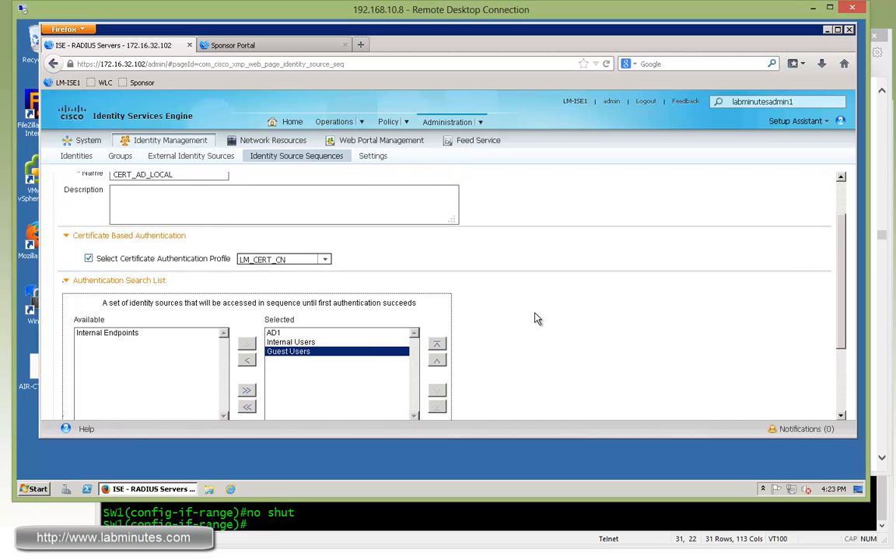
scroll(down, 3)
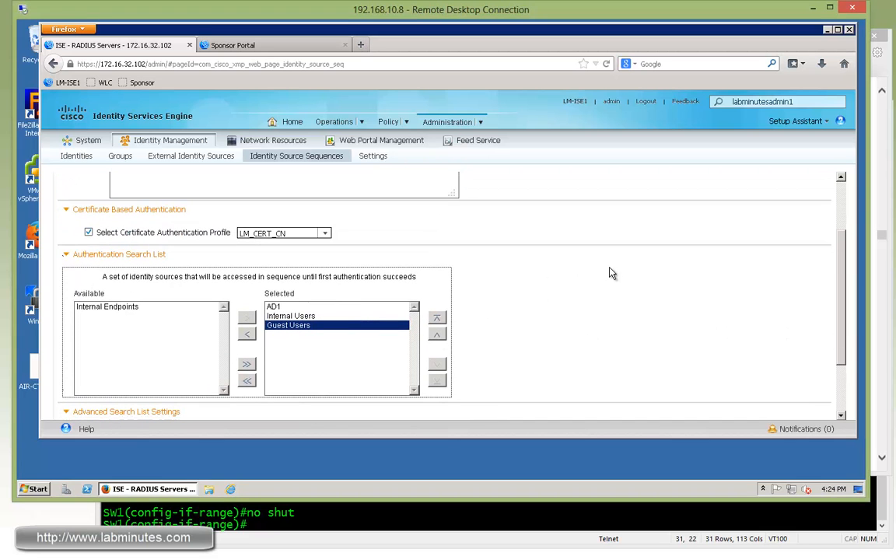
click(389, 121)
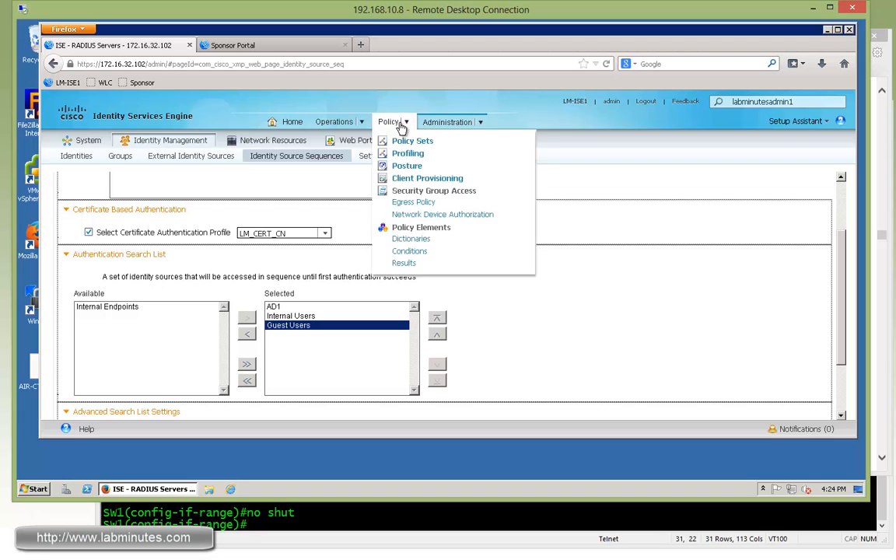
mouse_move(412, 249)
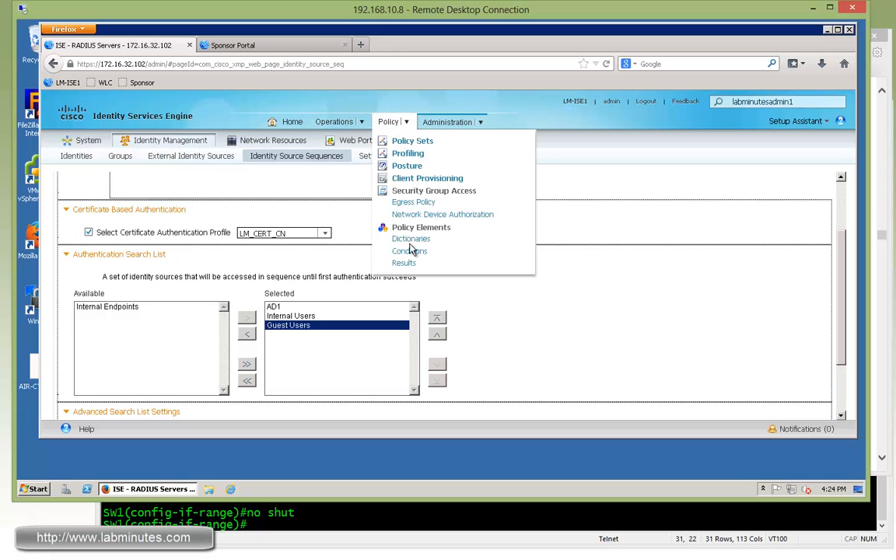
mouse_move(436, 264)
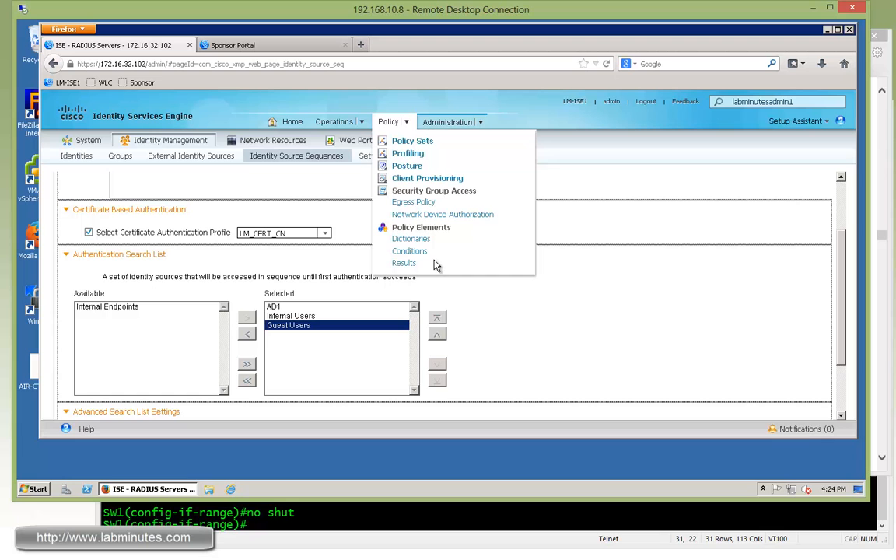
mouse_move(401, 151)
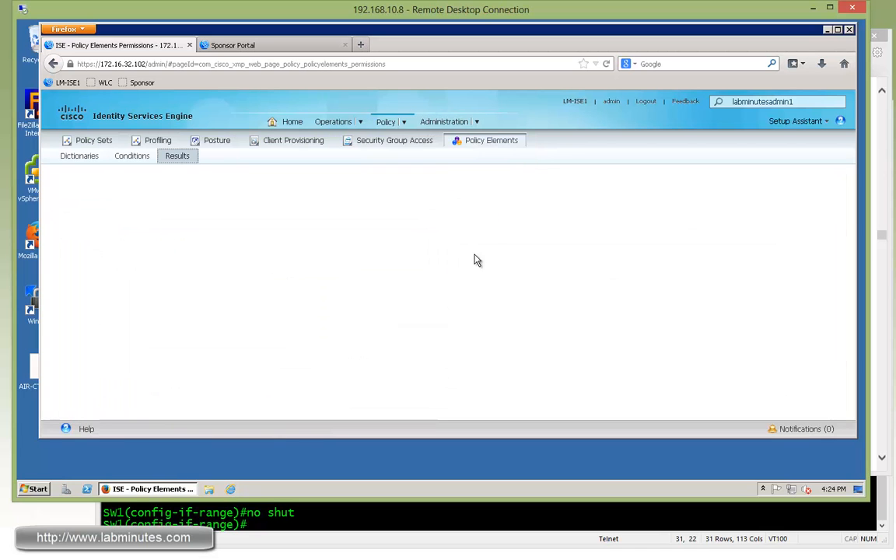
- Under Results > Authorization > Downloadable ACLs, open LM_INTERNET_ONLY for editing
click(178, 155)
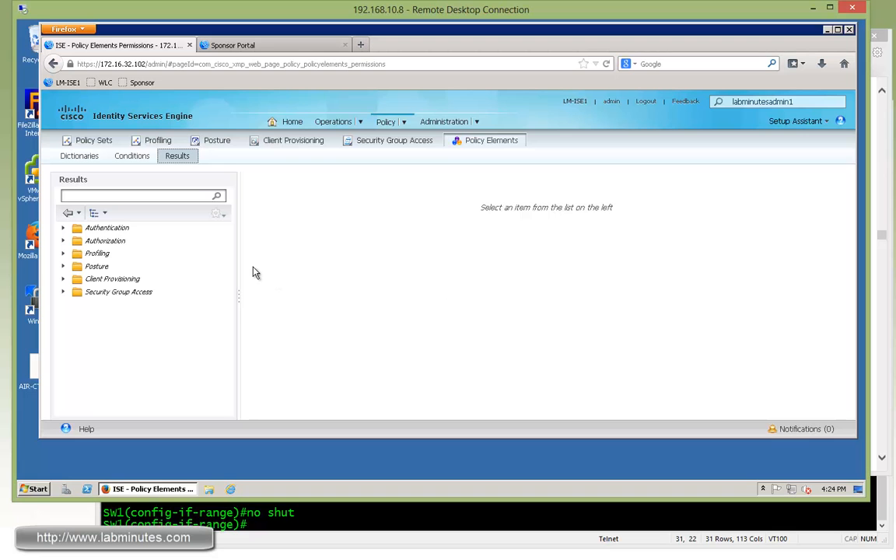
click(62, 227)
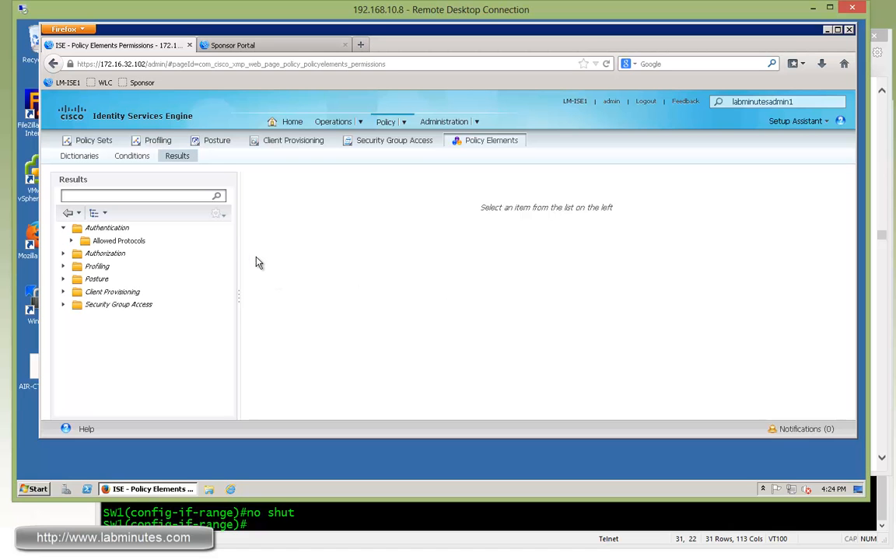
click(62, 252)
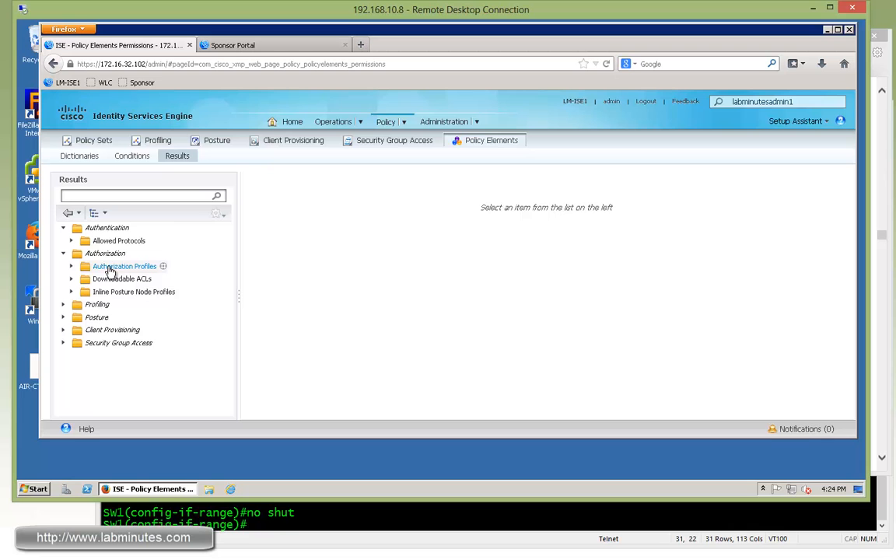
click(121, 278)
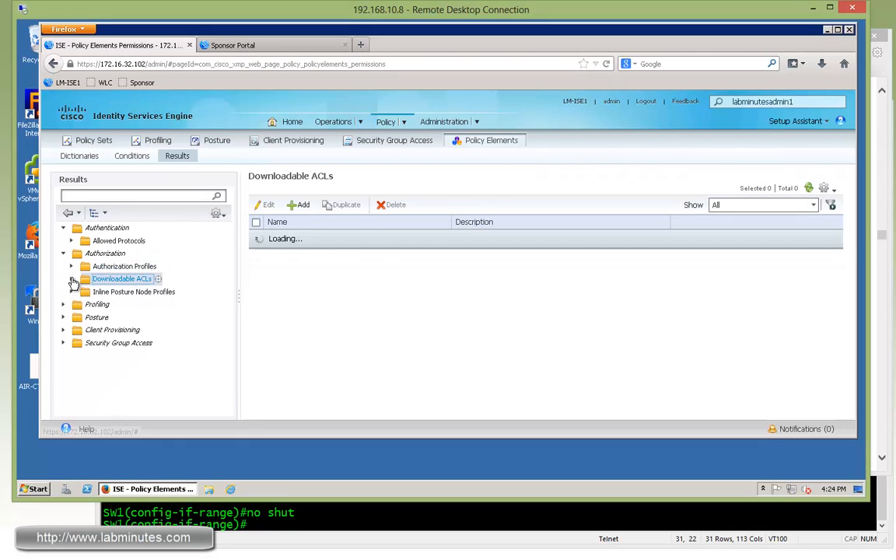
click(121, 278)
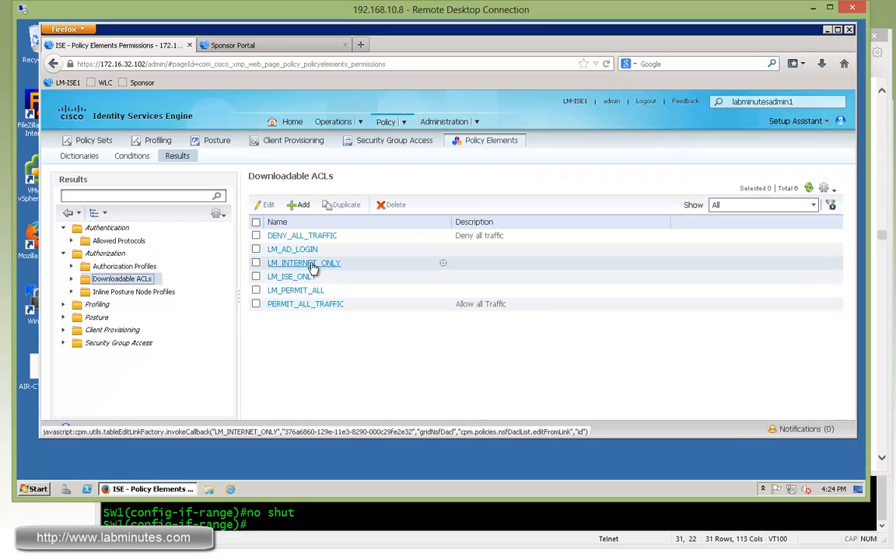
click(304, 261)
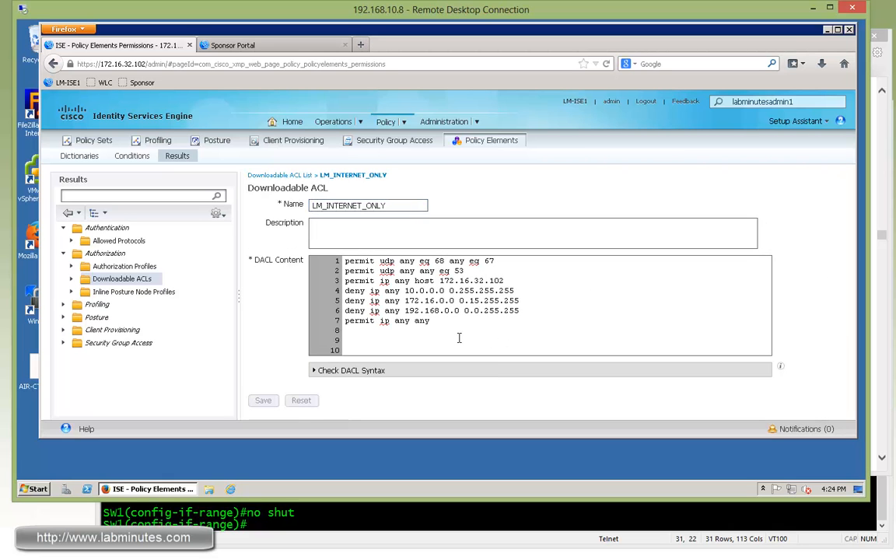
mouse_move(532, 286)
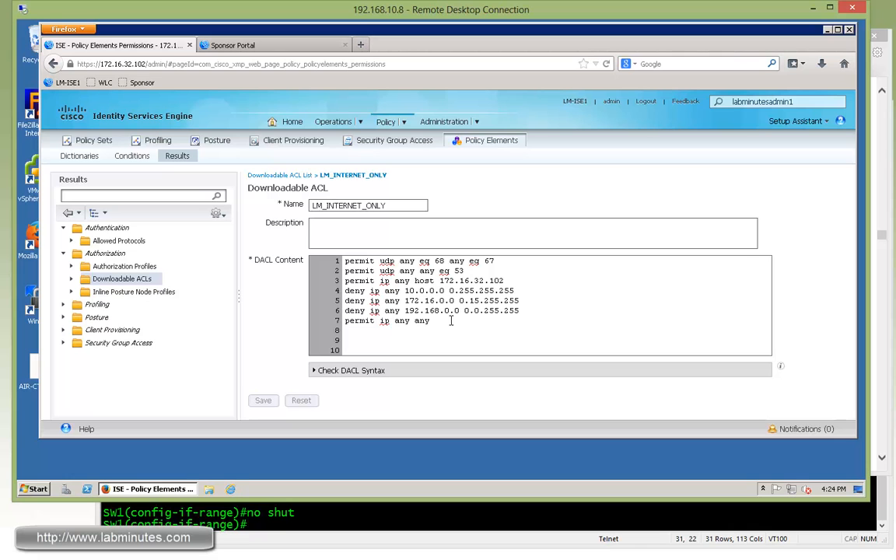
mouse_move(380, 384)
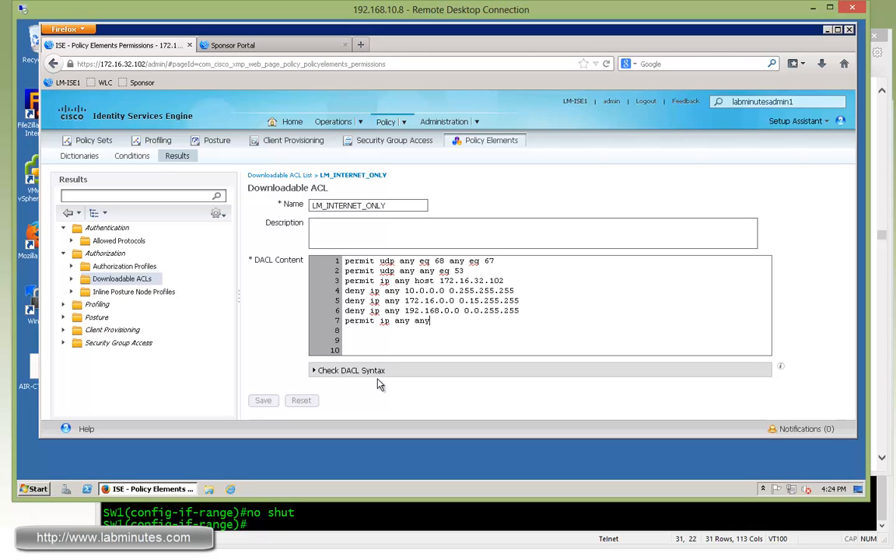
mouse_move(750, 295)
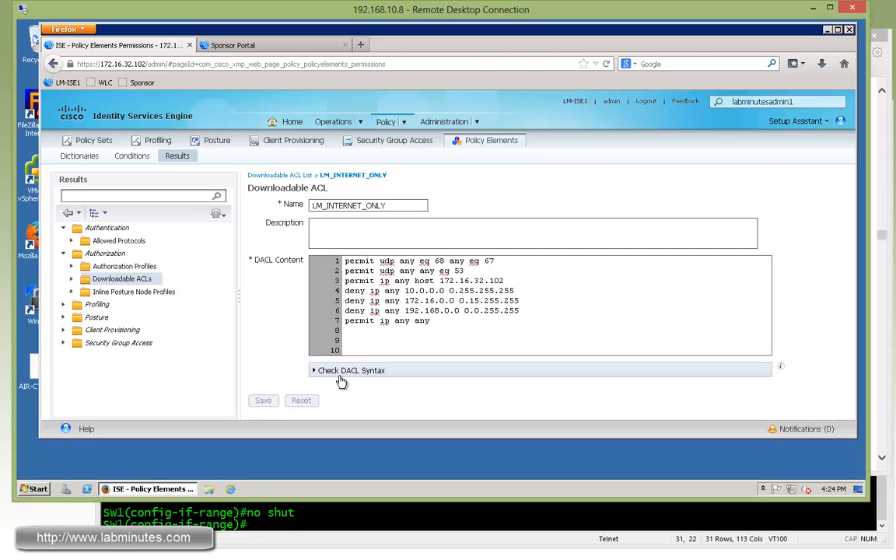
- Check DACL Syntax shows 'DACL is valid'; add typo 'anyf' on line 7 and Recheck
click(341, 370)
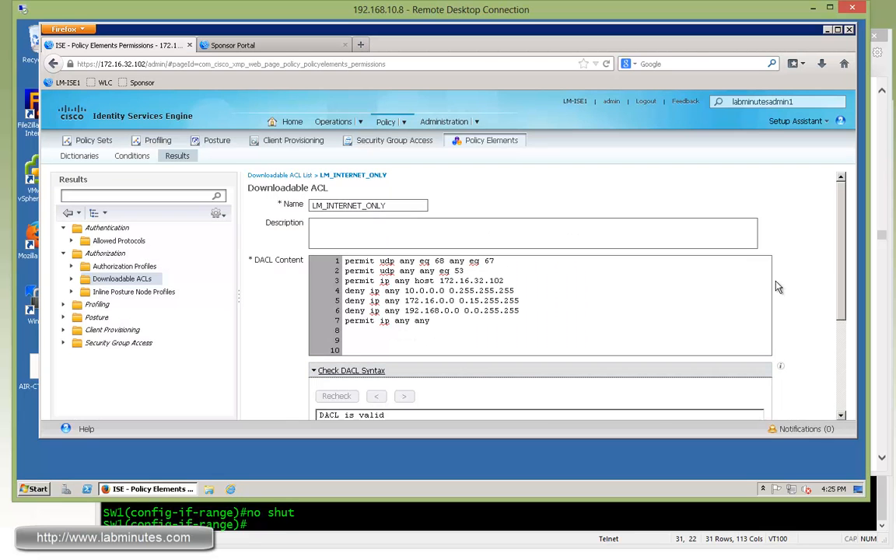
scroll(down, 3)
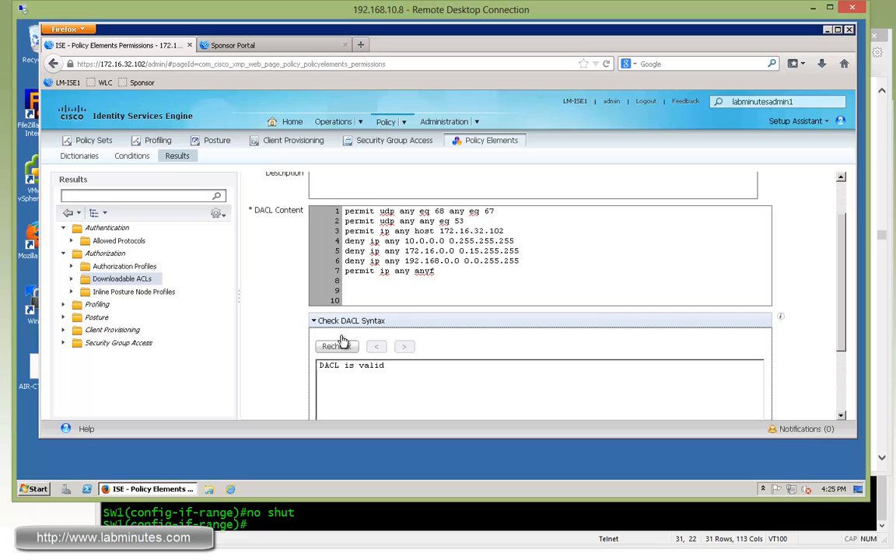
click(336, 346)
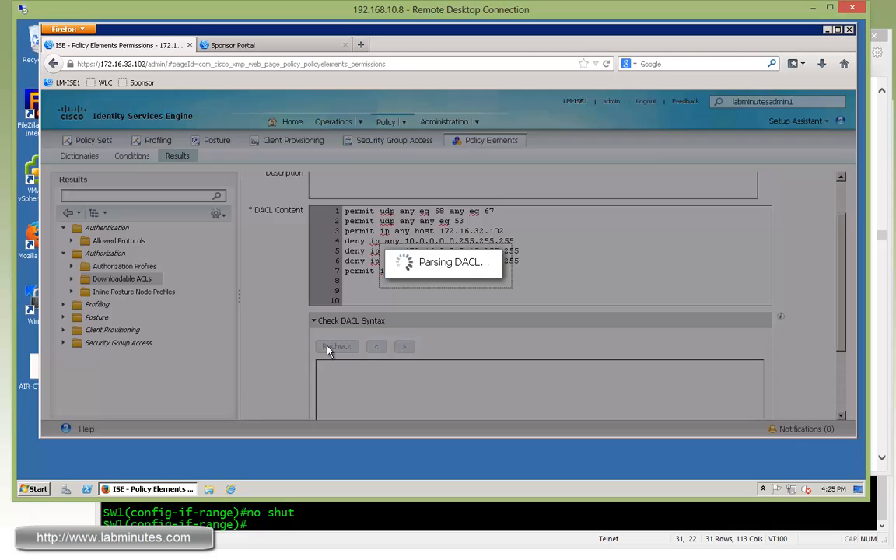
- See line 7's 'anyf' flagged invalid, then delete the stray f so it reads 'permit ip any any'
click(336, 345)
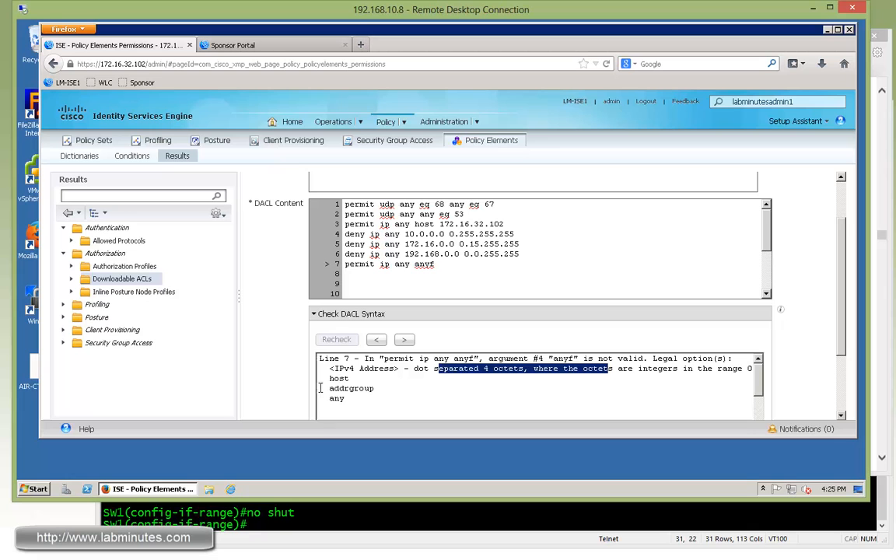
double_click(351, 387)
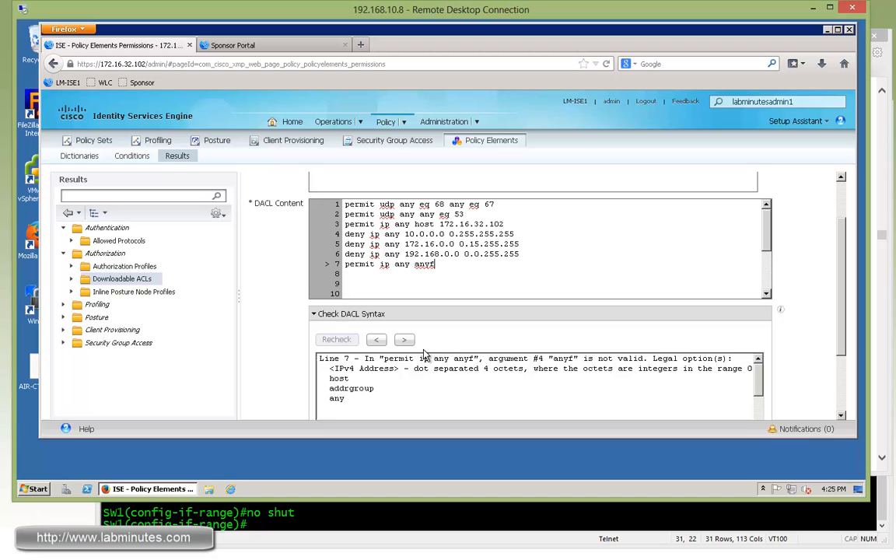
key(BackSpace)
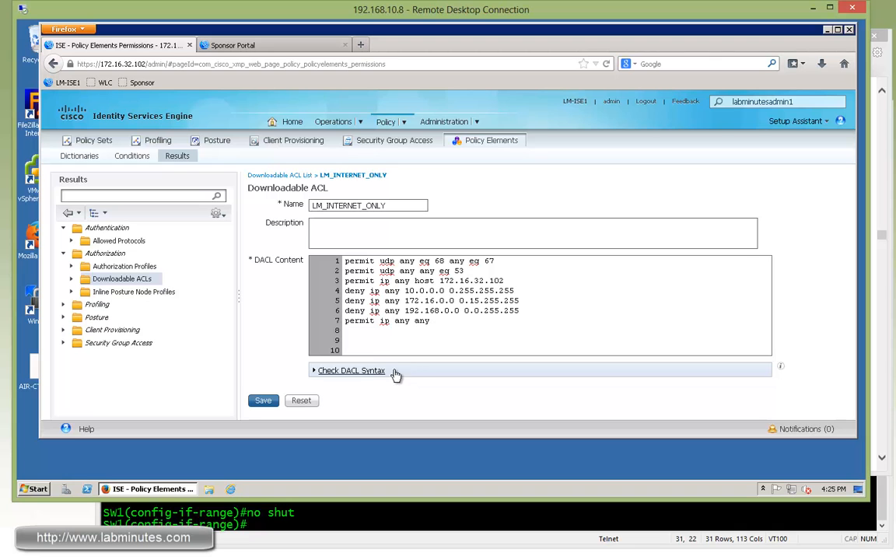
mouse_move(288, 420)
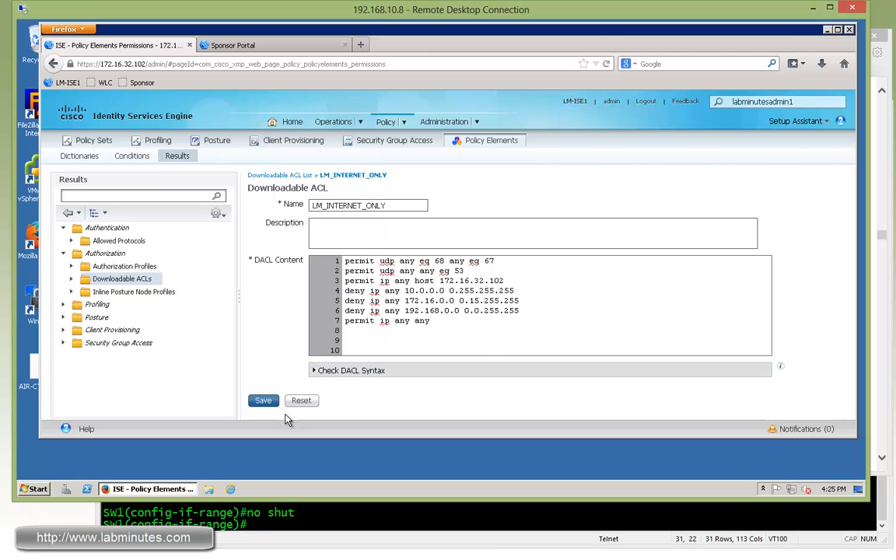